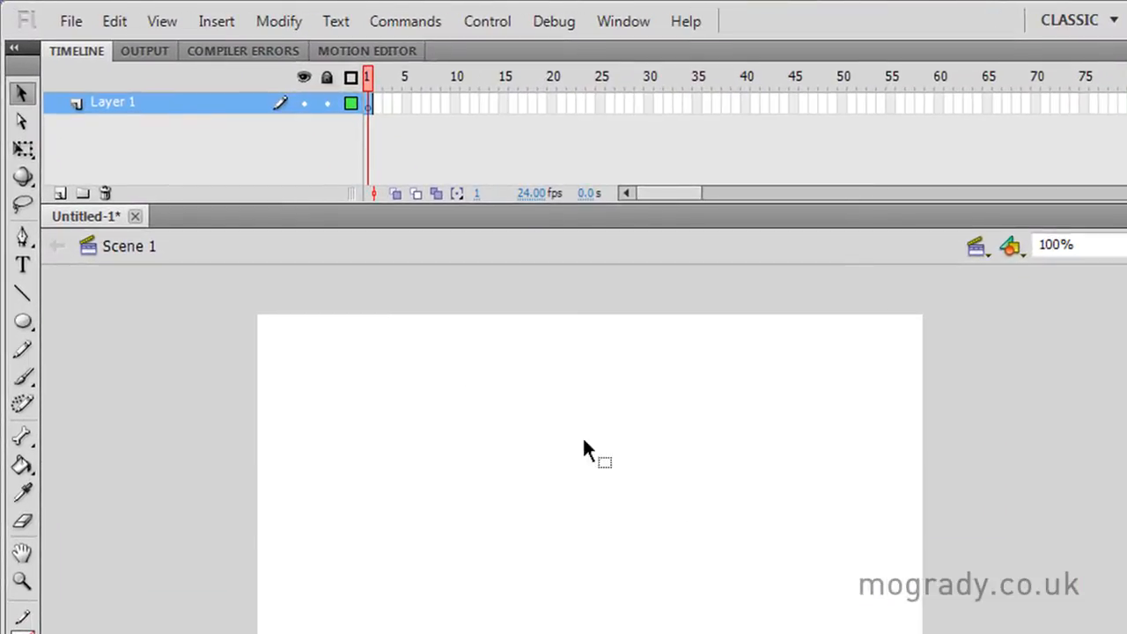
Rename Layer 1 in the timeline to 'Guide Layer'.
click(112, 102)
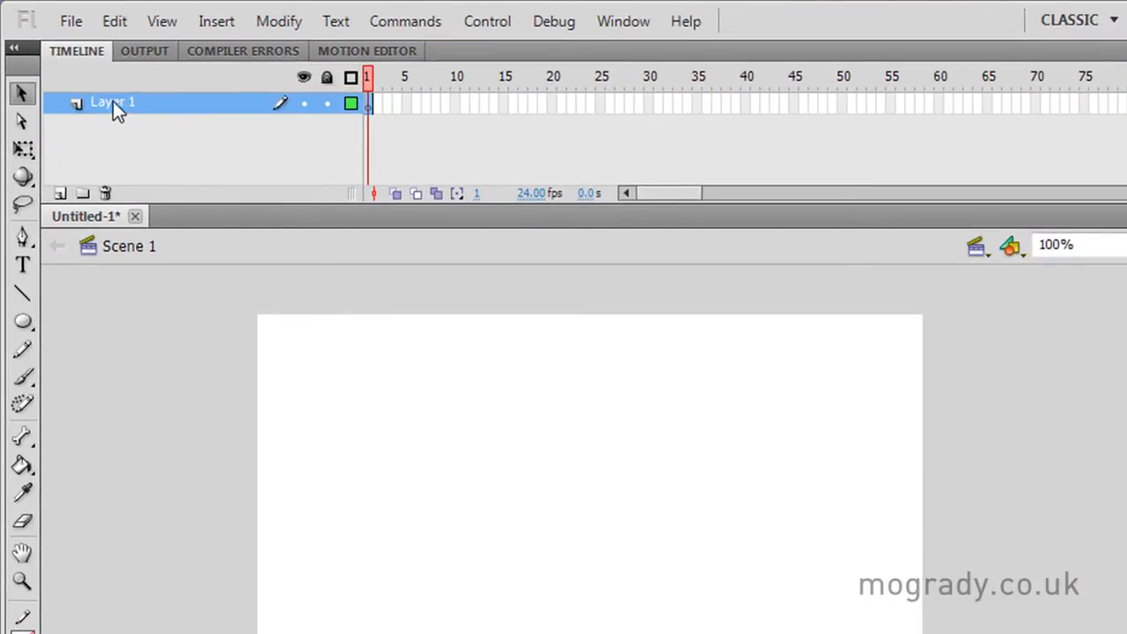
double_click(110, 103)
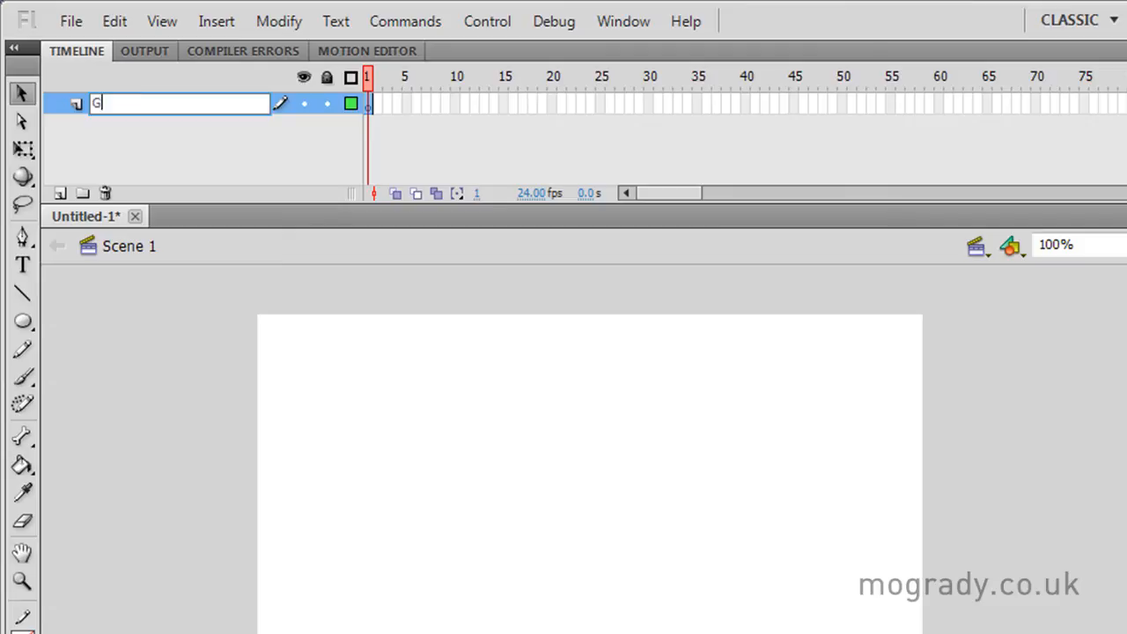
text(uide Layer)
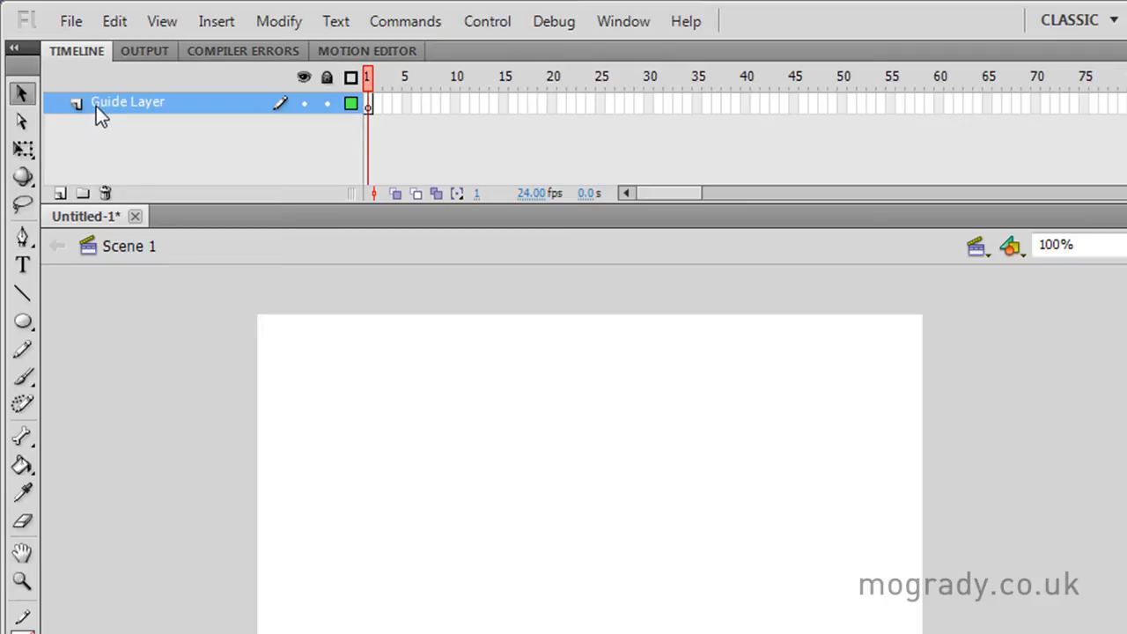
Change Guide Layer's type from Normal to Guide in Layer Properties.
right_click(106, 106)
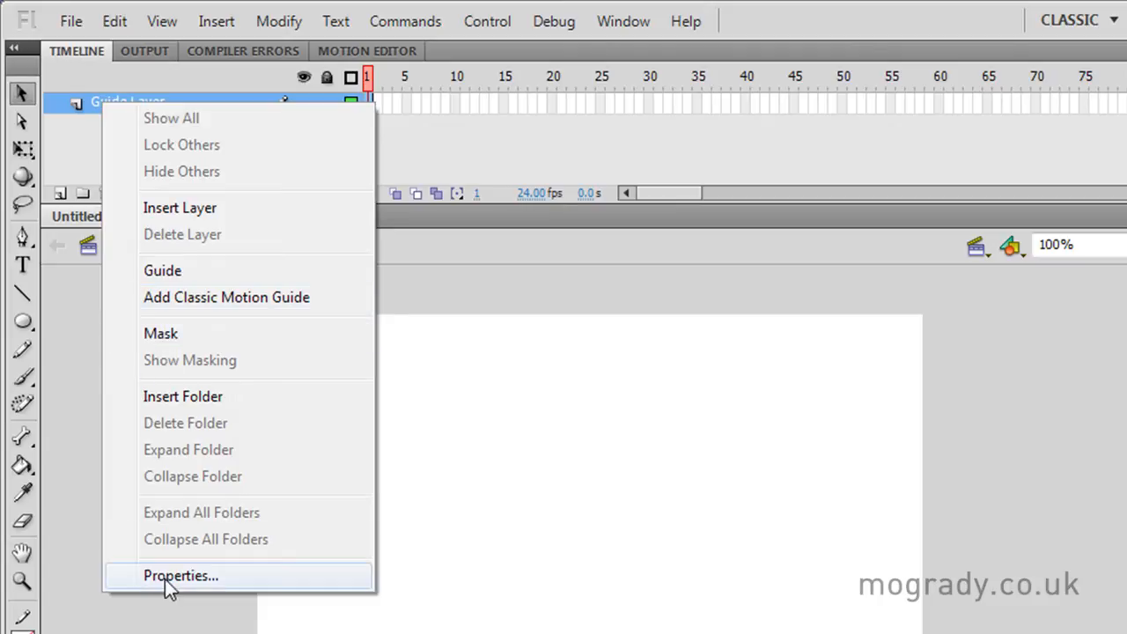
click(181, 575)
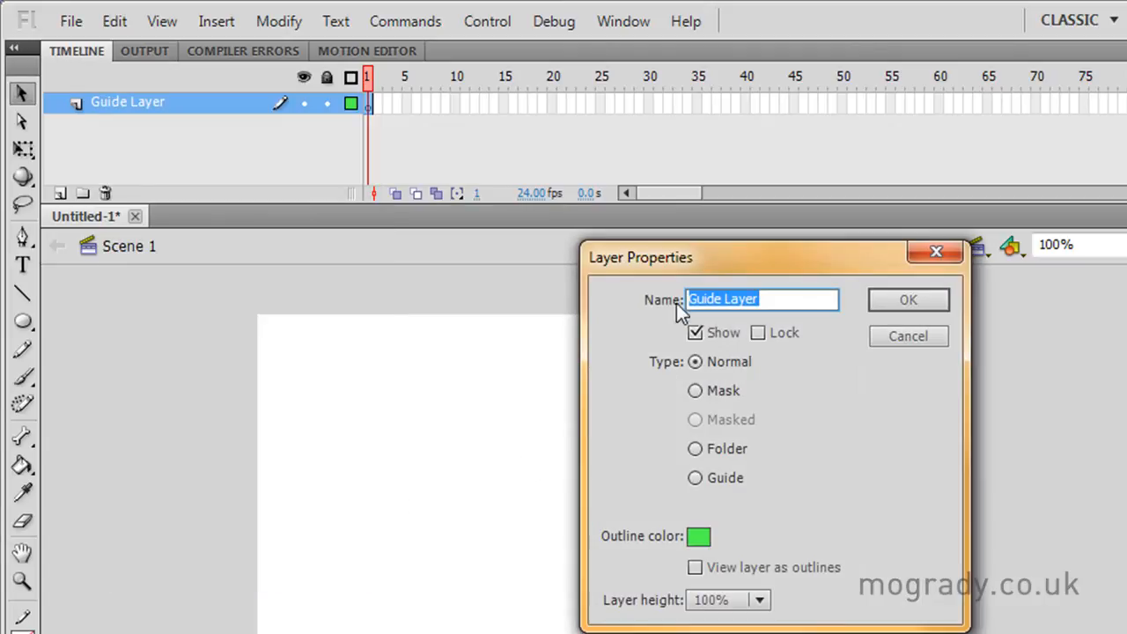
drag(775, 257, 573, 234)
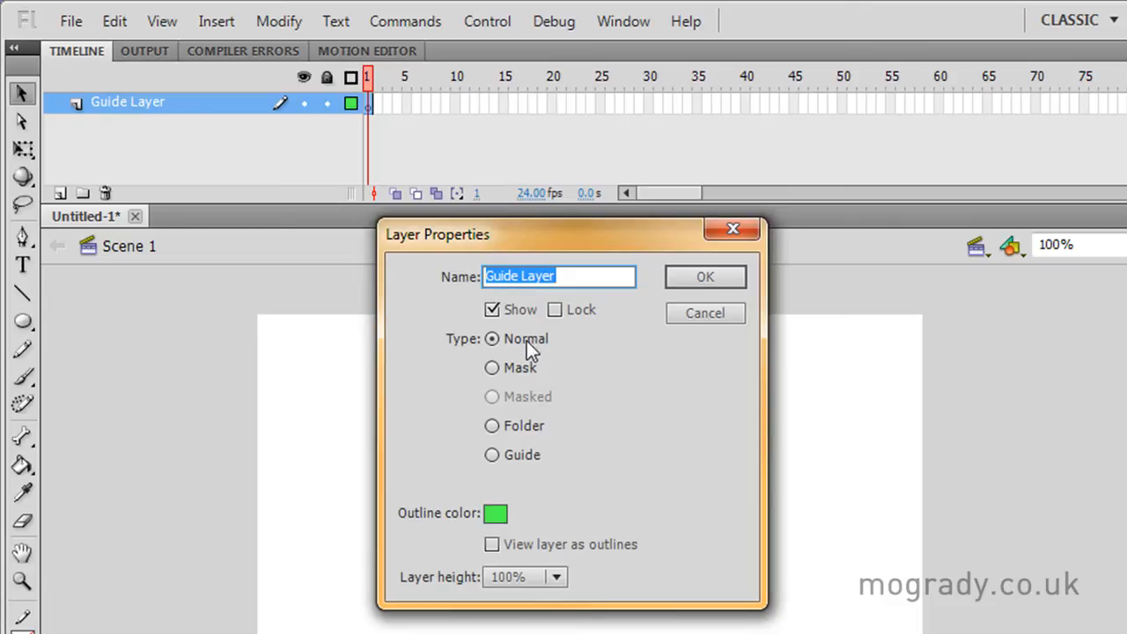
mouse_move(526, 405)
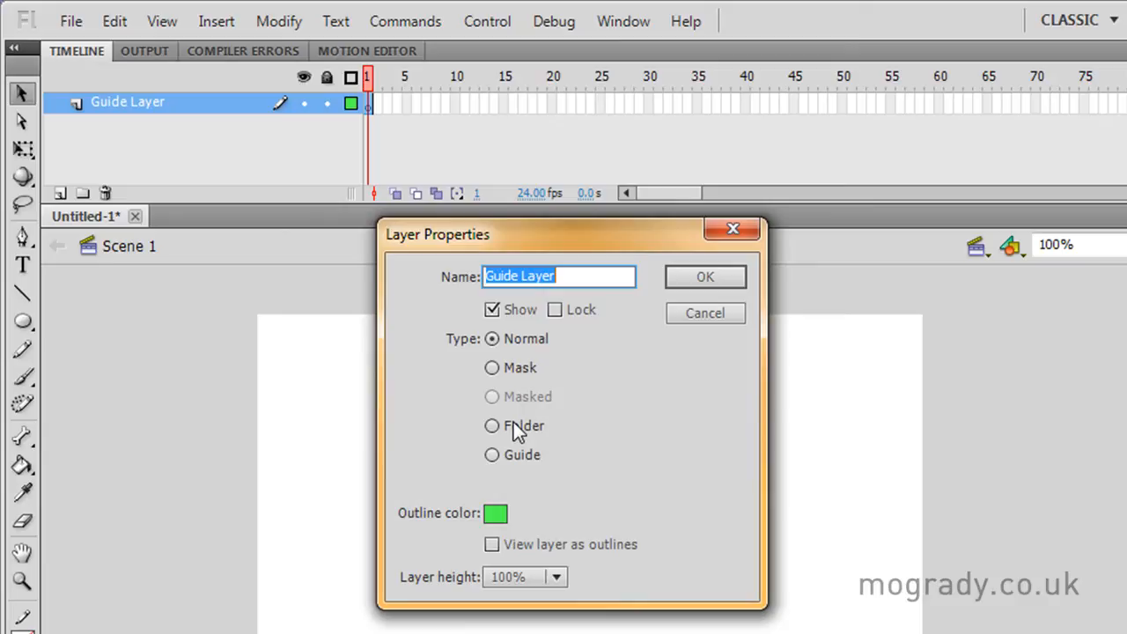
mouse_move(524, 469)
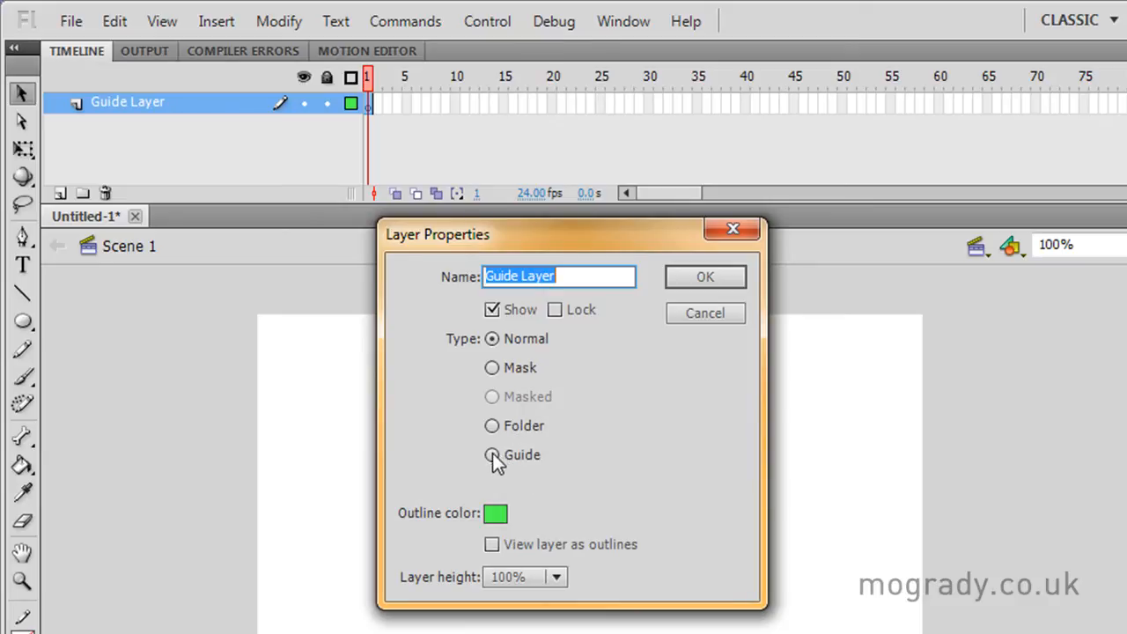
click(490, 454)
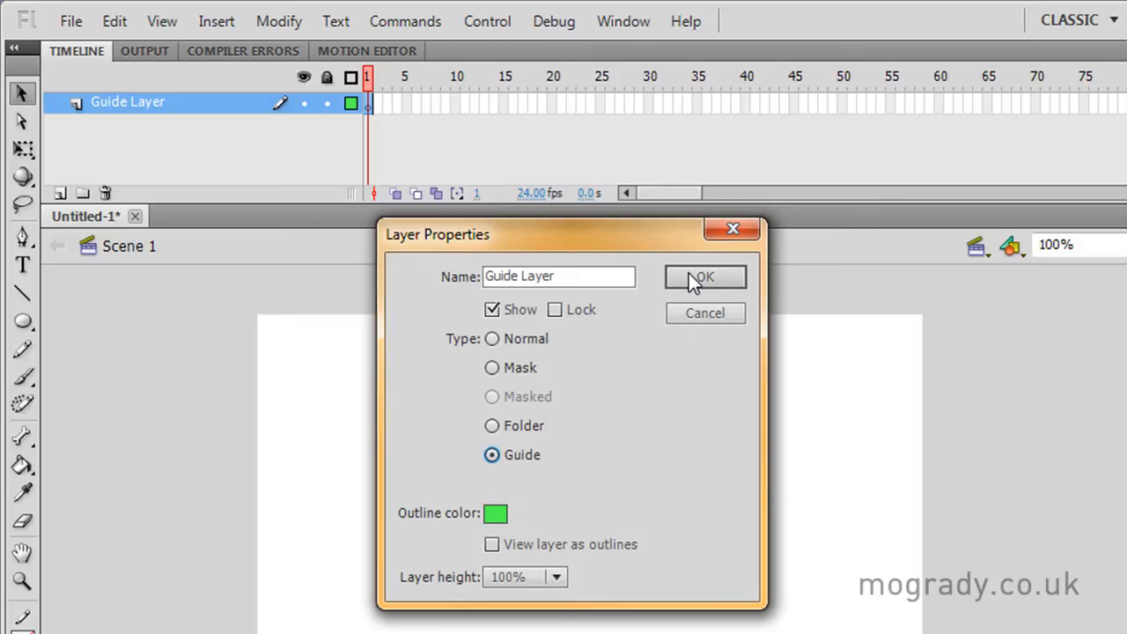
click(705, 277)
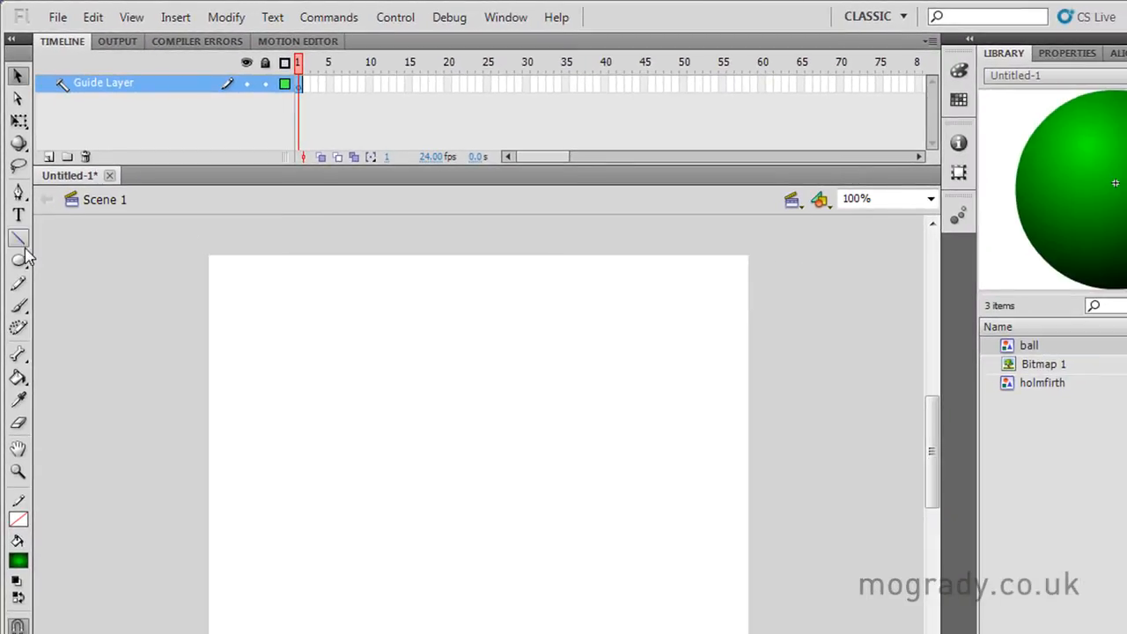
Draw a vertical red line on the stage's left and close the blank test movie.
drag(292, 291, 274, 509)
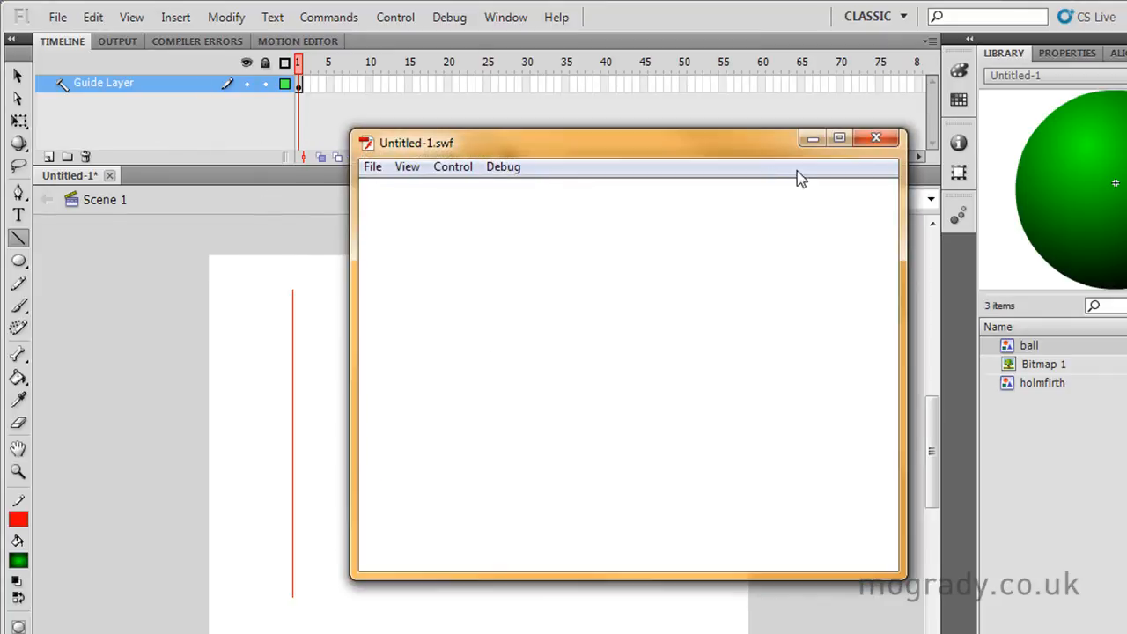
click(876, 136)
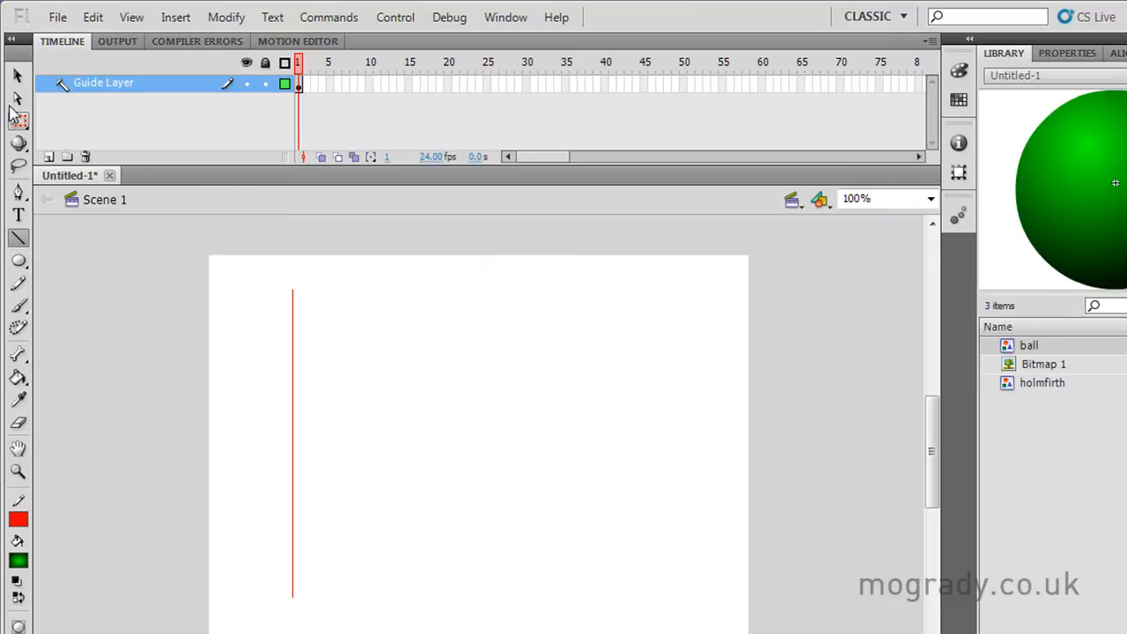
Bend the red line into a curve and snap a ball instance to its top end.
click(14, 77)
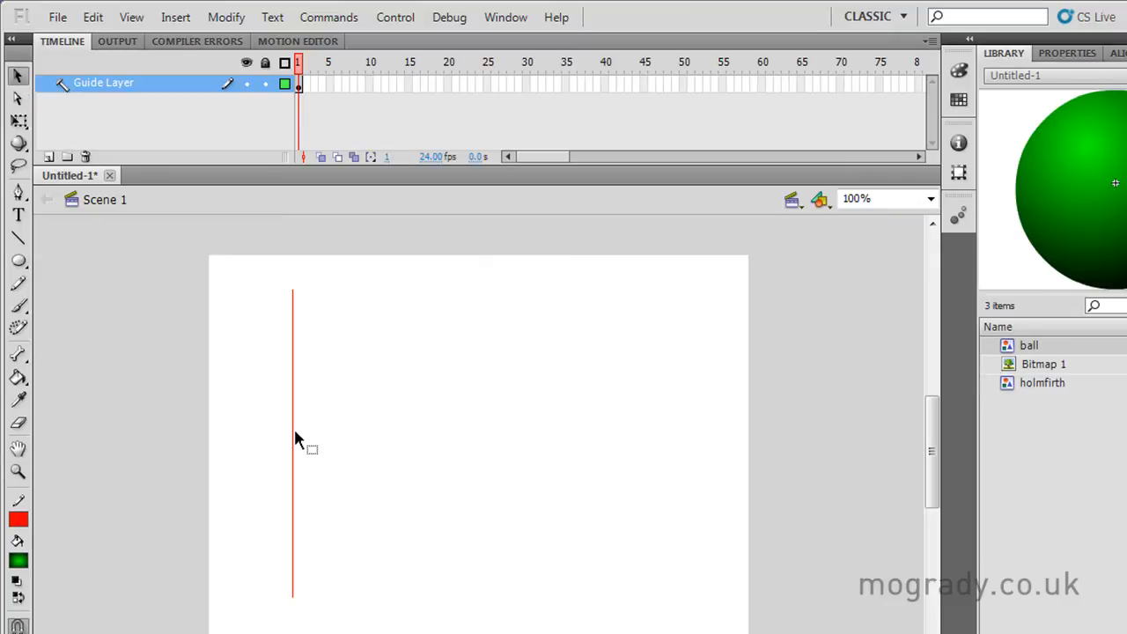
drag(293, 449, 370, 444)
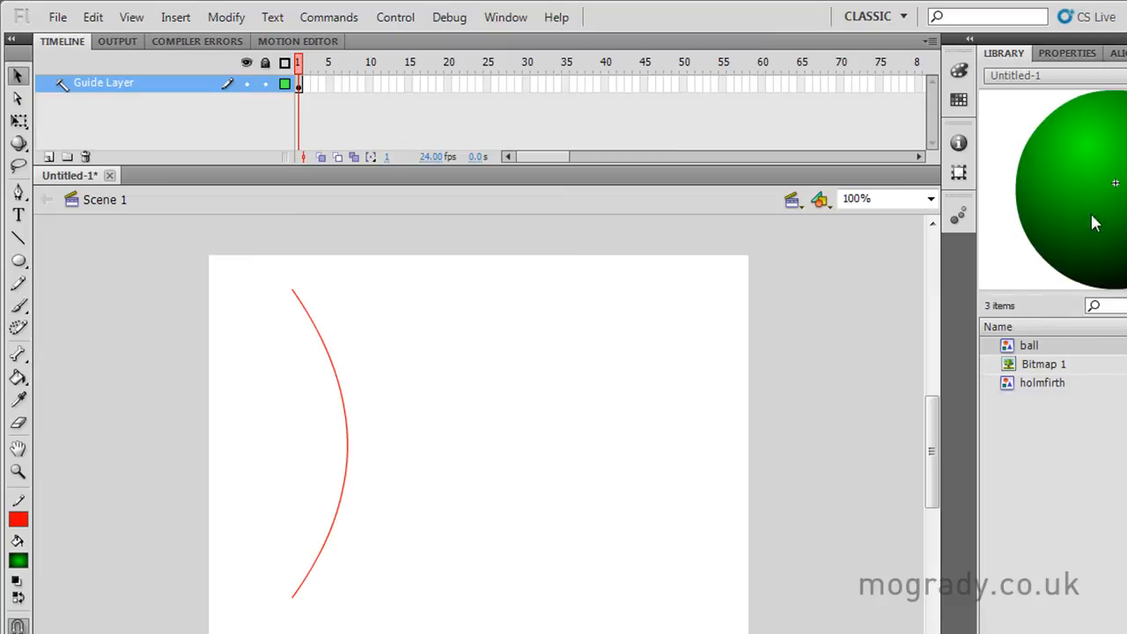
drag(1092, 220, 481, 328)
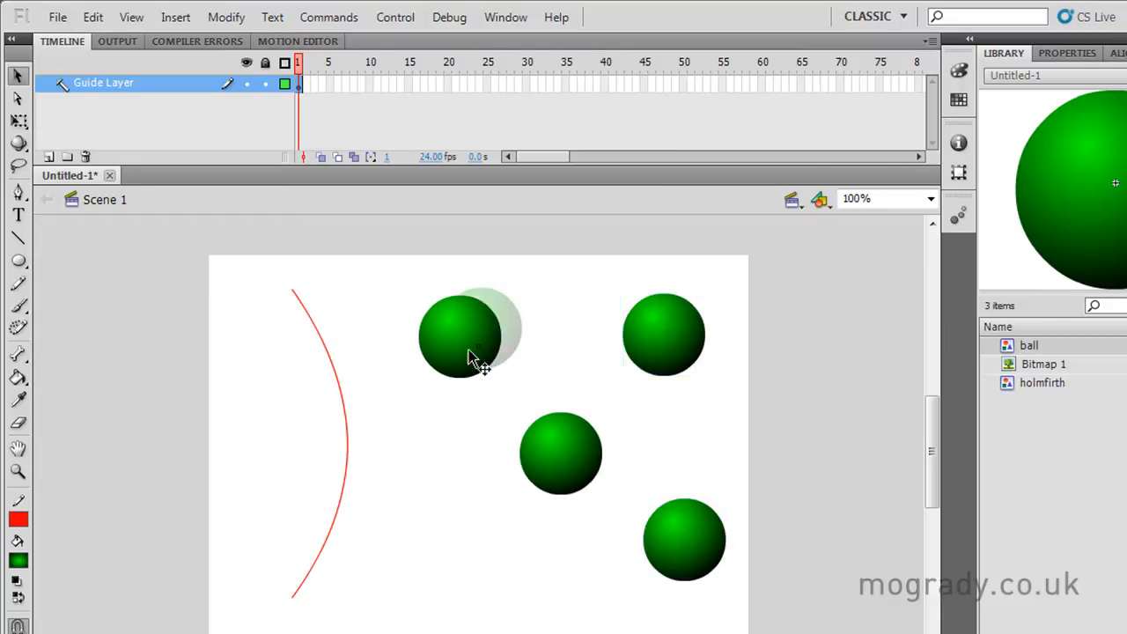
drag(468, 333, 328, 320)
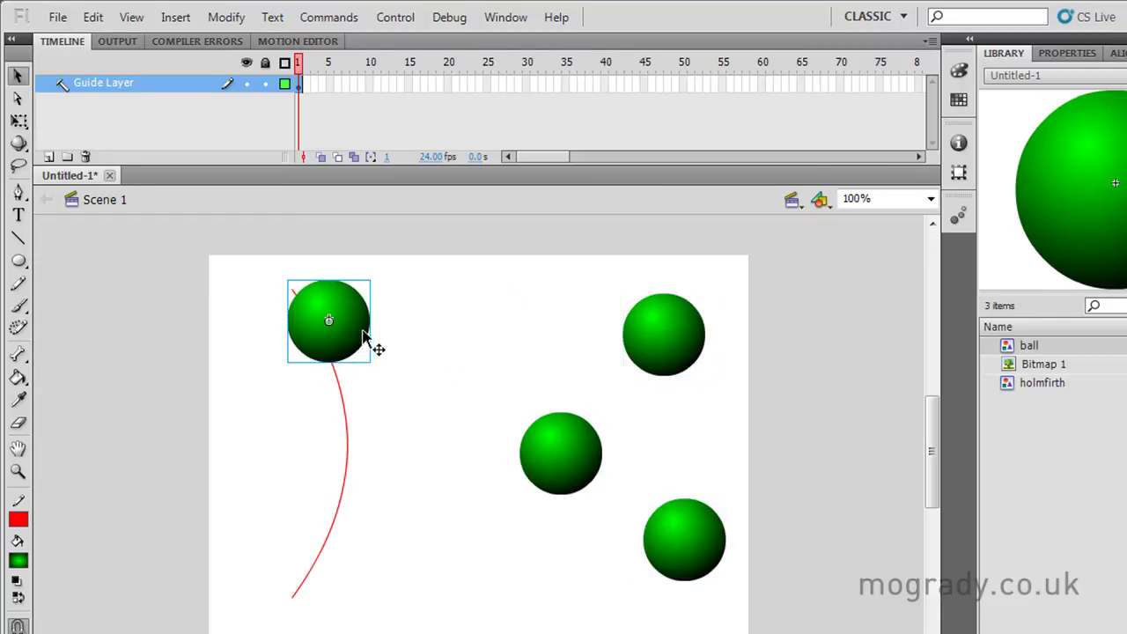
drag(329, 319, 314, 322)
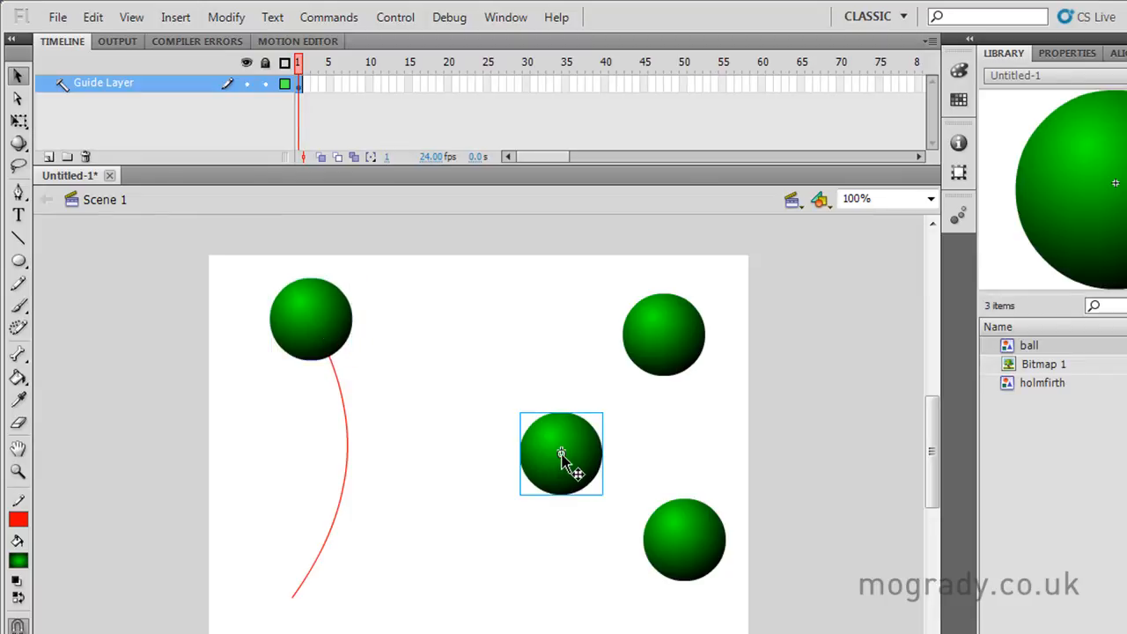
Snap balls onto the middle and lower parts of the curve, then close the test movie.
drag(561, 454, 352, 407)
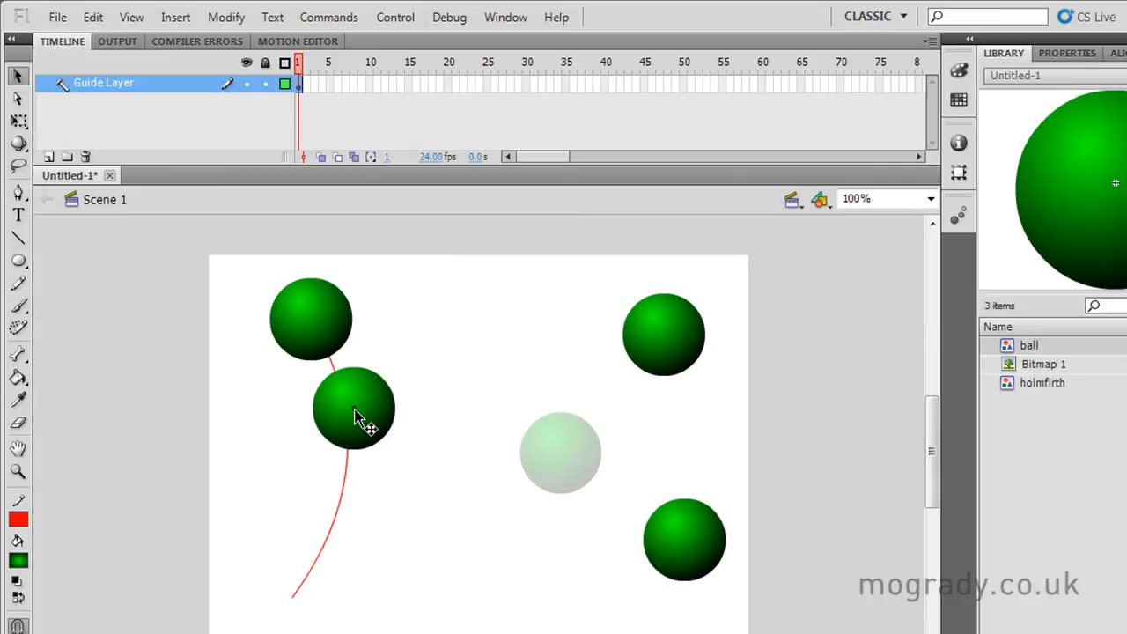
click(344, 408)
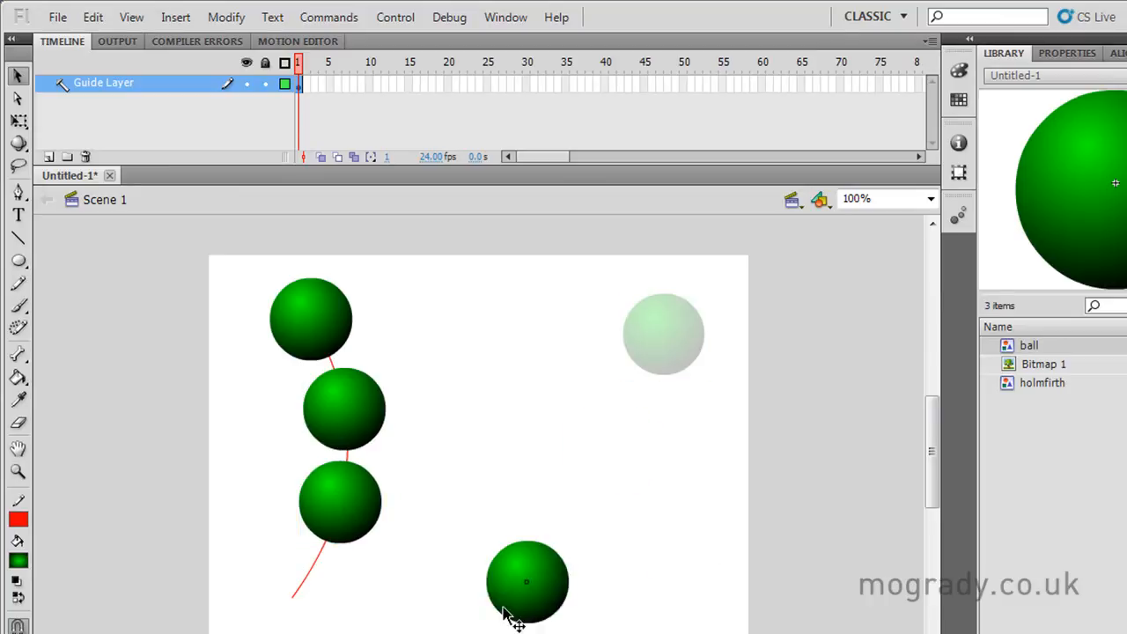
drag(527, 581, 303, 590)
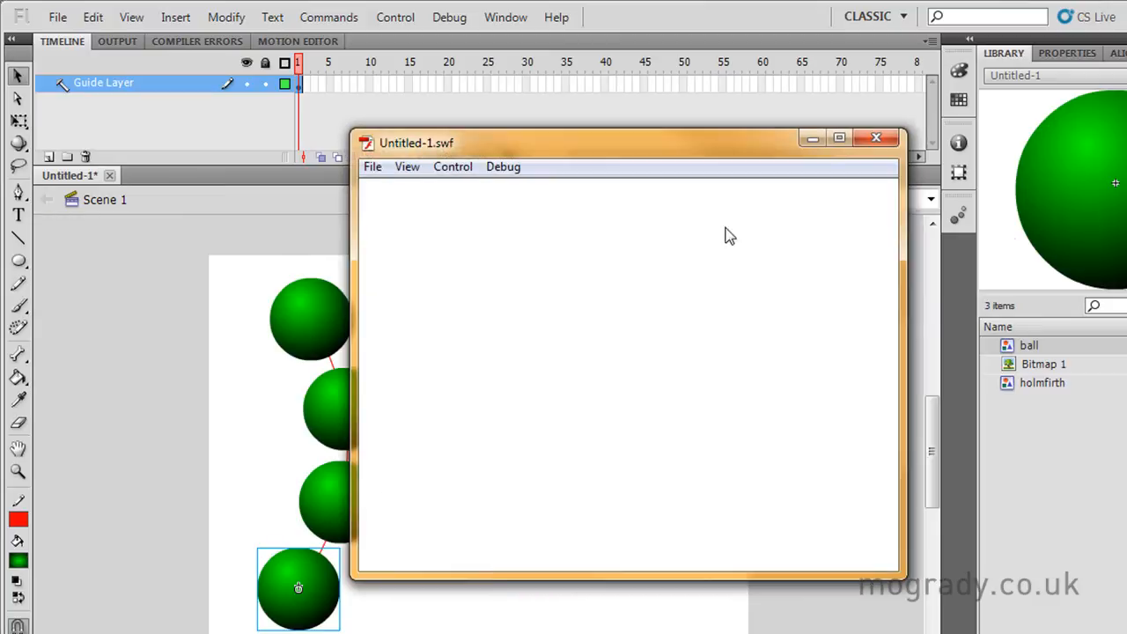
click(876, 137)
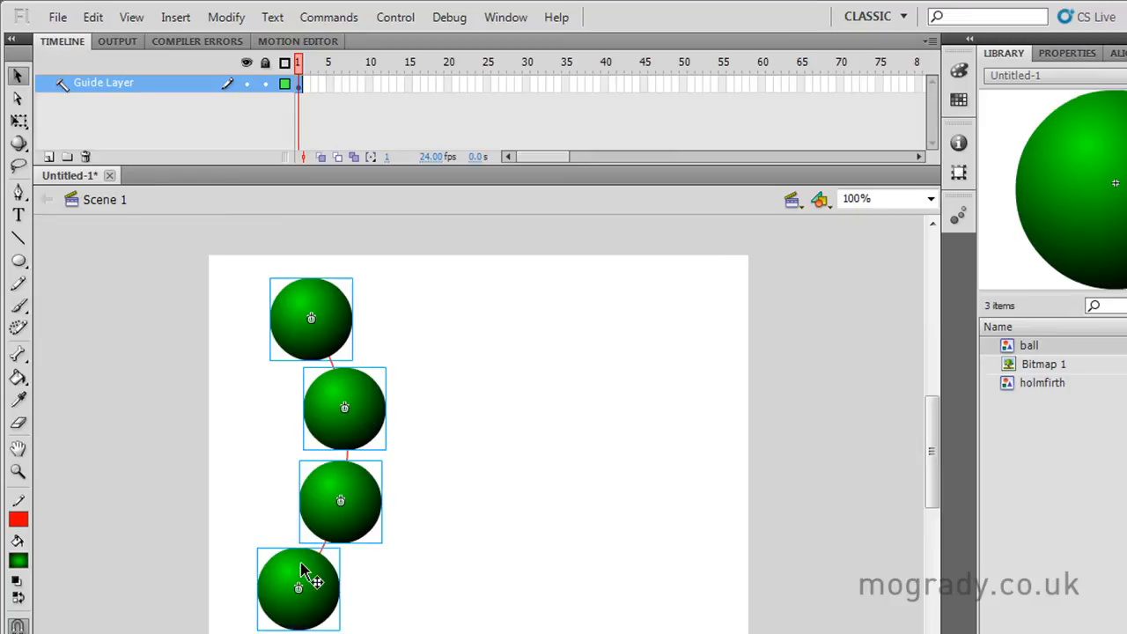
Add a layer named 'ball layer', paste the balls in place, and close the test.
click(95, 16)
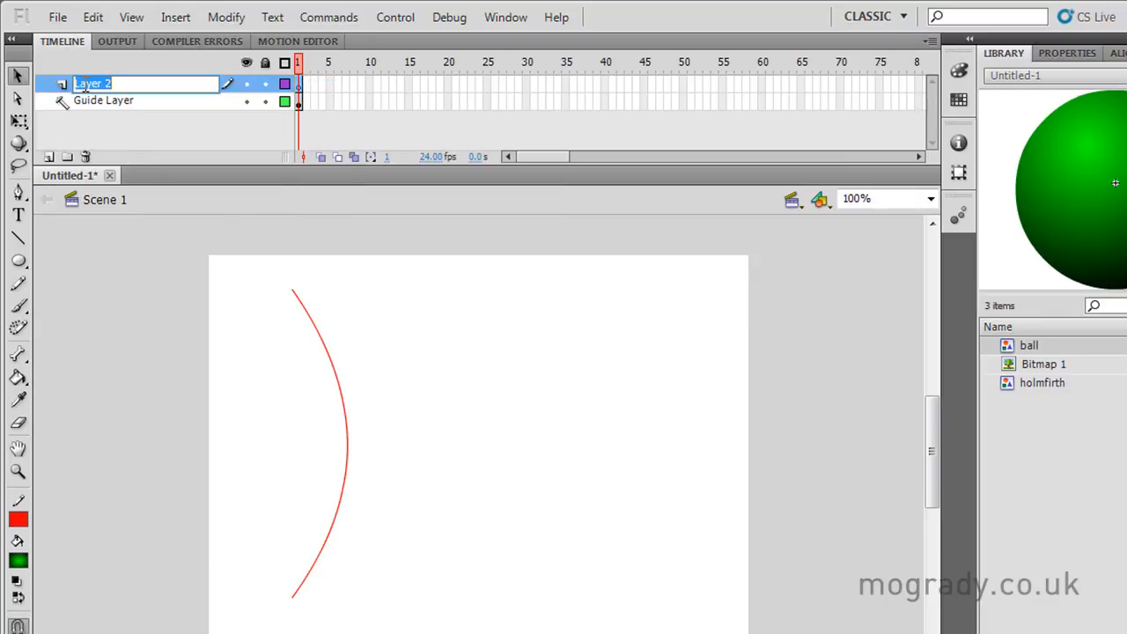
text(ball)
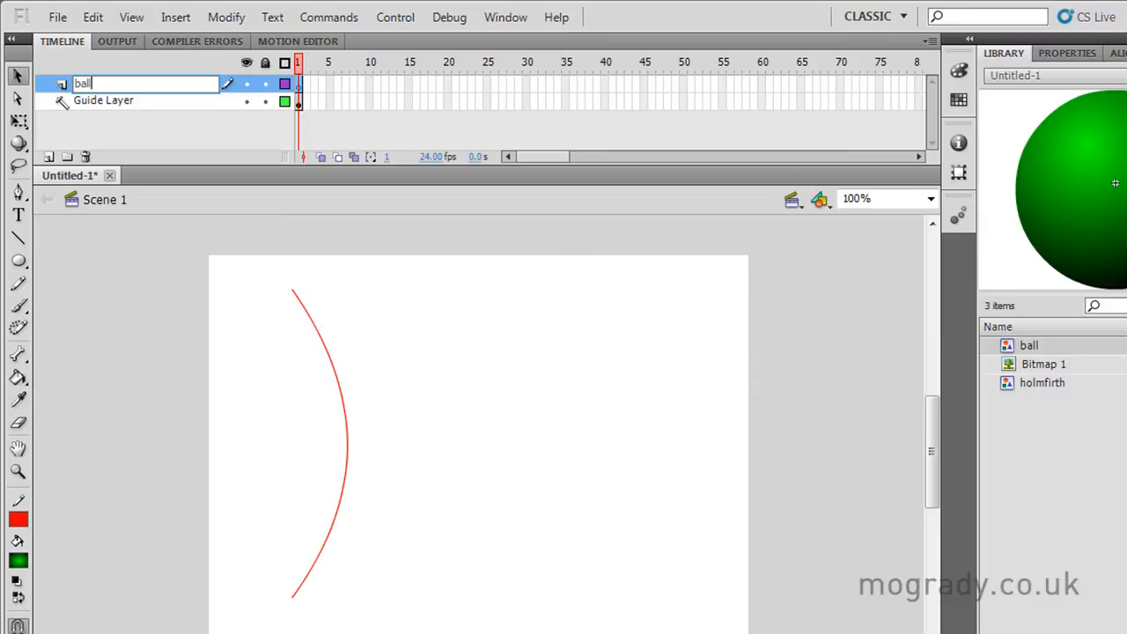
text(layer)
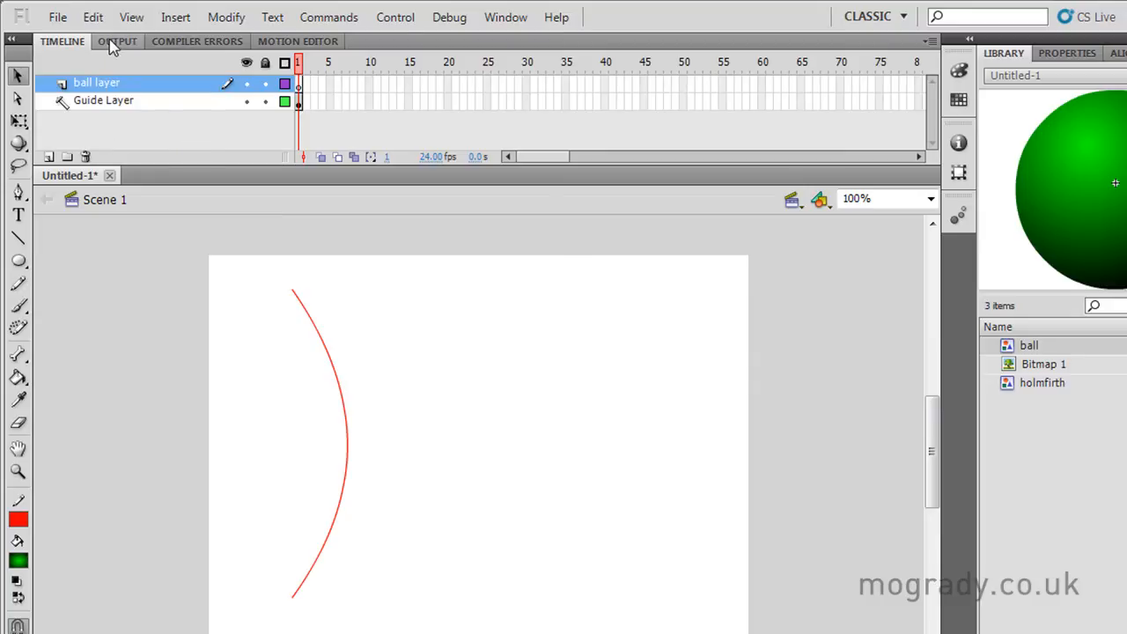
click(93, 17)
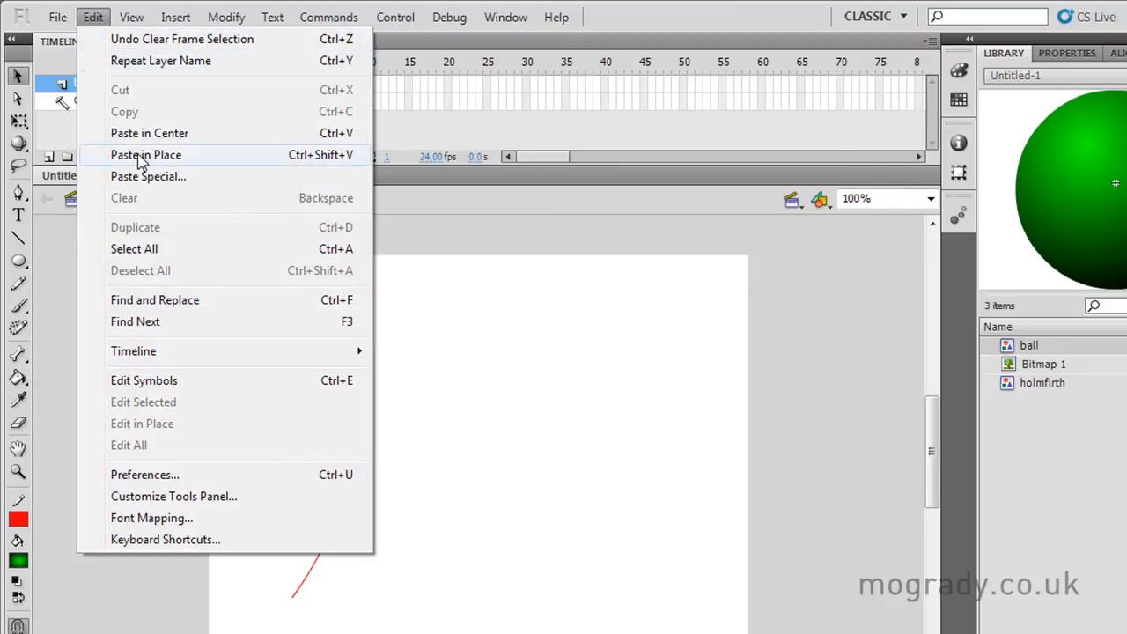
click(145, 154)
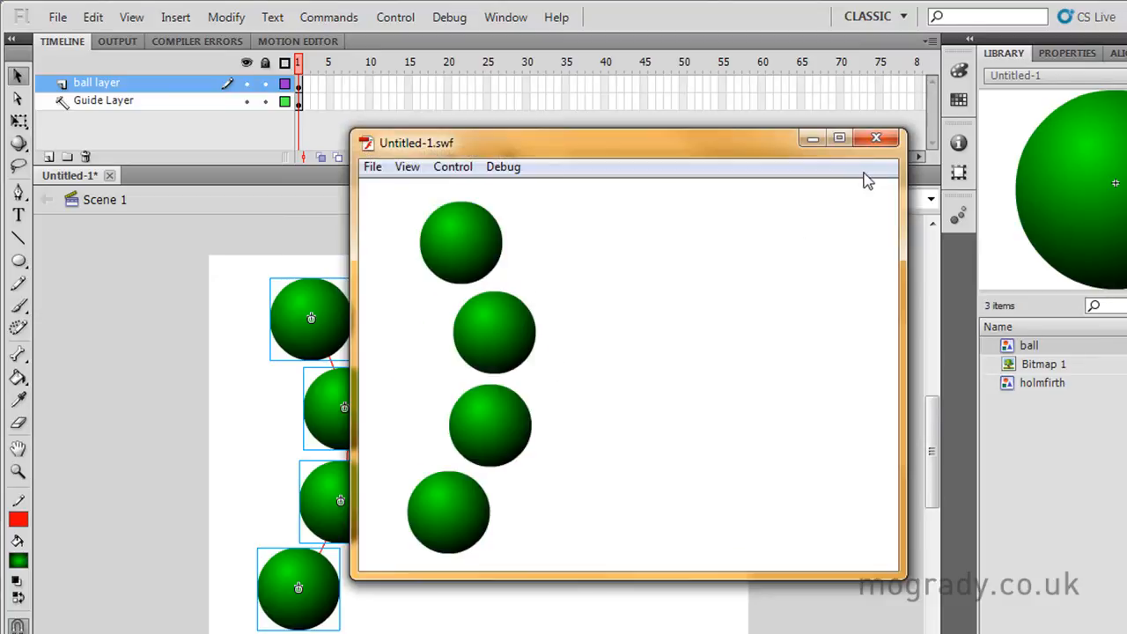
click(876, 138)
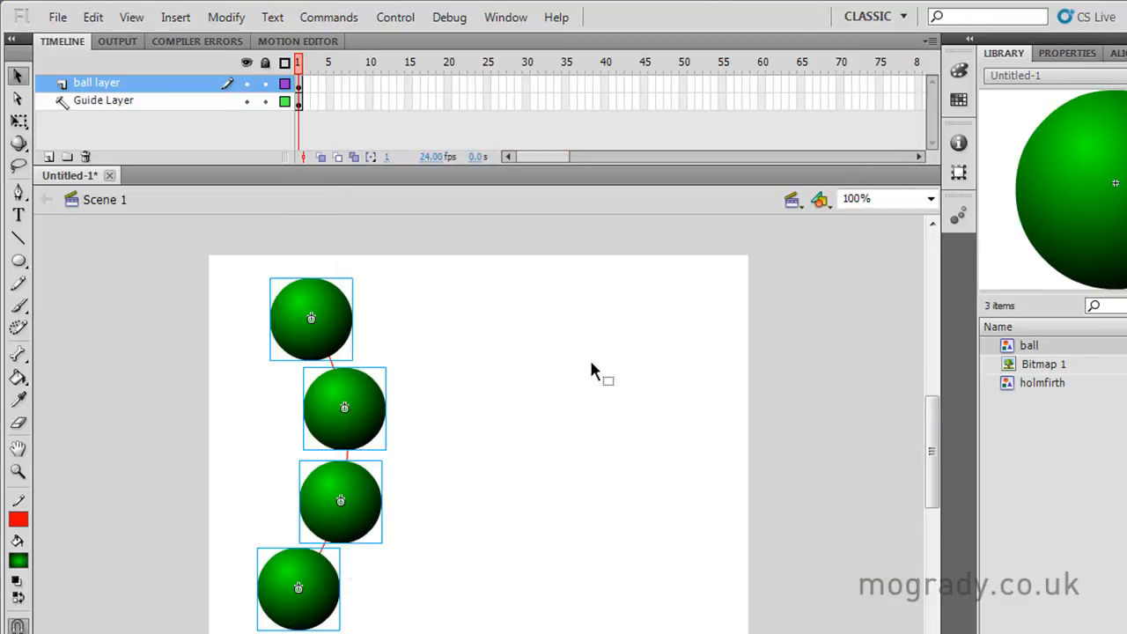
mouse_move(225, 109)
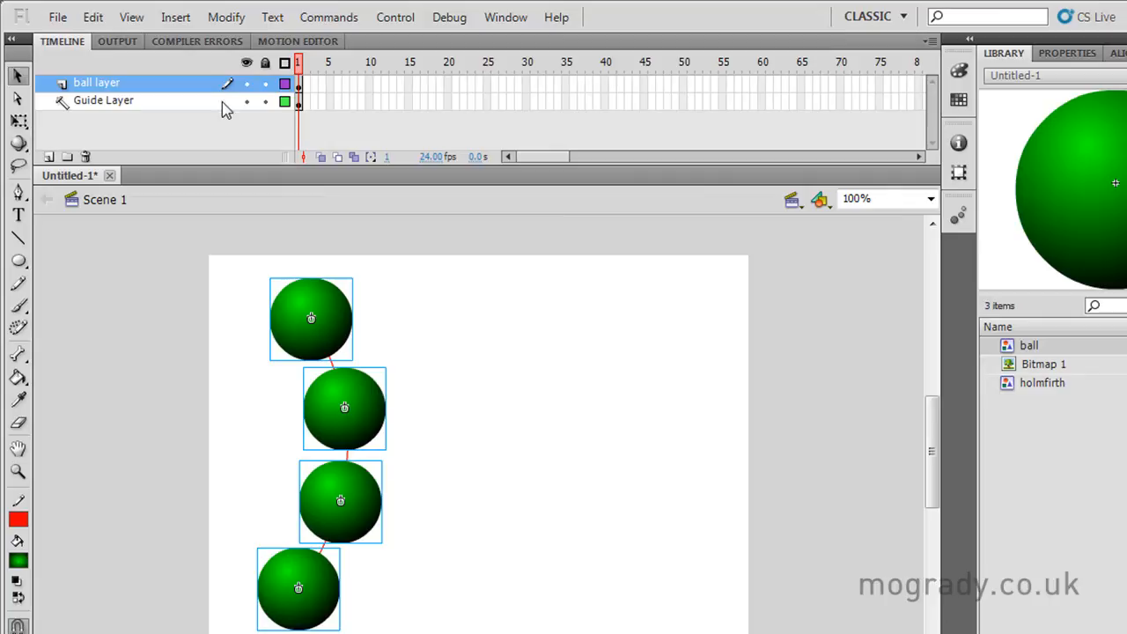
mouse_move(99, 86)
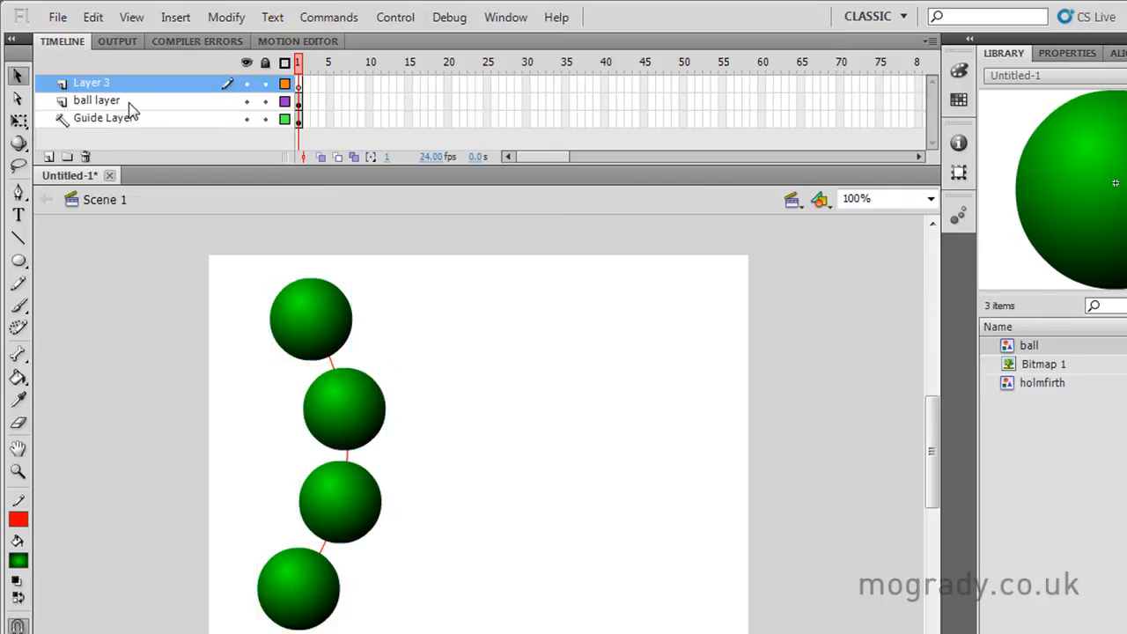
Rename the layer in the timeline to 'tween layer'.
click(91, 100)
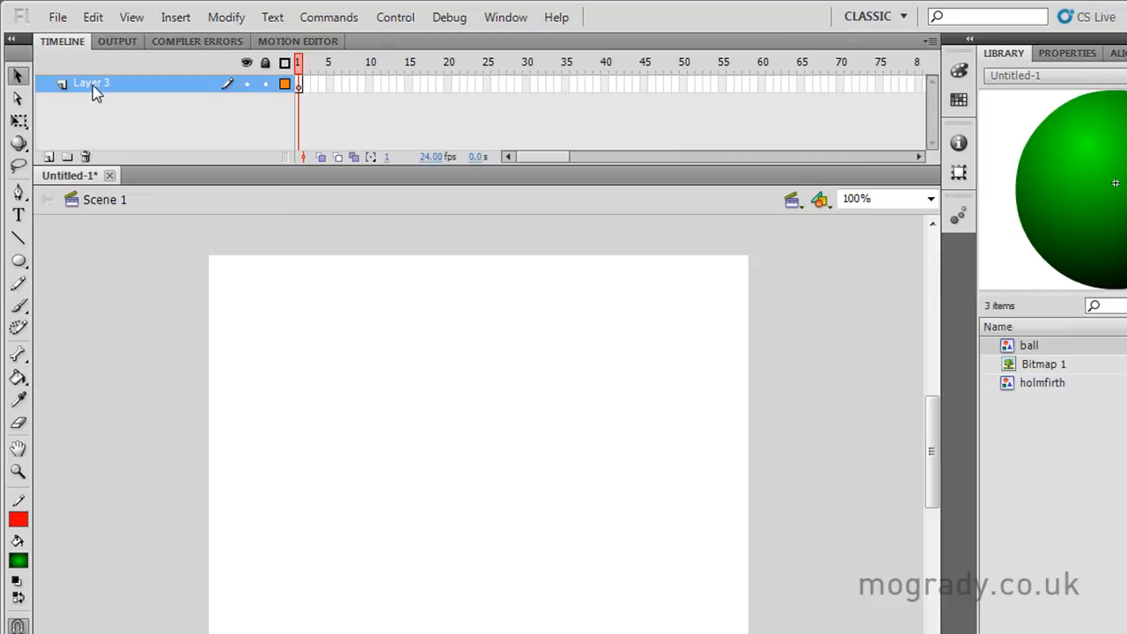
double_click(88, 85)
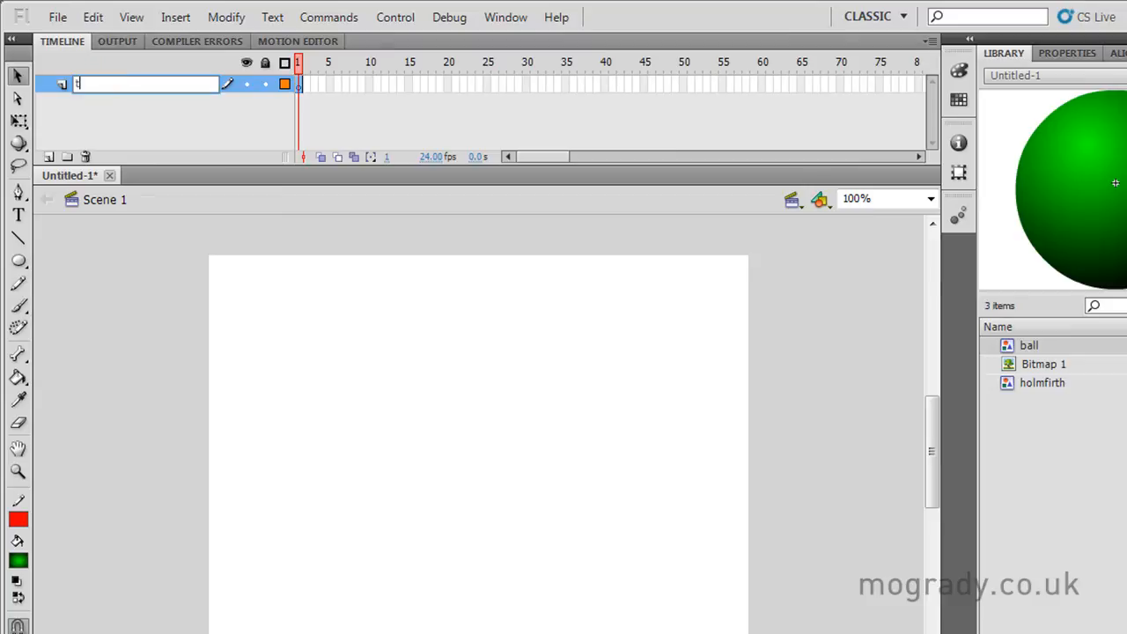
text(tween layer)
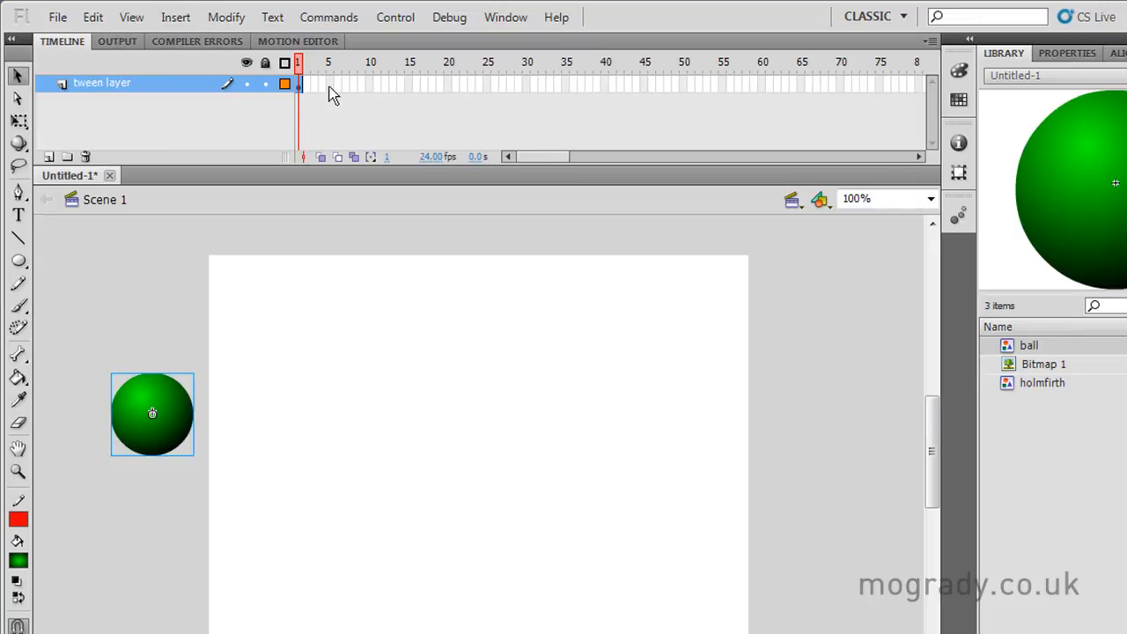
Keyframe frame 70, move the ball right, add a classic tween, and close the preview.
right_click(835, 85)
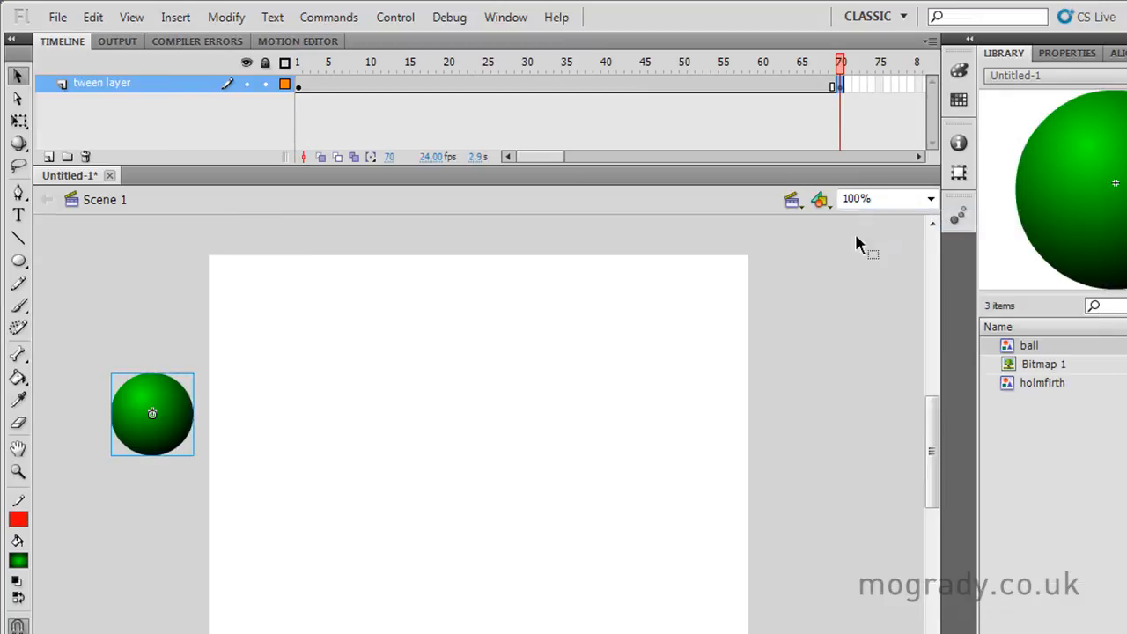
drag(152, 414, 807, 396)
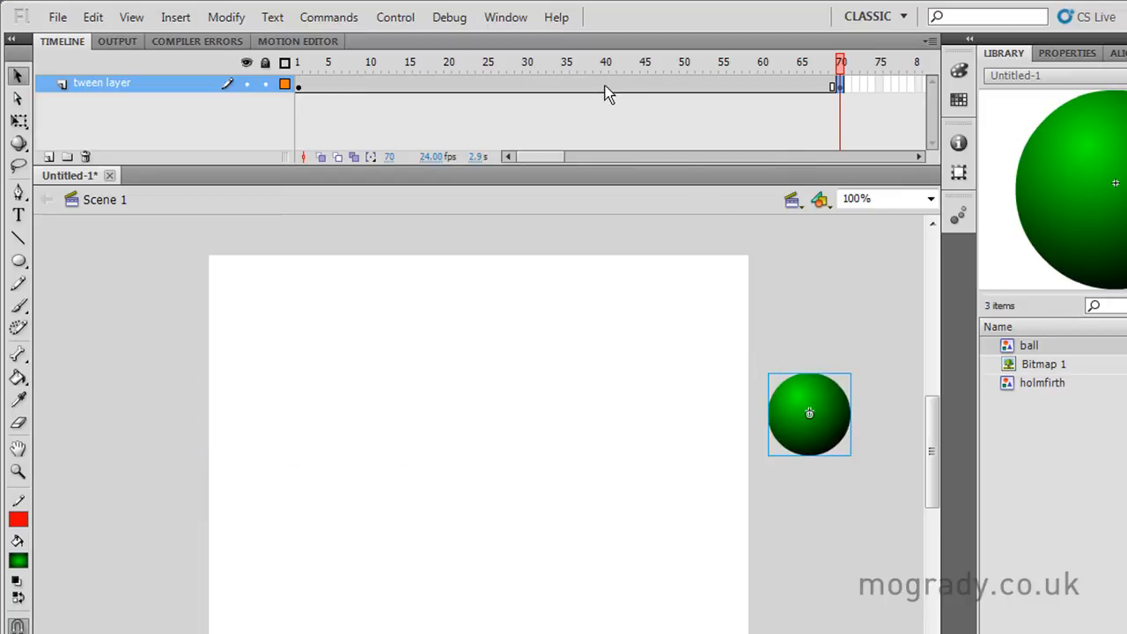
right_click(828, 85)
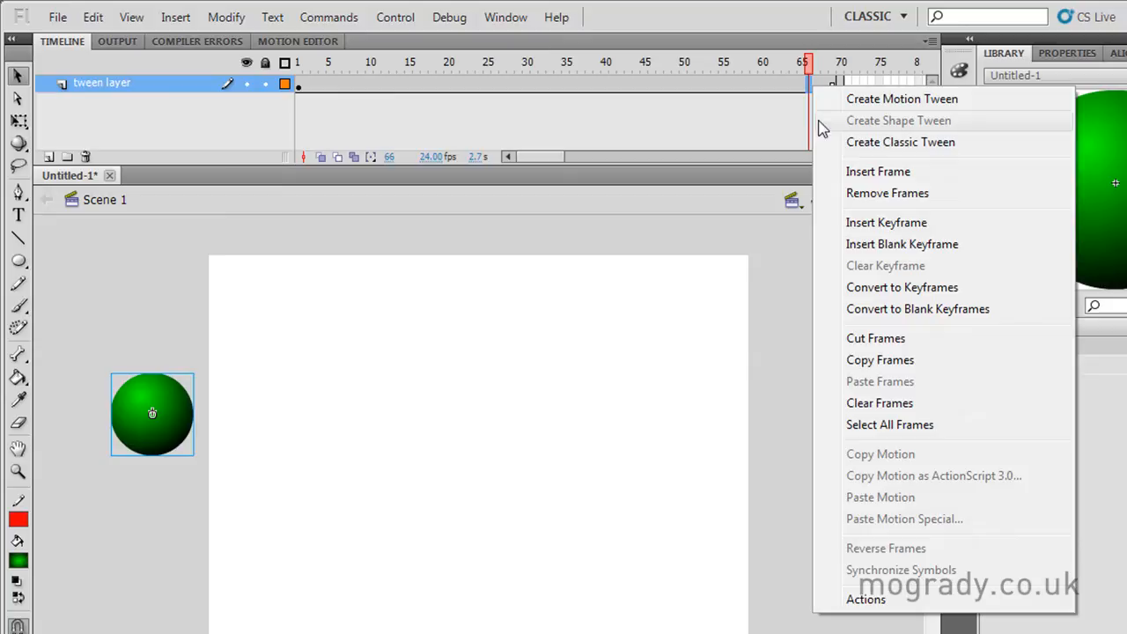
click(900, 142)
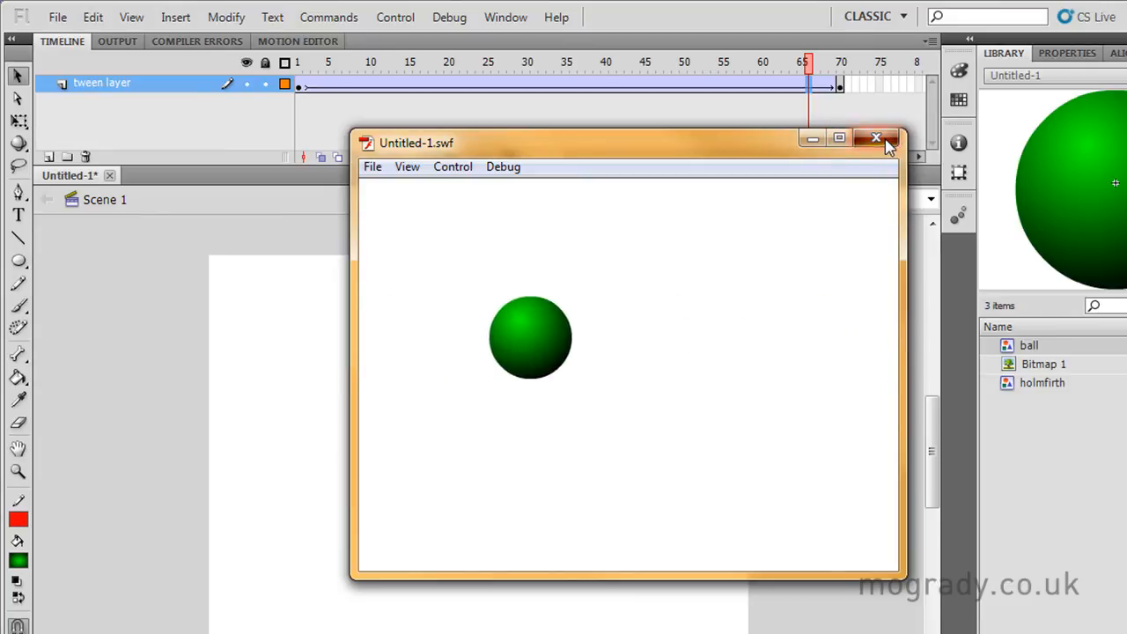
click(877, 138)
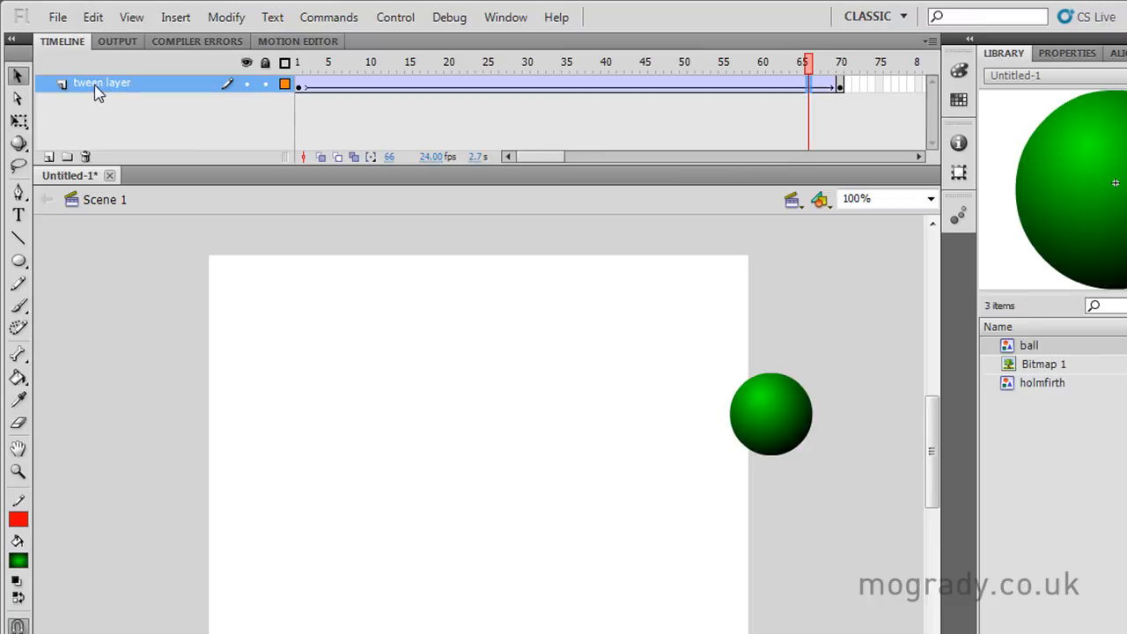
Add a classic motion guide layer above tween layer and select it for drawing.
right_click(97, 84)
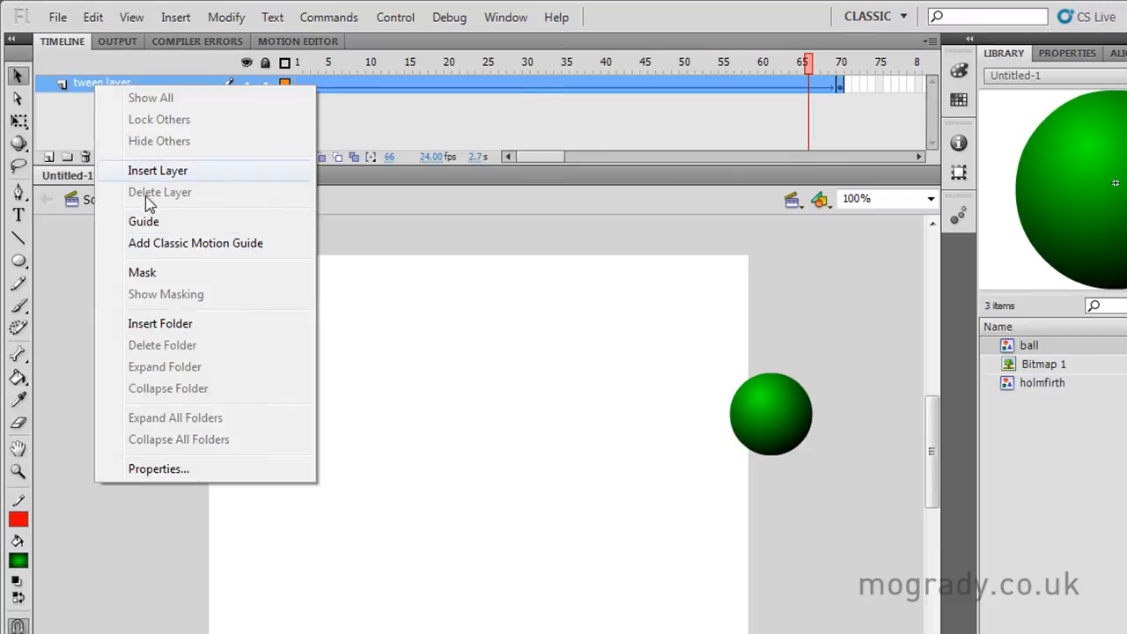
mouse_move(179, 253)
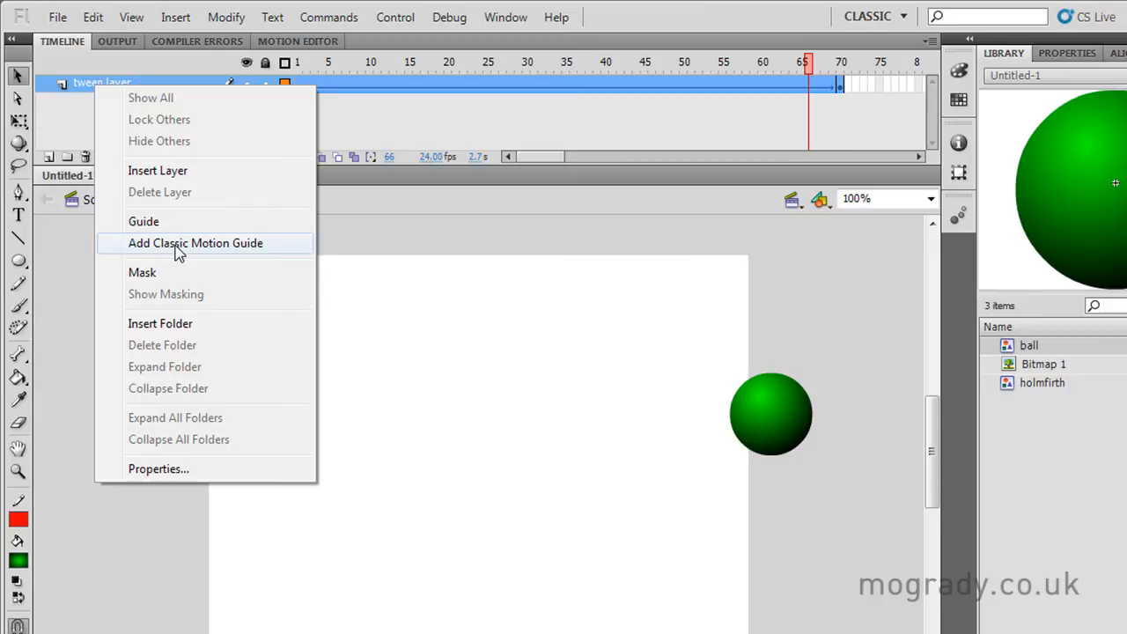
click(194, 243)
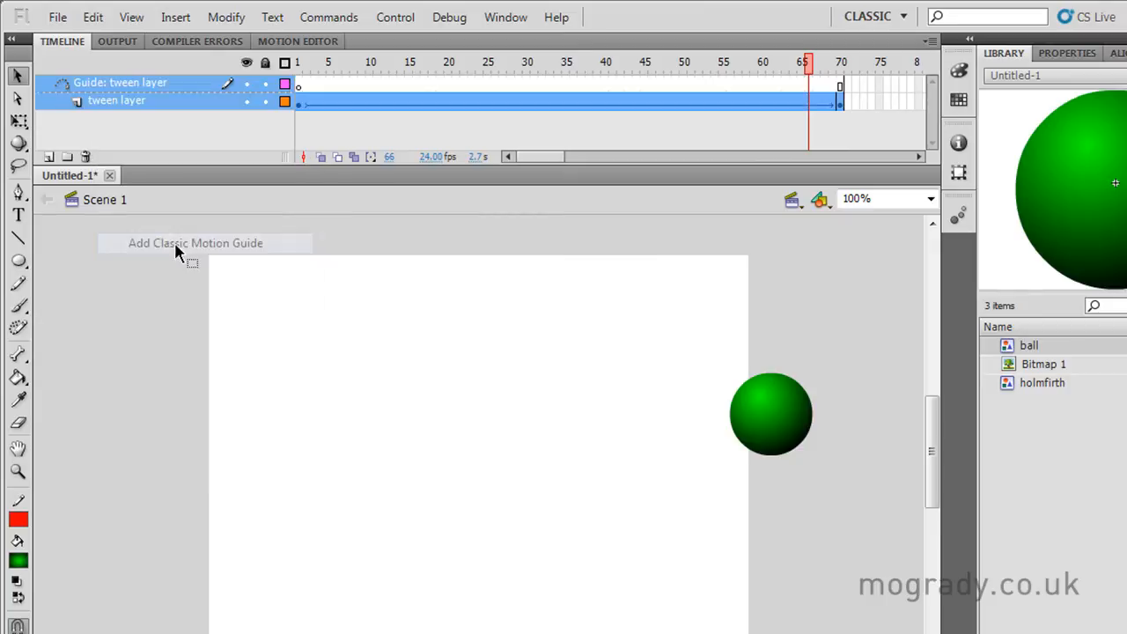
click(118, 82)
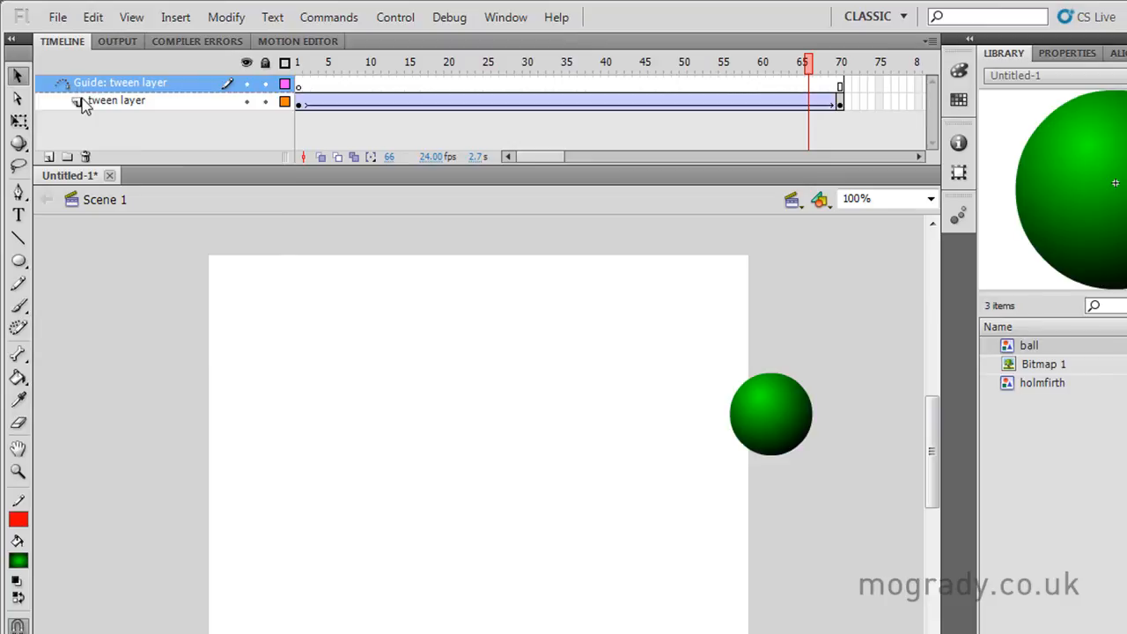
mouse_move(95, 83)
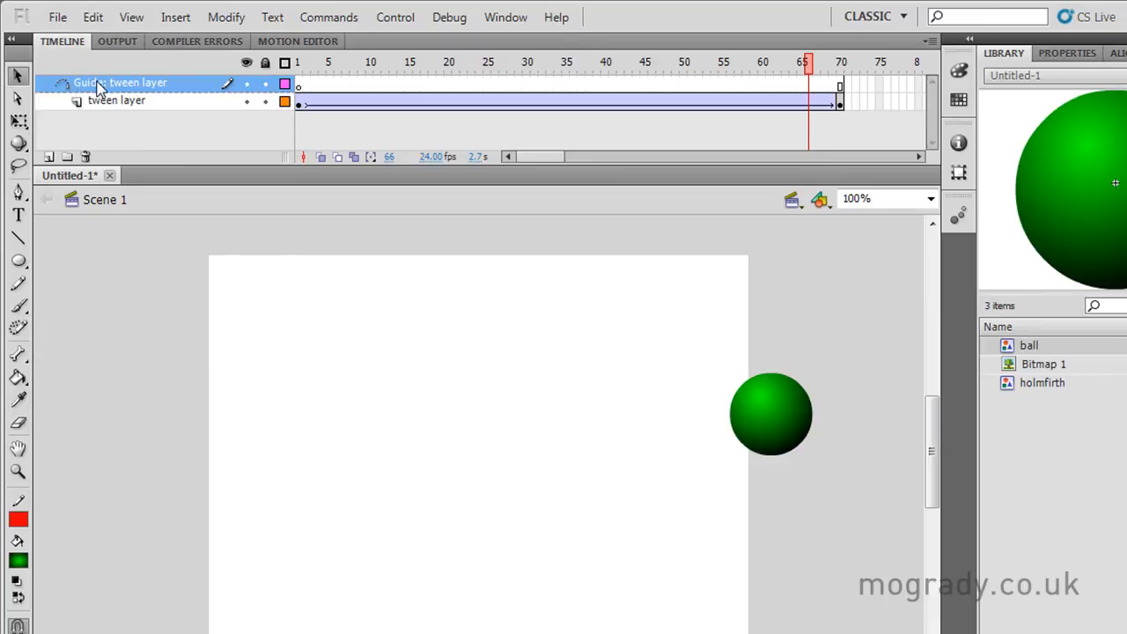
click(300, 62)
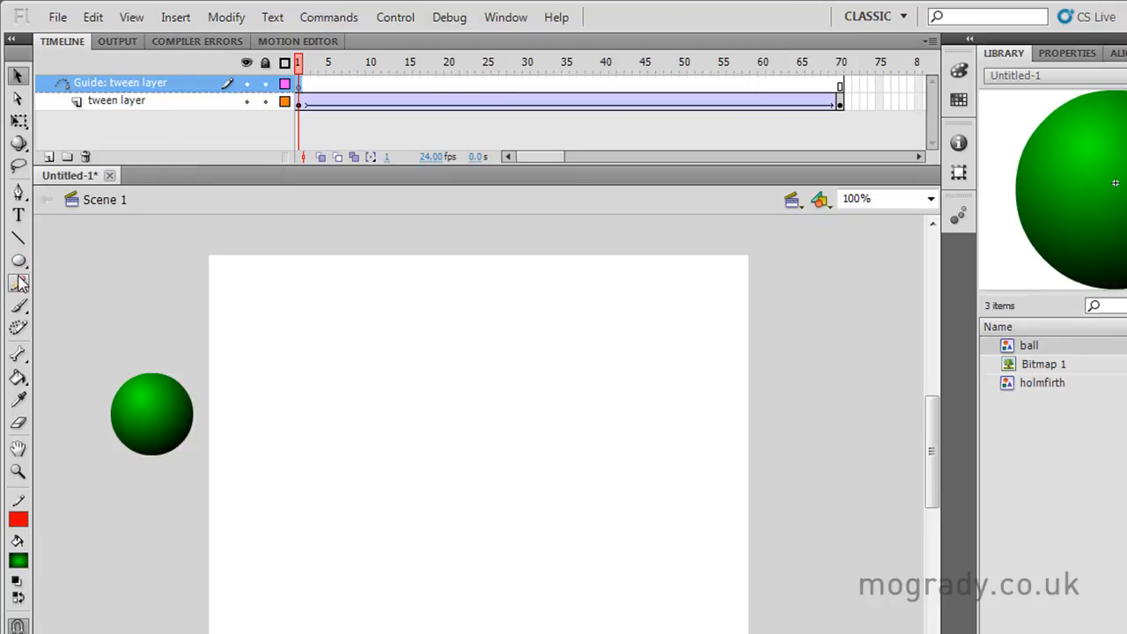
mouse_move(18, 282)
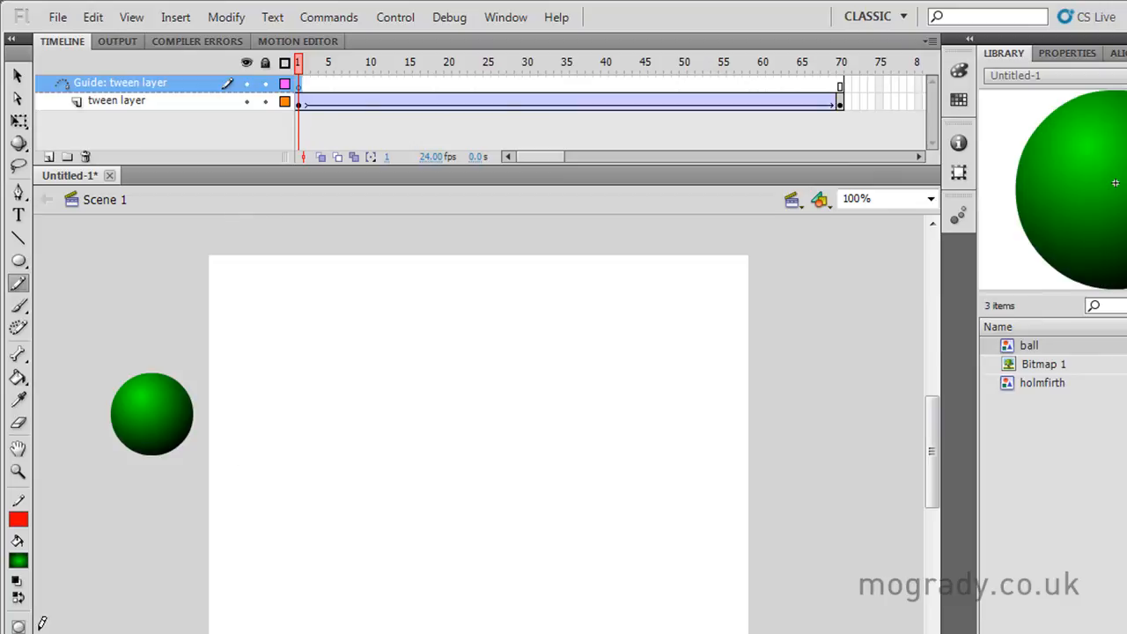
mouse_move(297, 427)
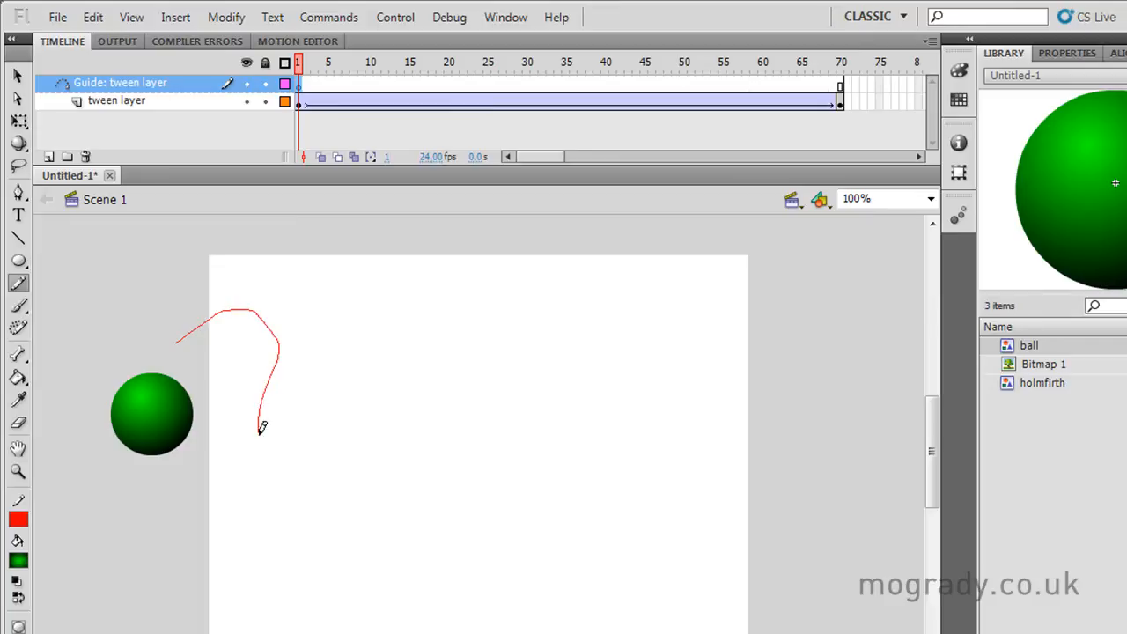
Pencil a long red wavy path from left of the stage past its lower right.
drag(262, 427, 440, 576)
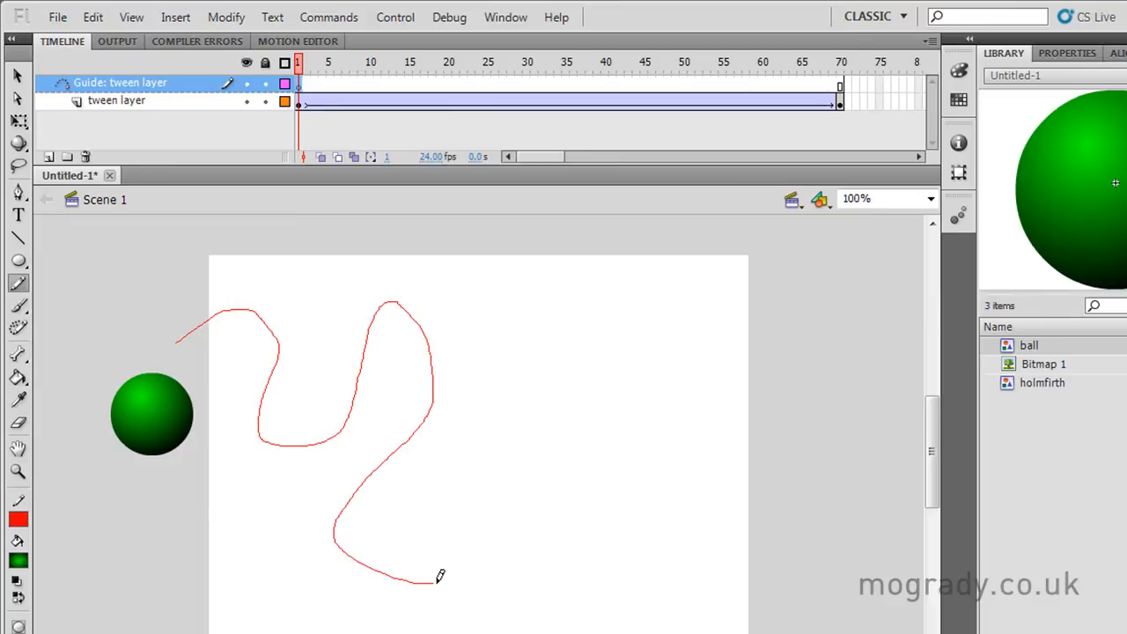
drag(431, 573, 682, 378)
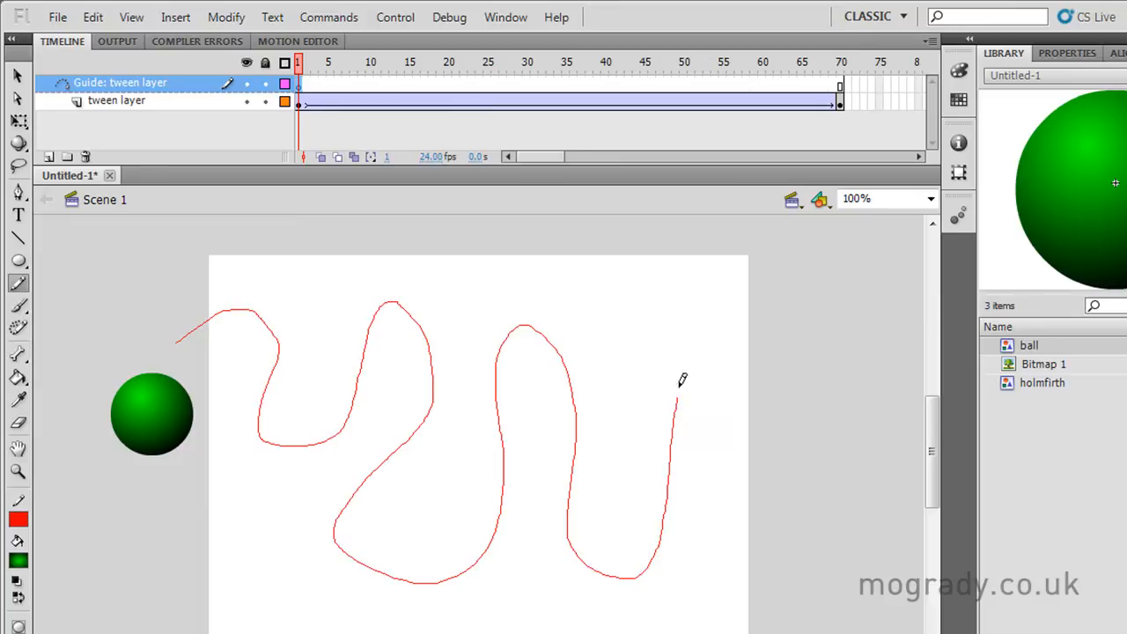
drag(677, 396, 845, 532)
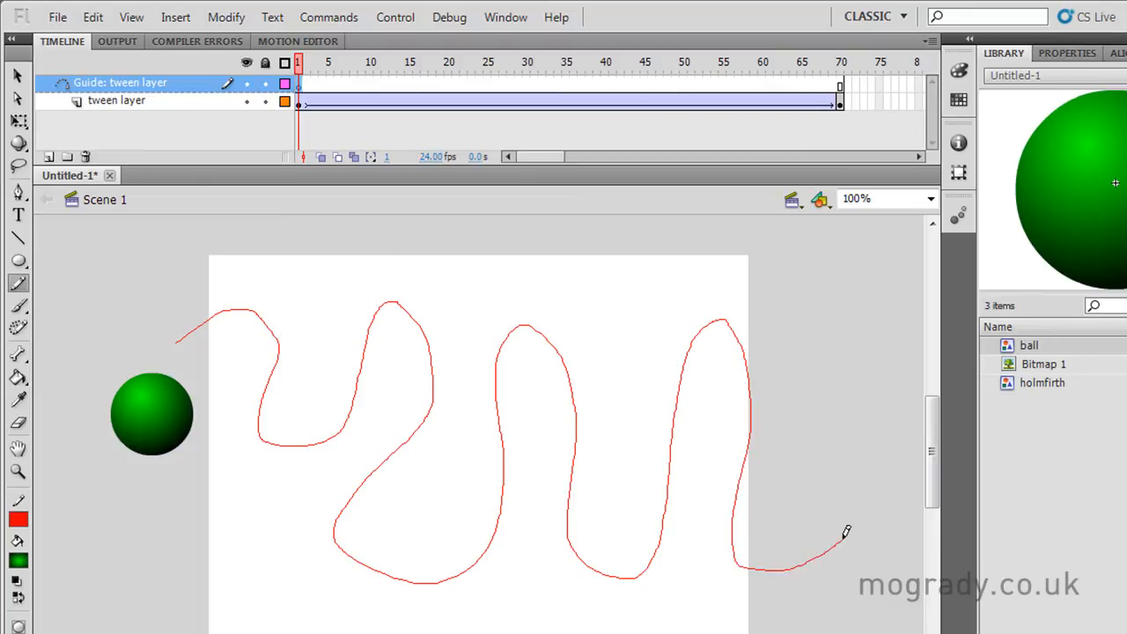
drag(151, 414, 177, 343)
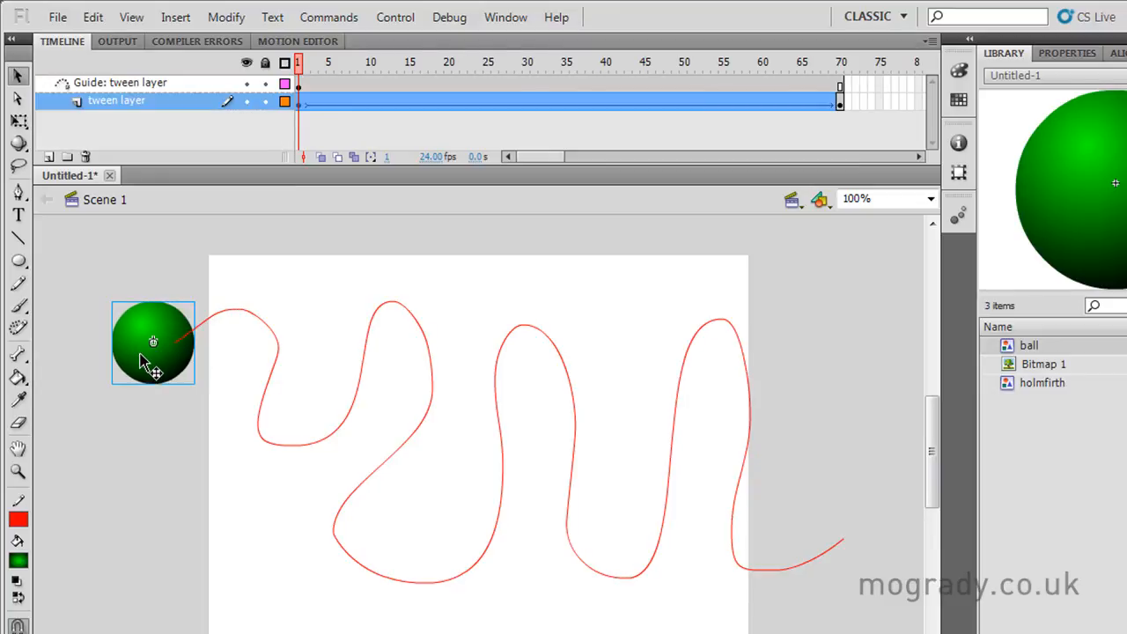
Snap the ball to the path start at frame 1 and end at frame 70, then test.
drag(153, 341, 181, 343)
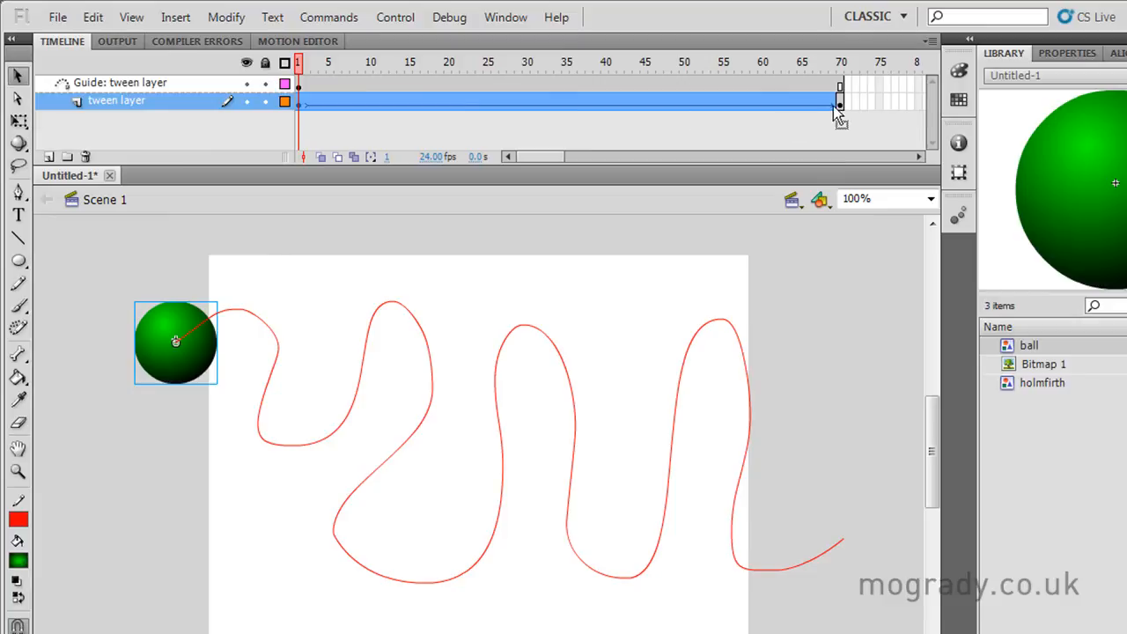
click(838, 61)
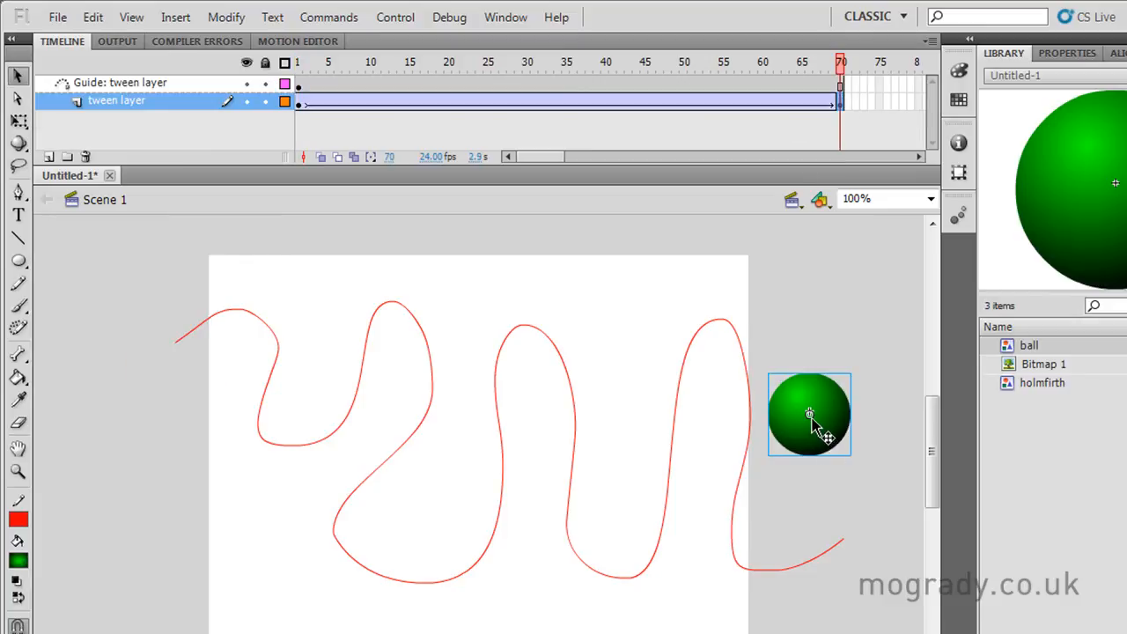
drag(809, 414, 843, 539)
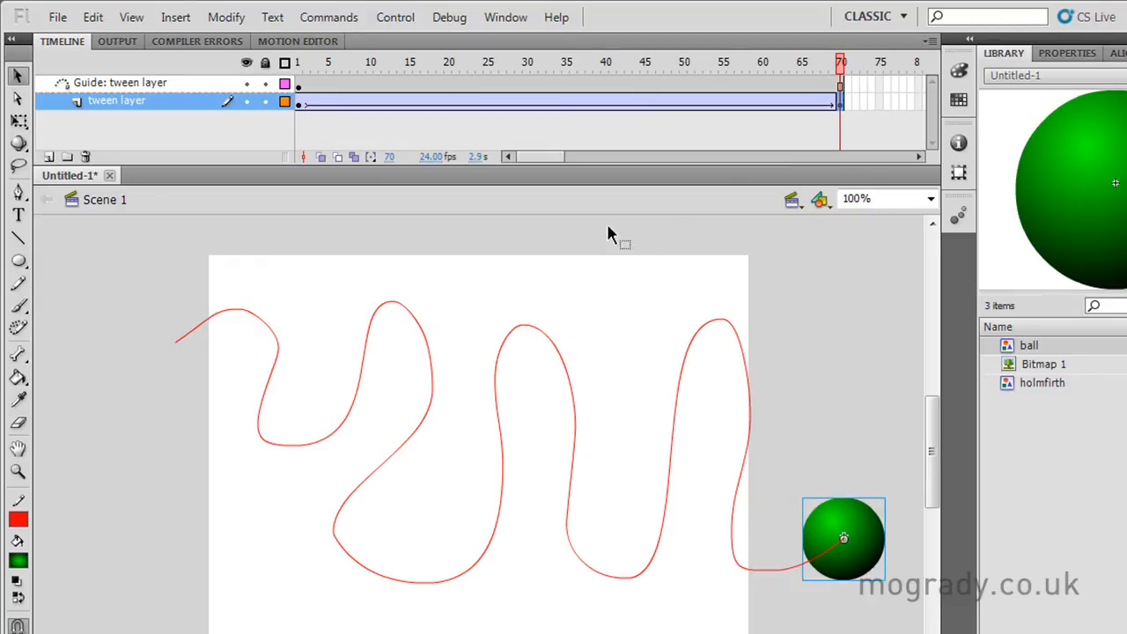
click(722, 62)
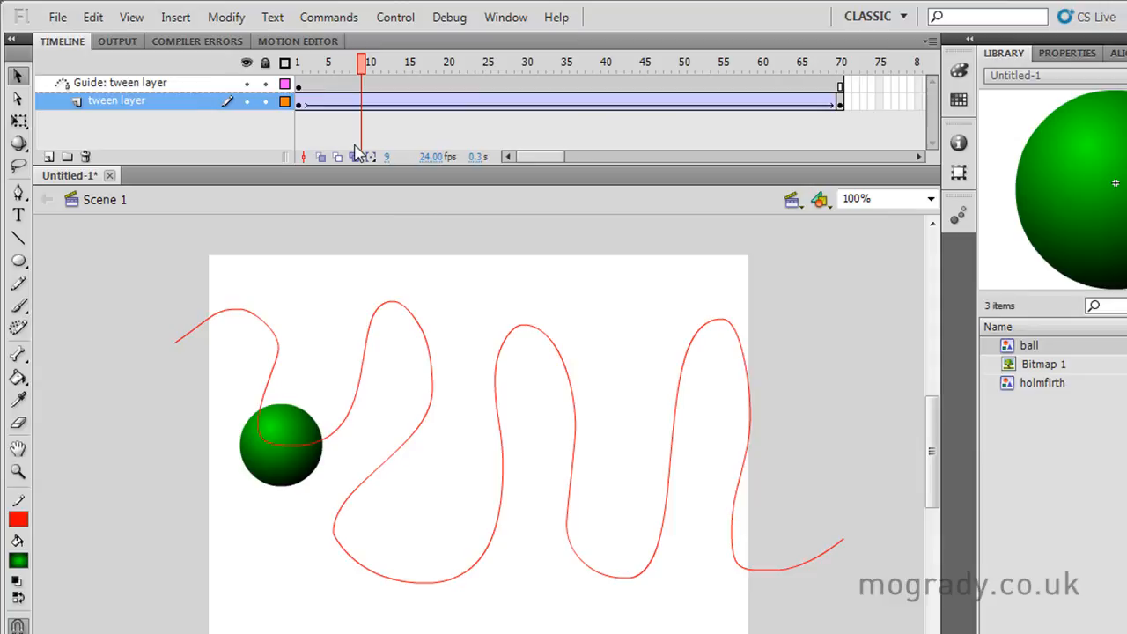
key(Ctrl+Enter)
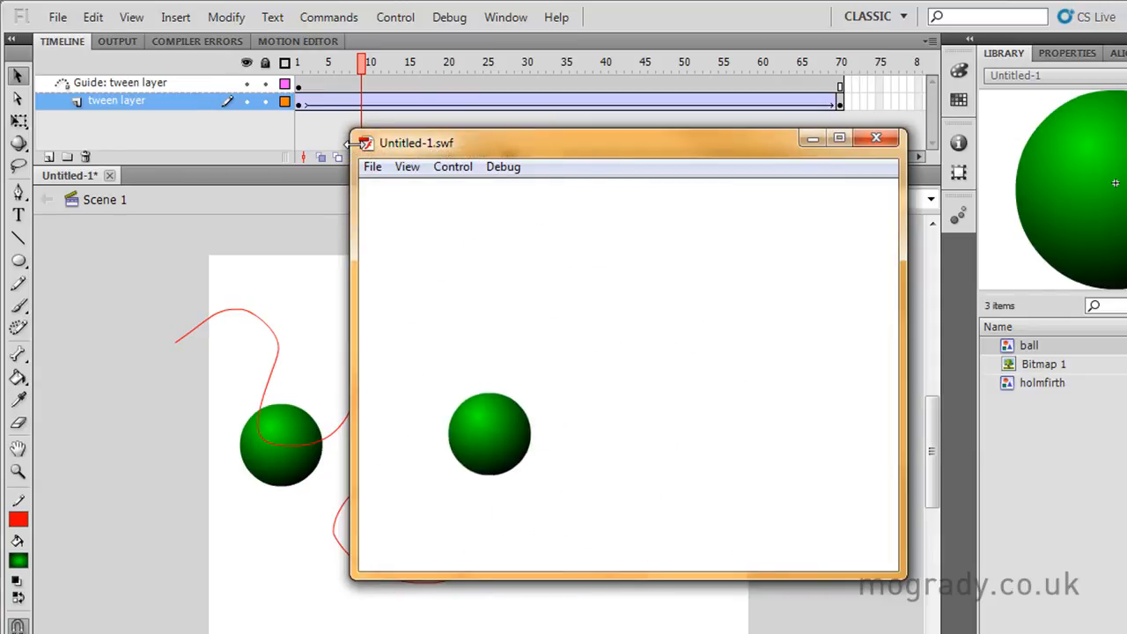
click(875, 137)
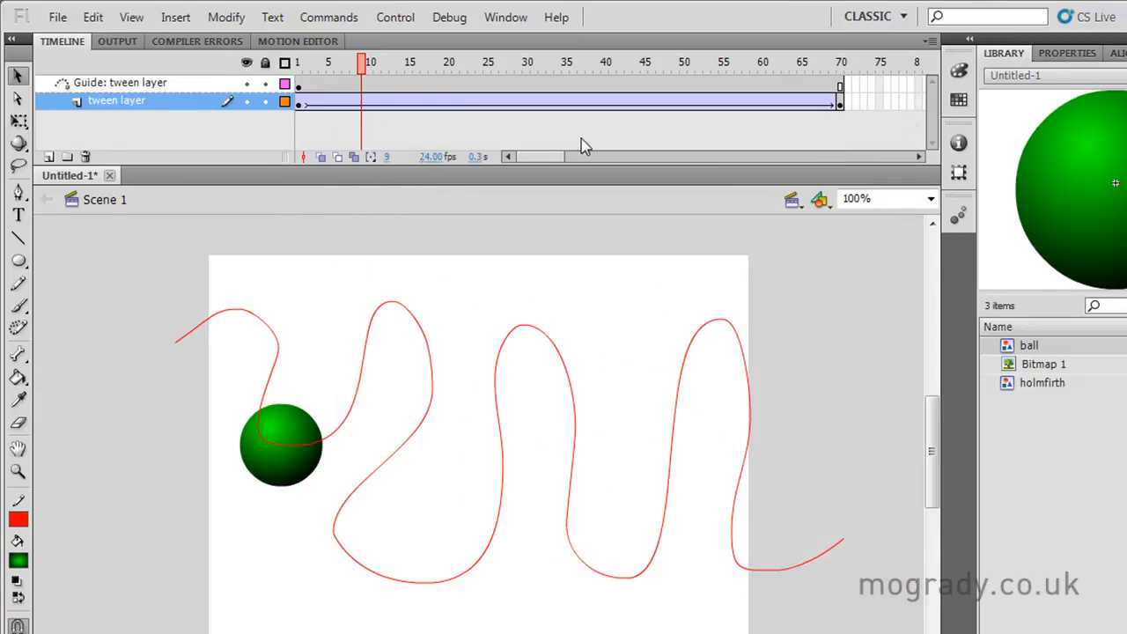
click(48, 155)
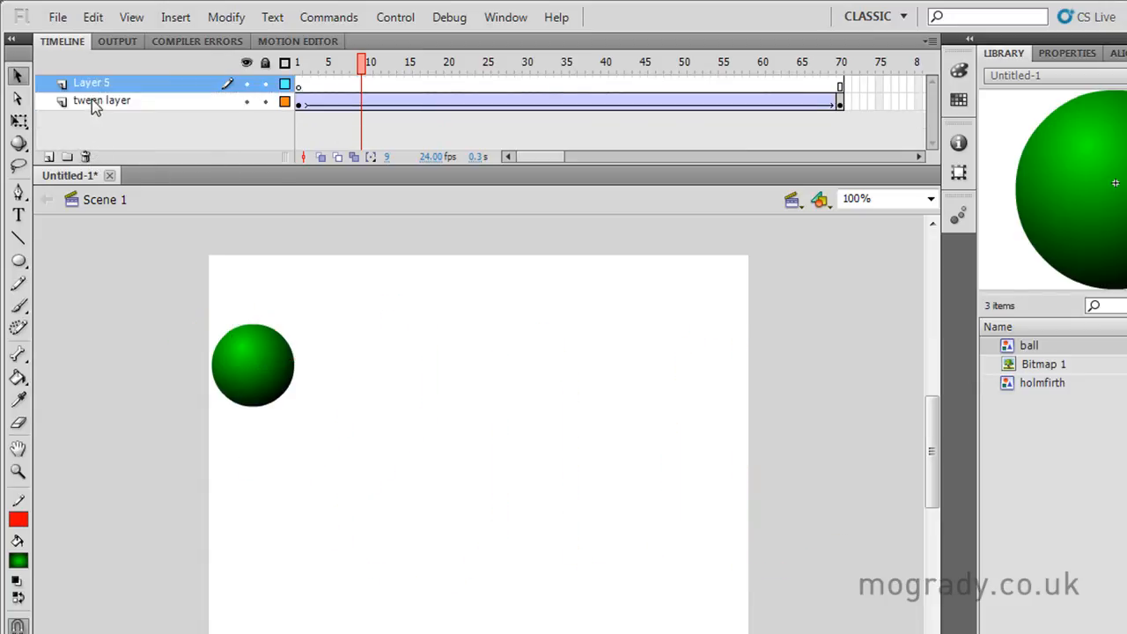
Delete the tween layer and place the holmfirth photo on the stage in Layer 5.
click(85, 156)
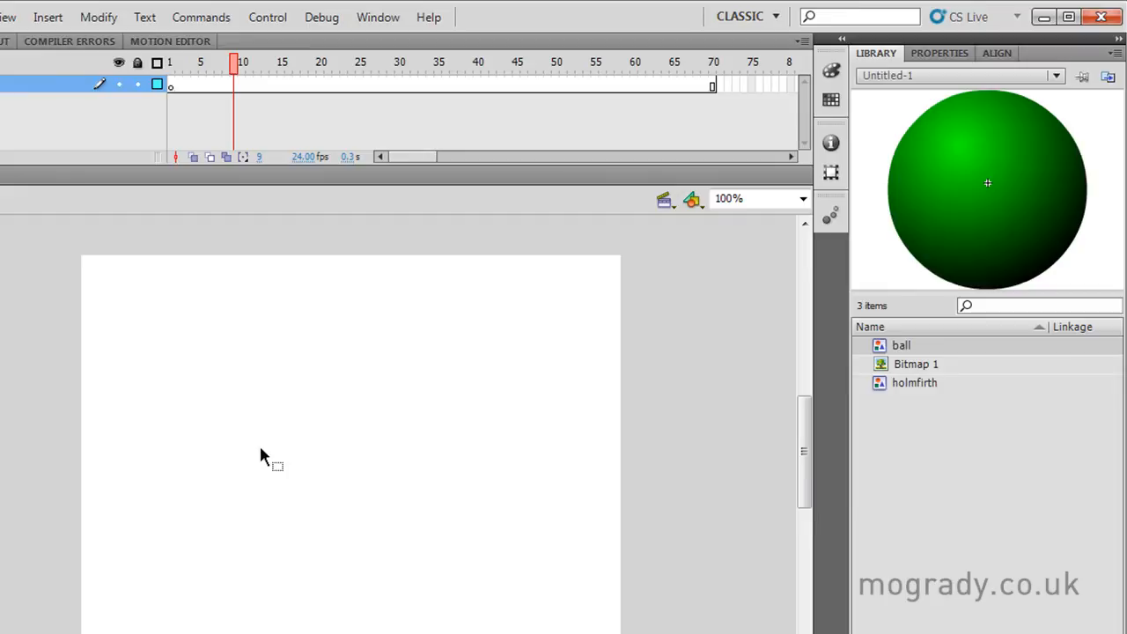
click(913, 383)
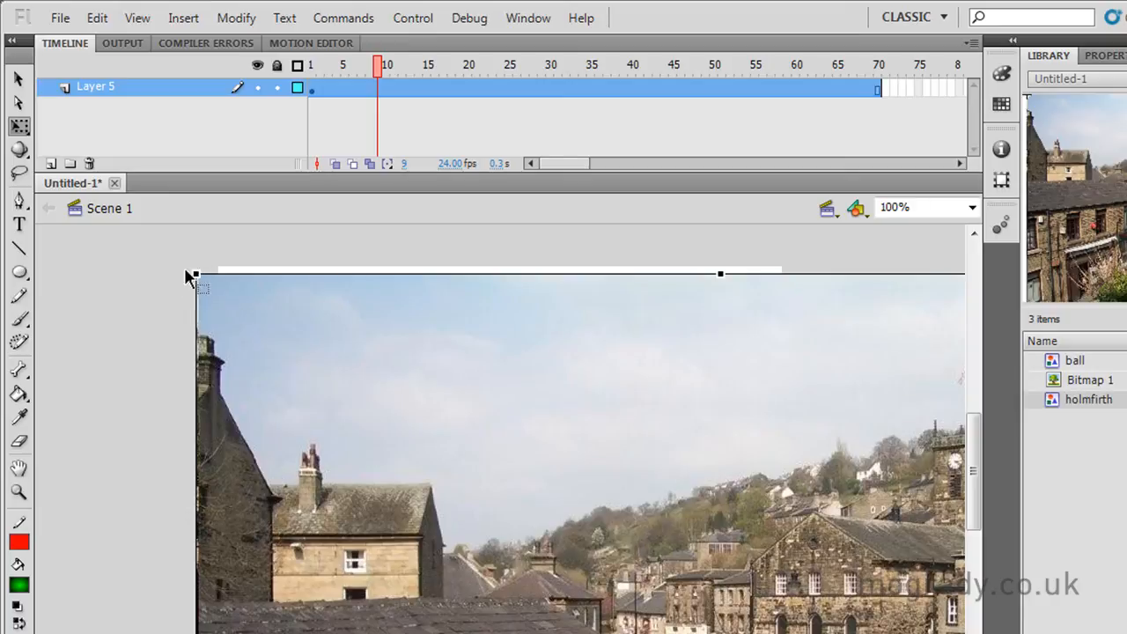
mouse_move(194, 272)
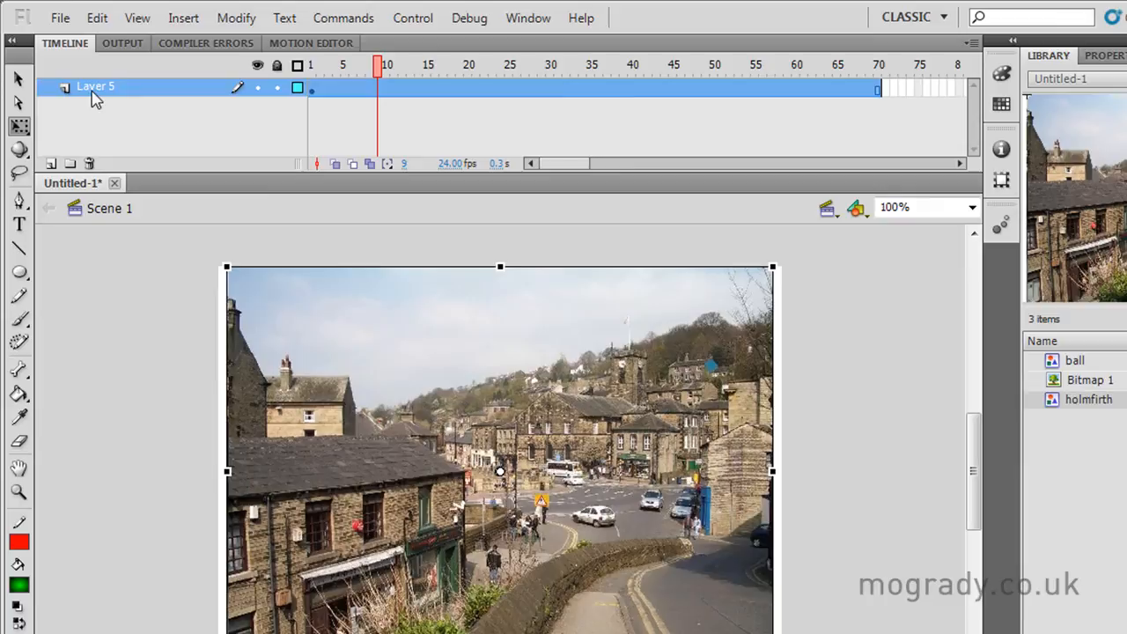
Rename Layer 5 to 'pic to be masked'.
double_click(92, 87)
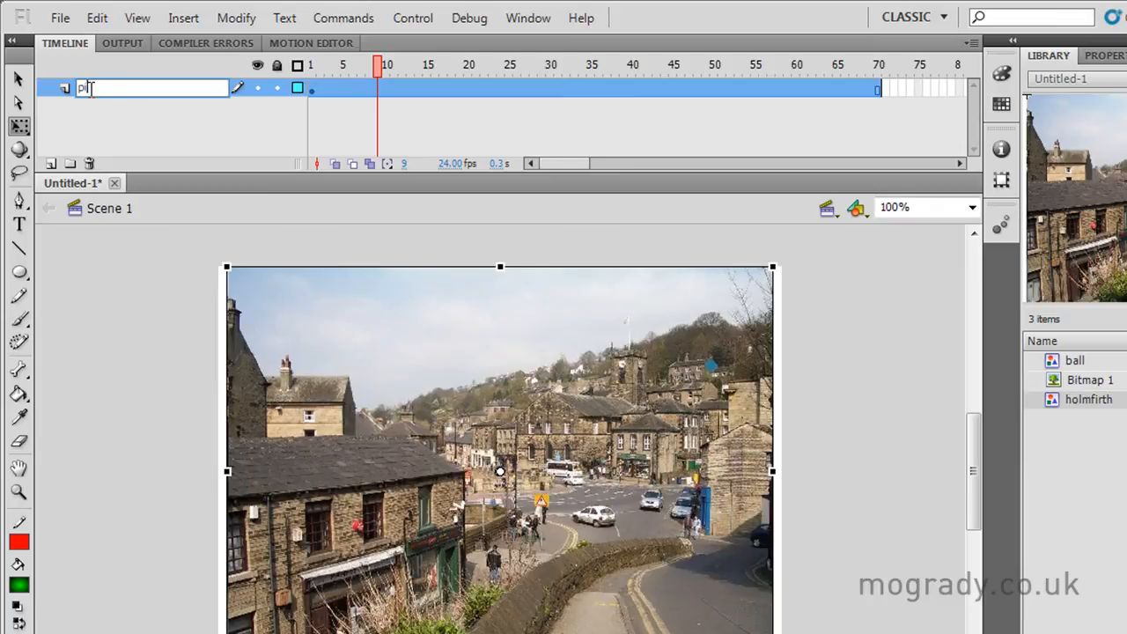
text(ic to be)
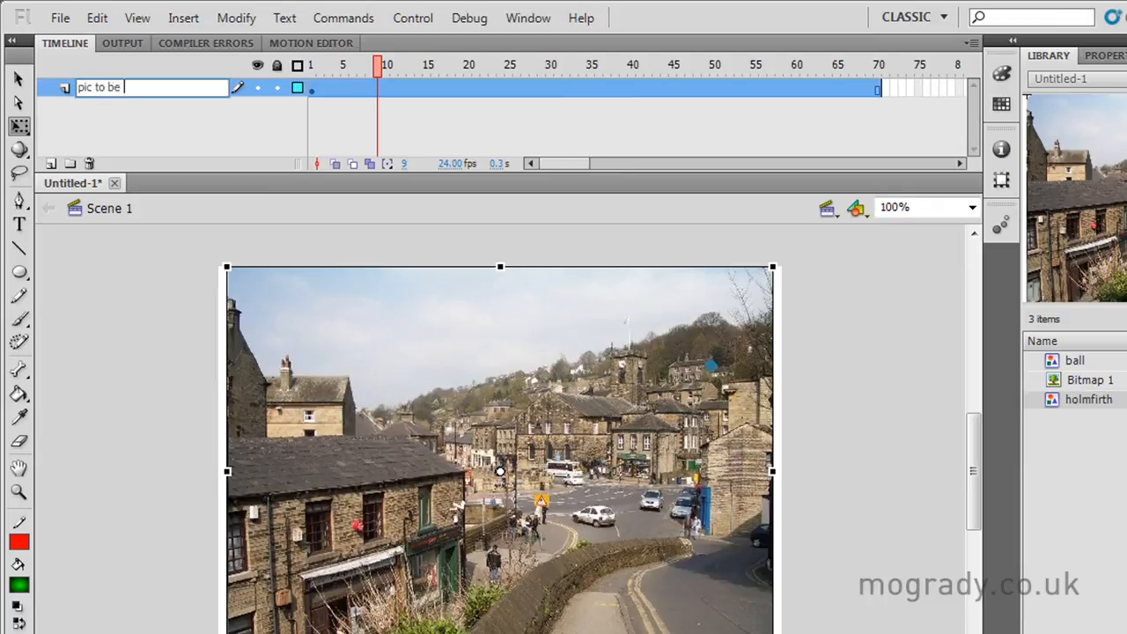
text(masked)
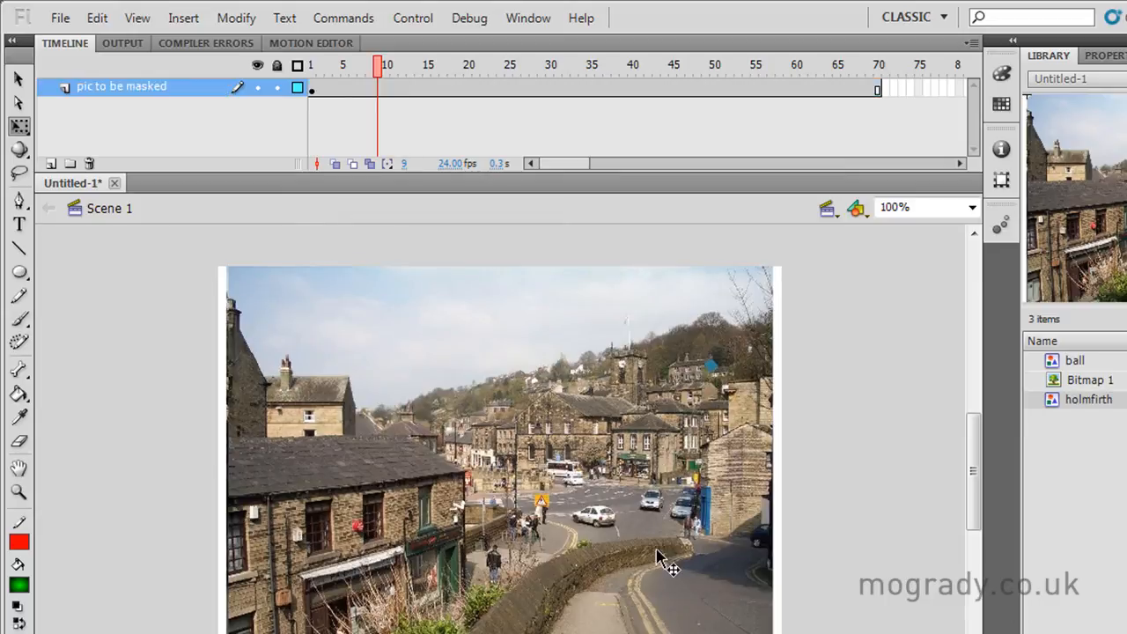
mouse_move(469, 372)
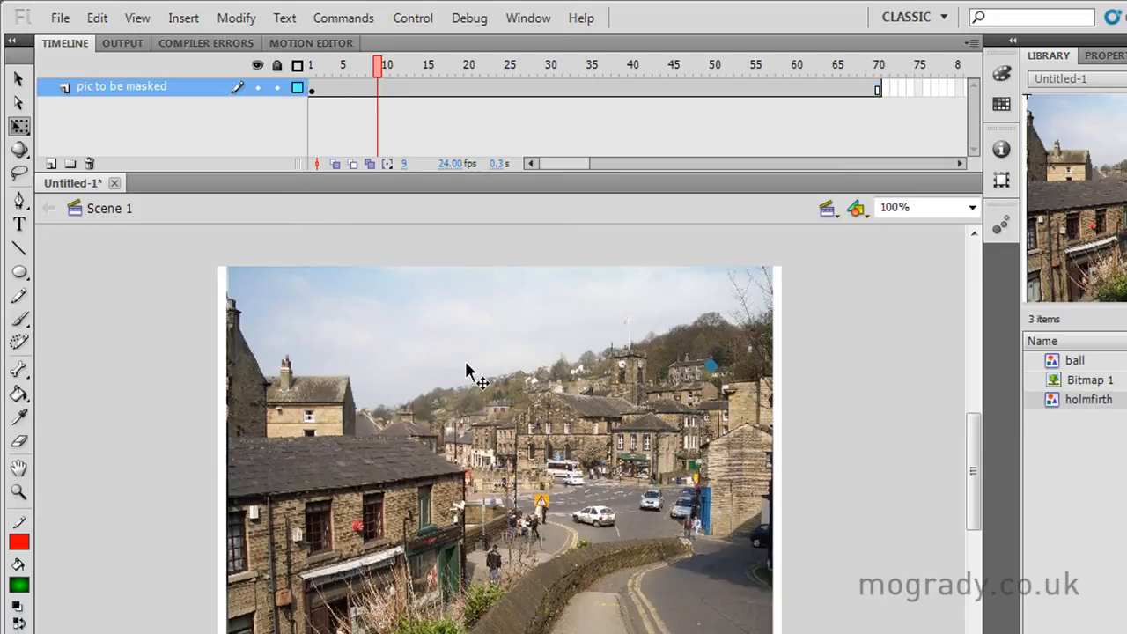
mouse_move(145, 163)
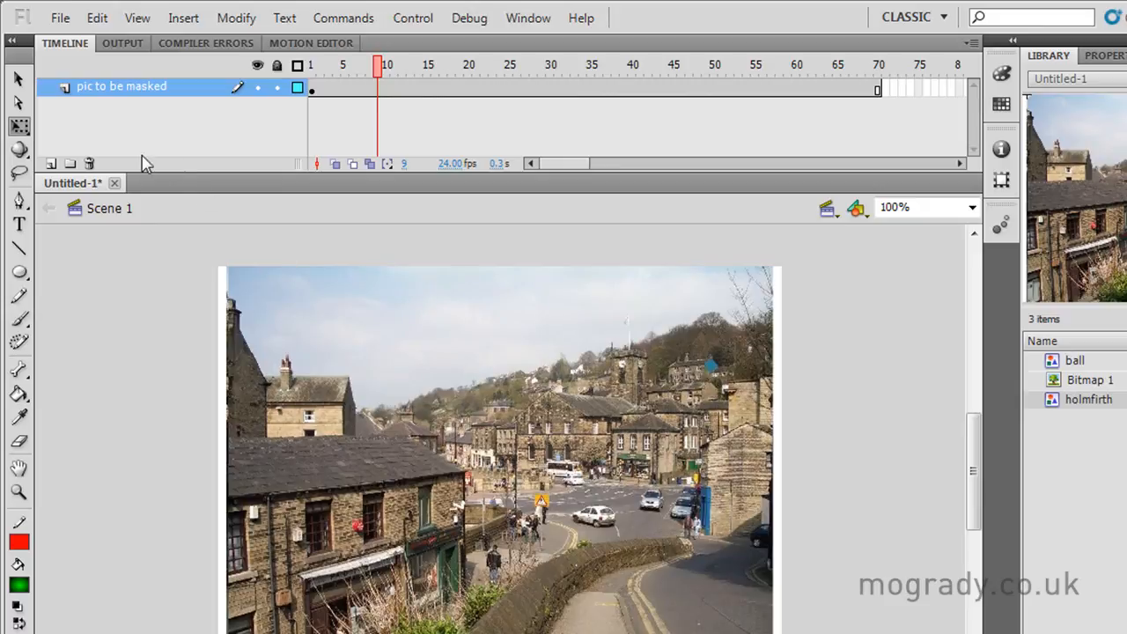
Add a new layer above it named 'mask shape - aperture'.
click(50, 163)
text(m)
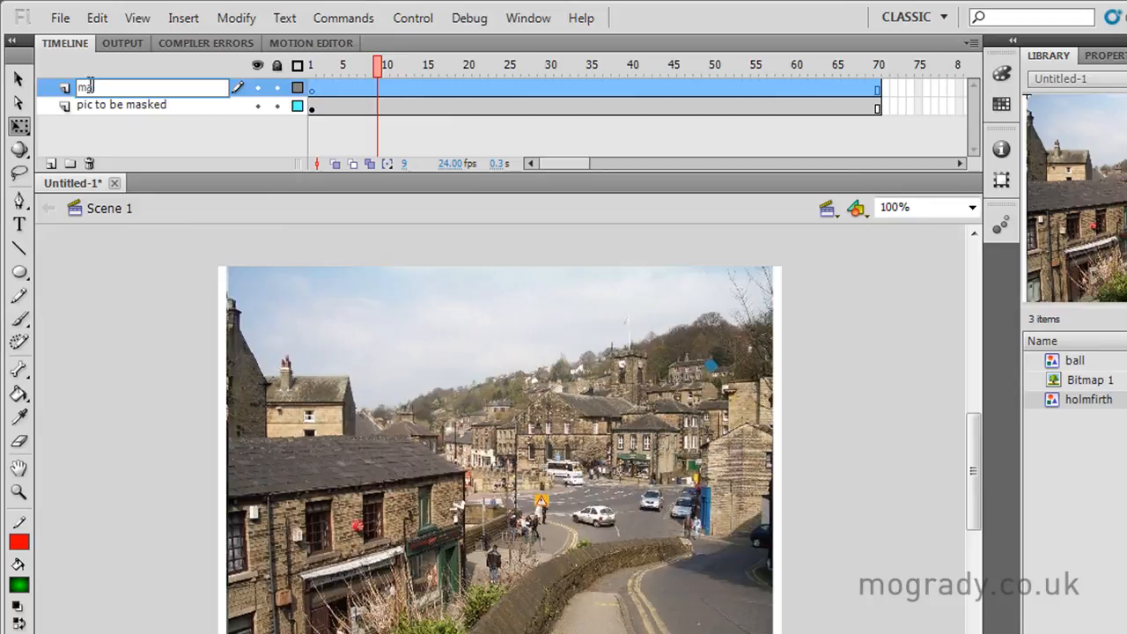
text(ask shape - app)
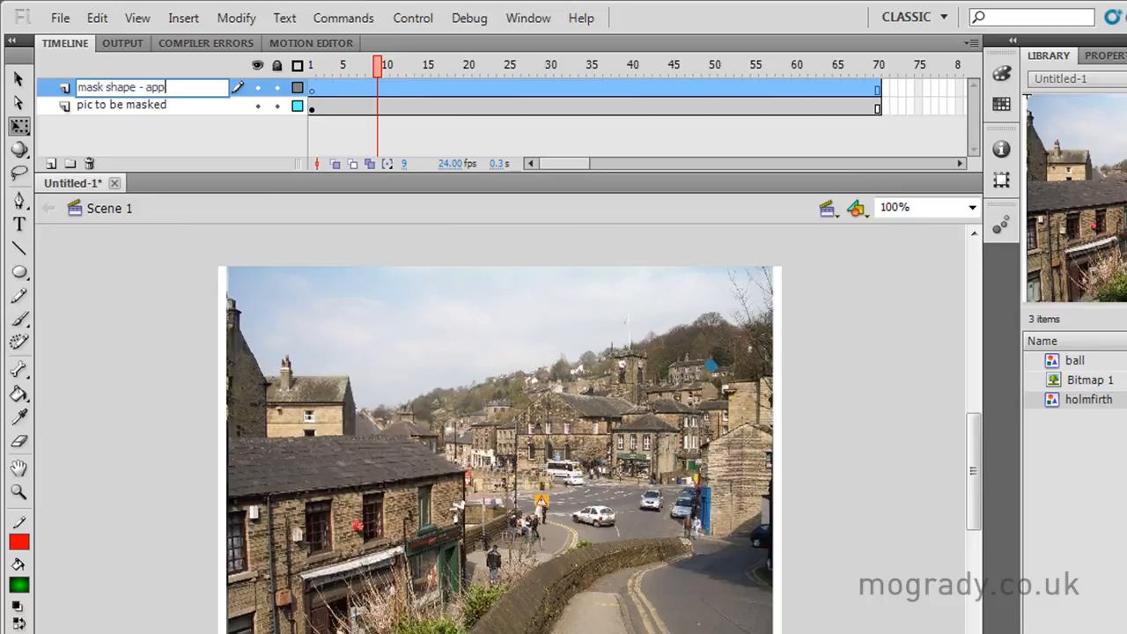
text(erture)
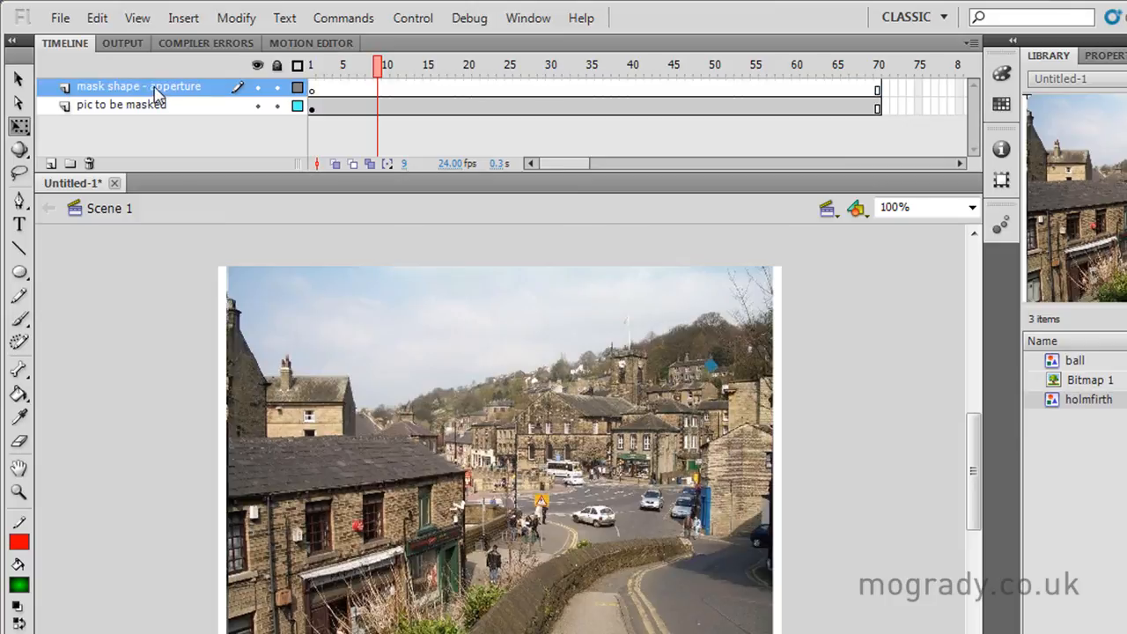
double_click(156, 86)
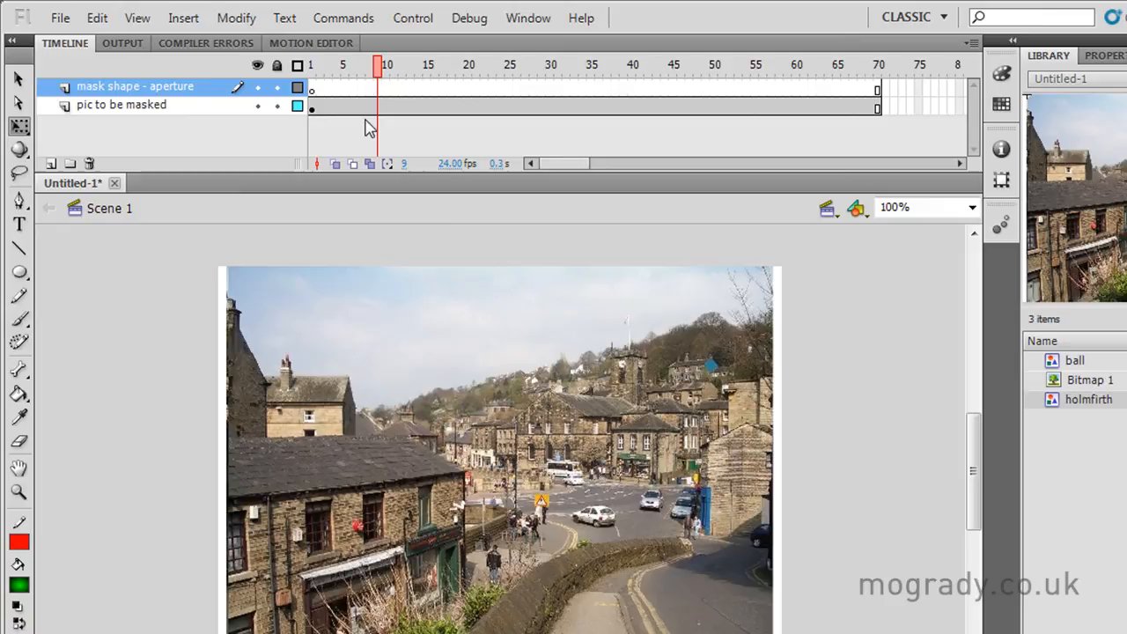
Draw a green gradient oval with a red outline over the photo and test the movie.
click(313, 64)
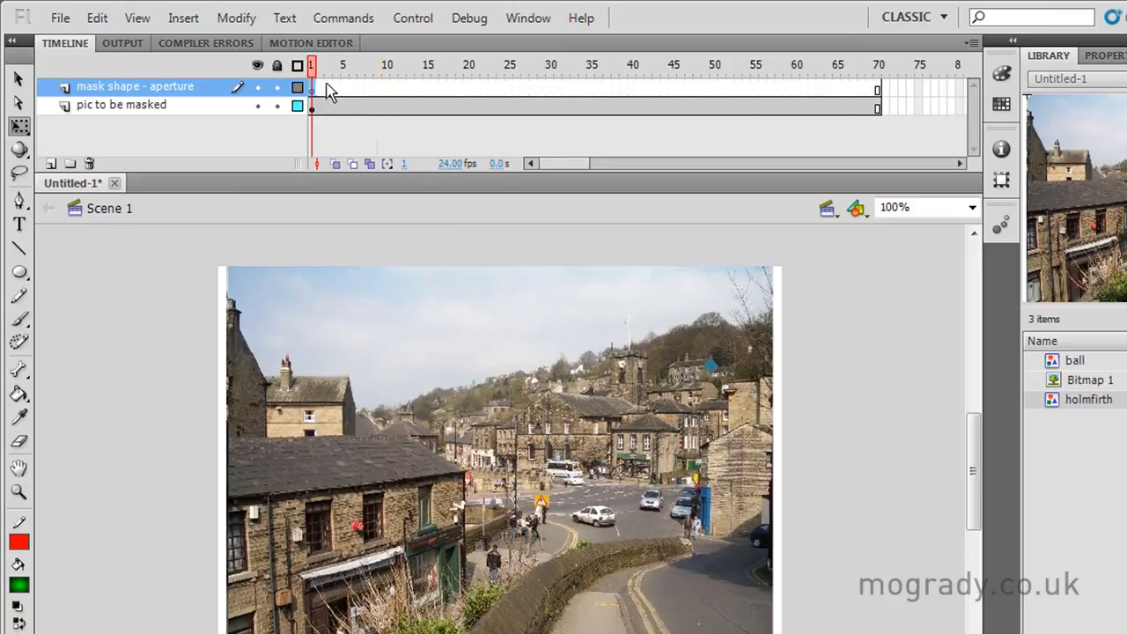
click(457, 65)
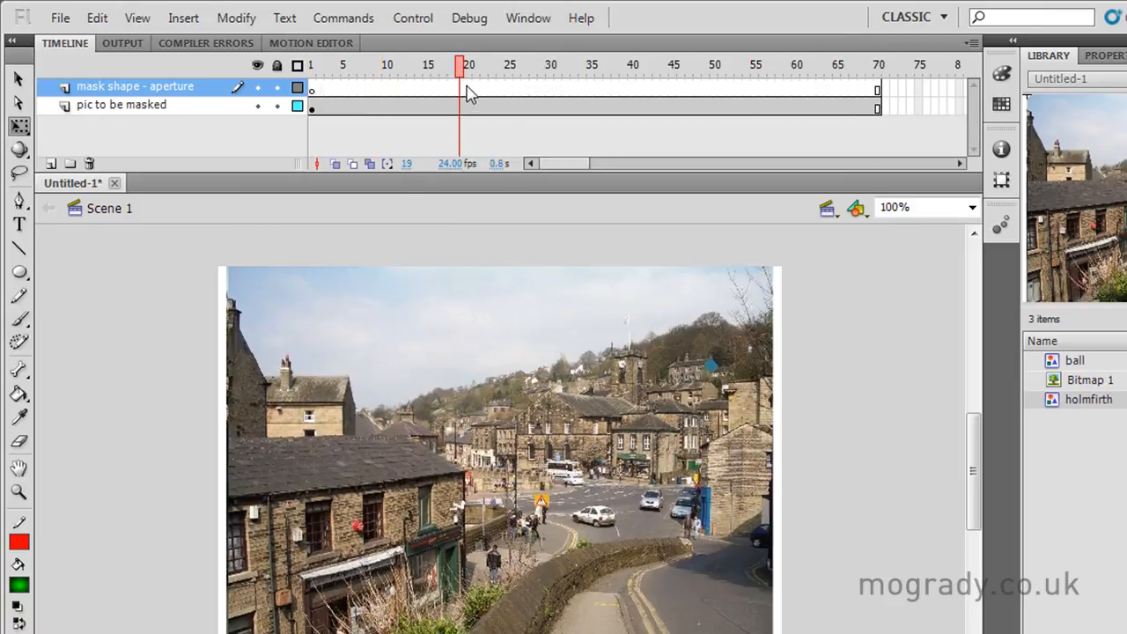
click(526, 64)
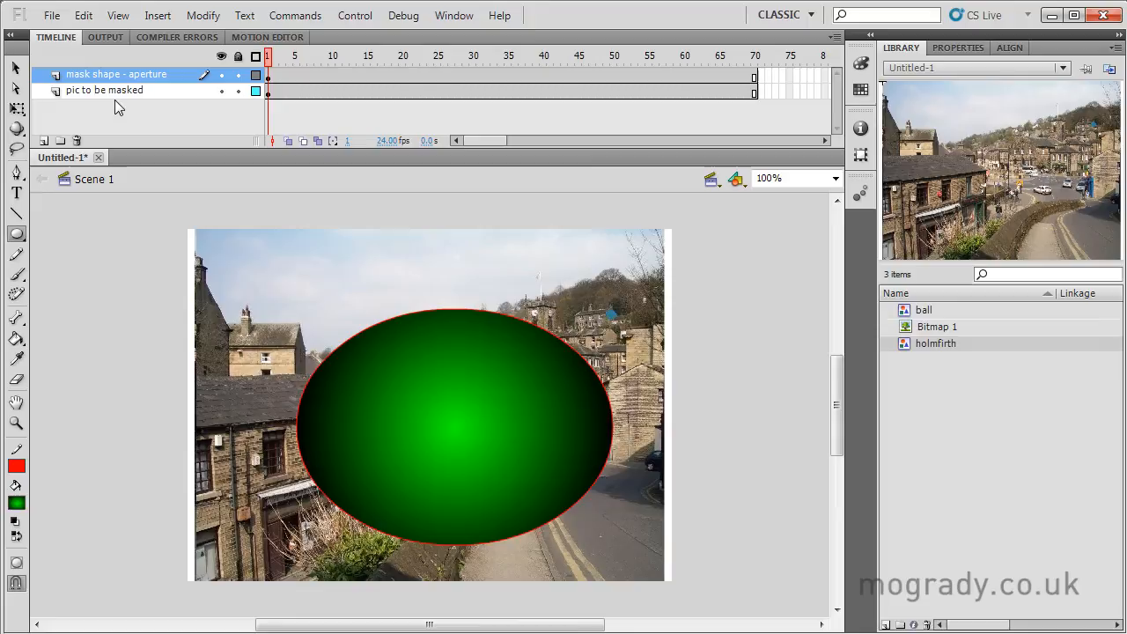
key(Ctrl+Enter)
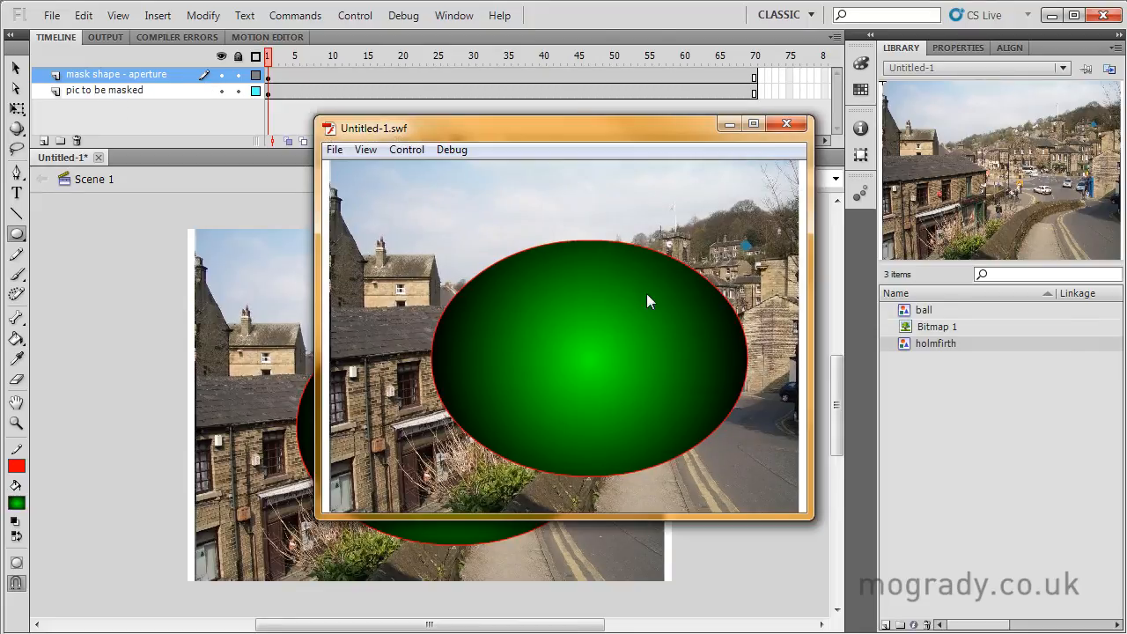
click(786, 123)
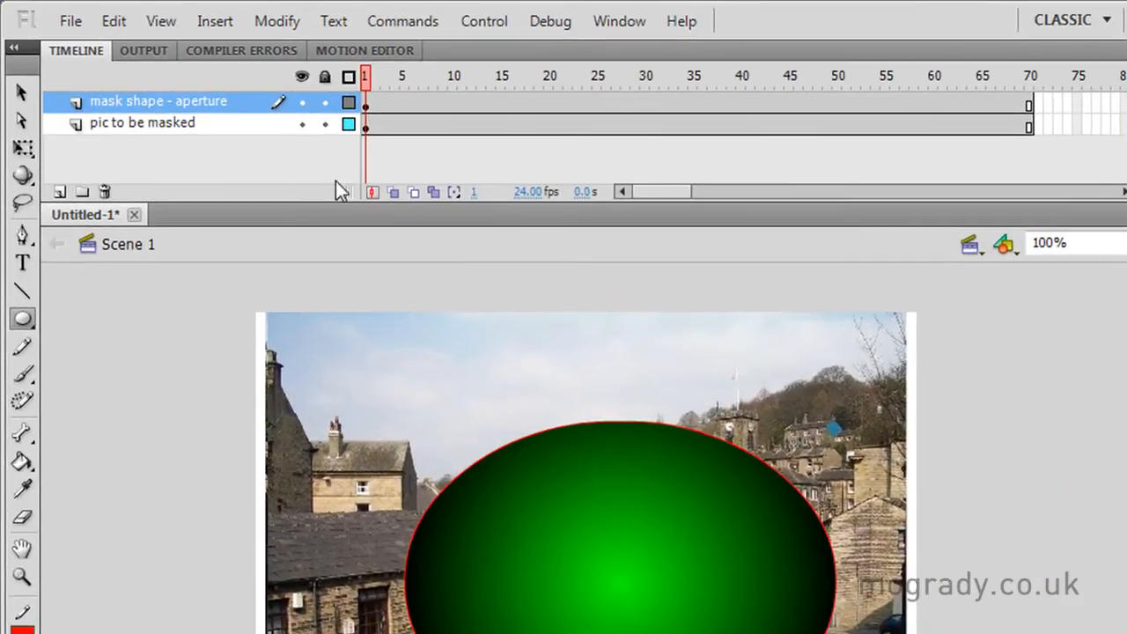
Set the 'mask shape - aperture' layer type to Mask in Layer Properties.
right_click(123, 100)
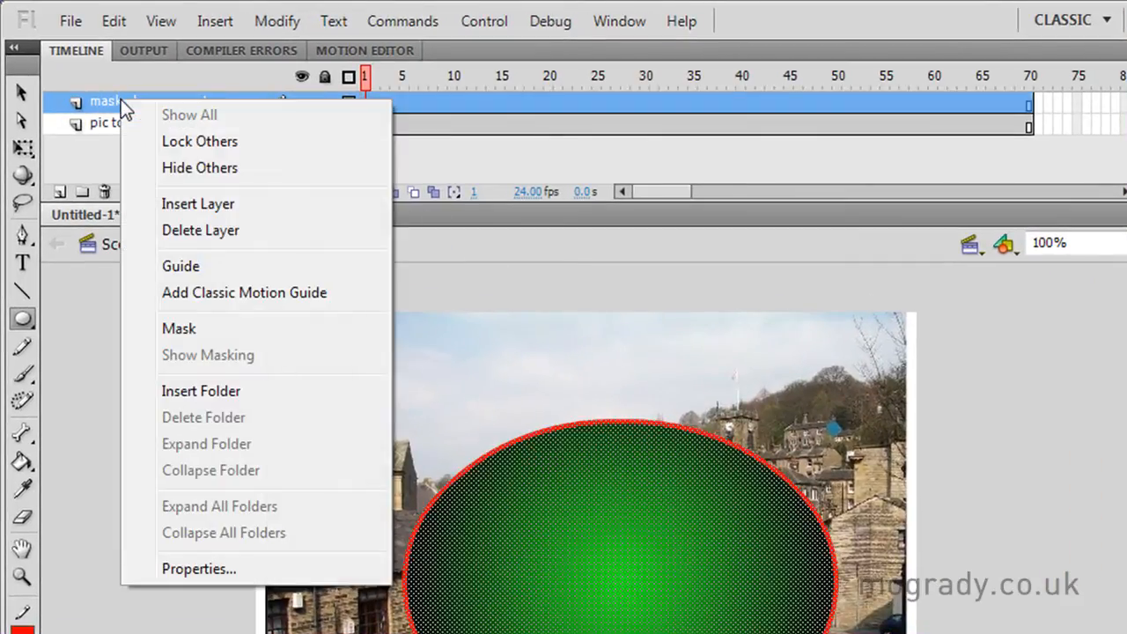
mouse_move(202, 359)
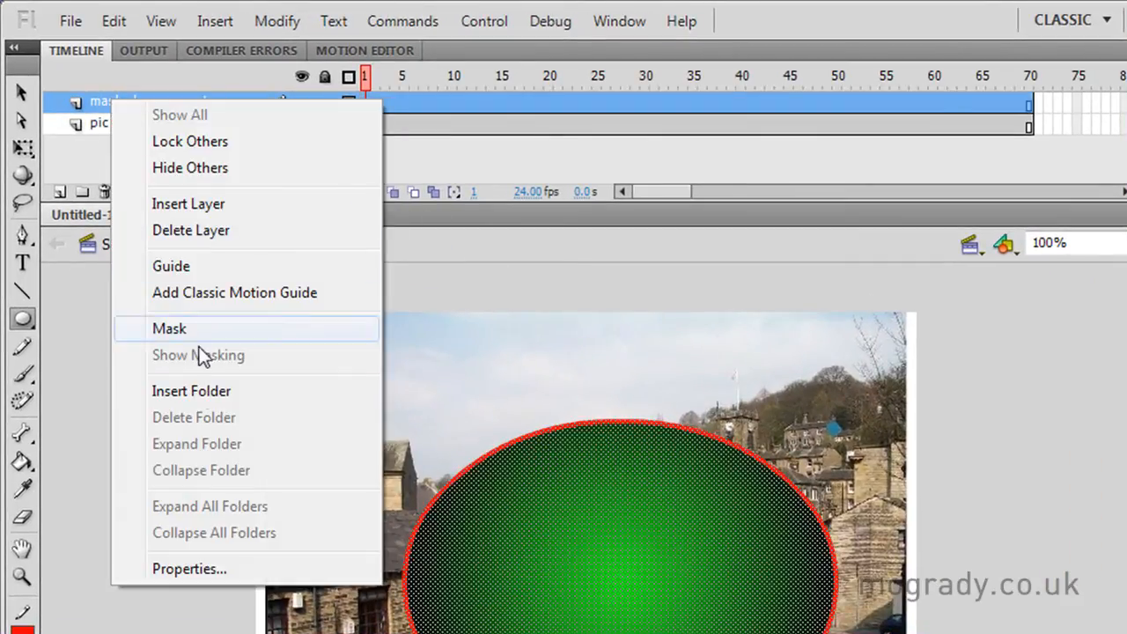
click(189, 569)
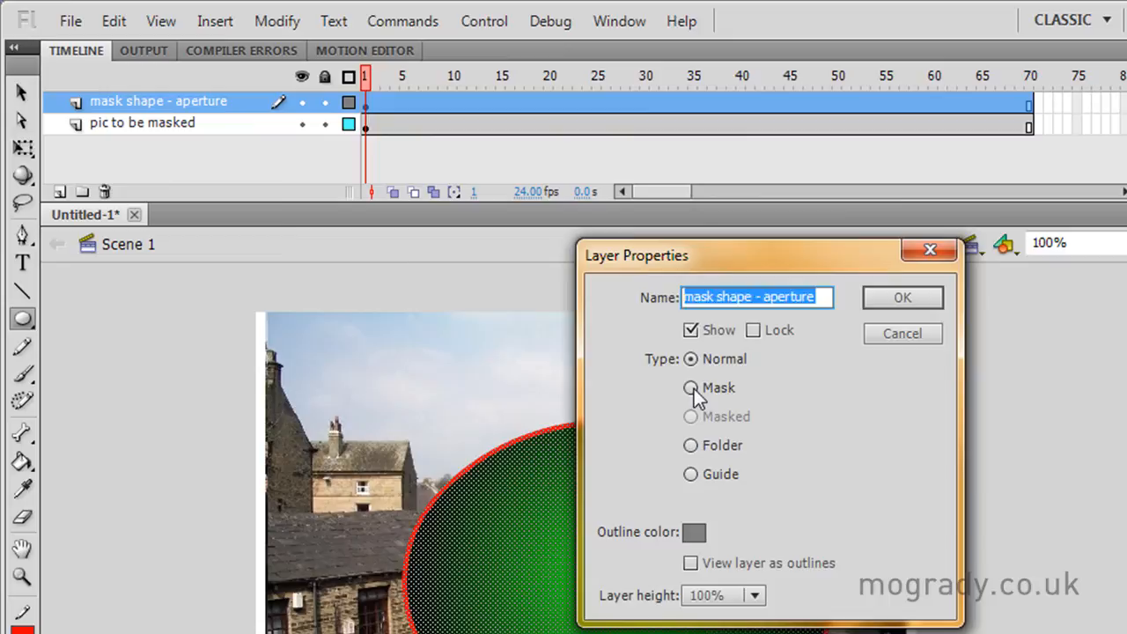
click(902, 297)
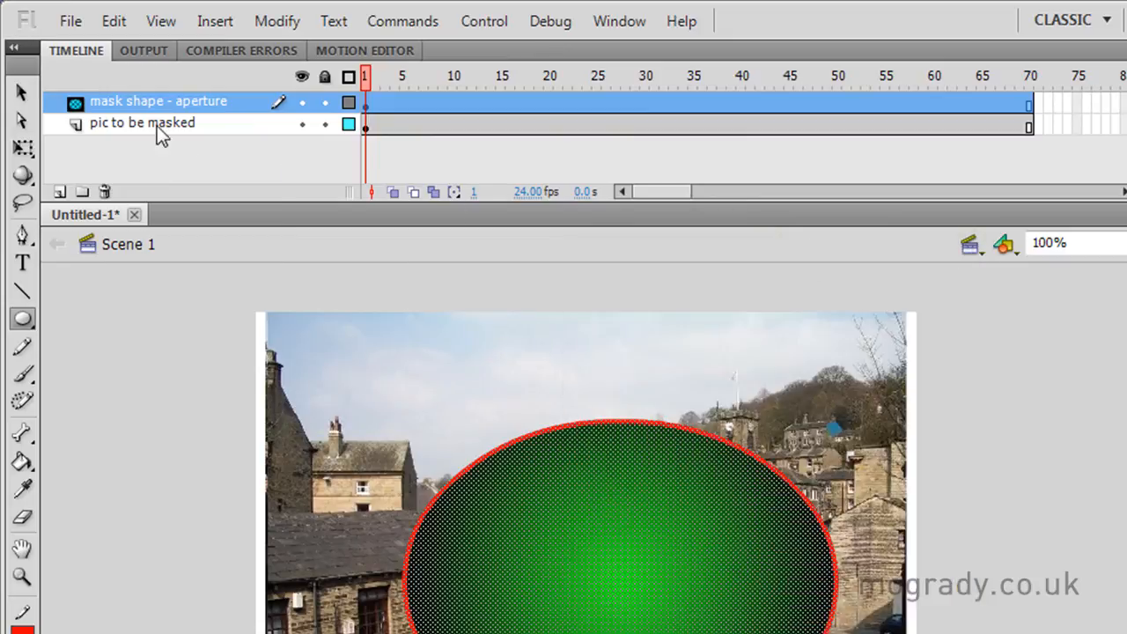
mouse_move(123, 132)
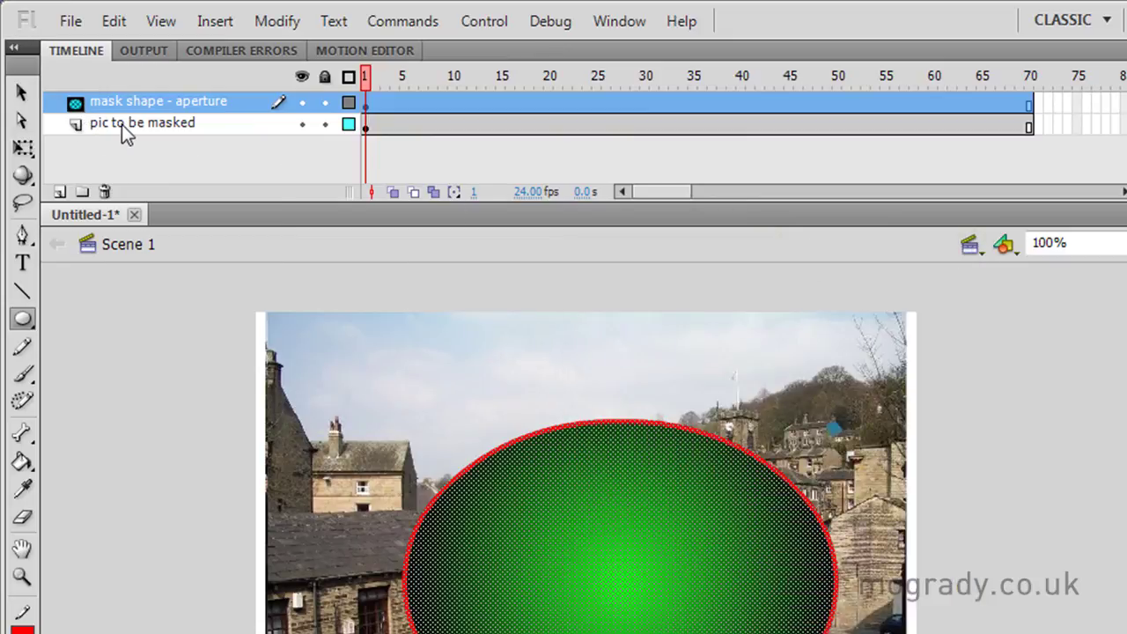
Set the 'pic to be masked' layer type to Masked in Layer Properties.
right_click(142, 123)
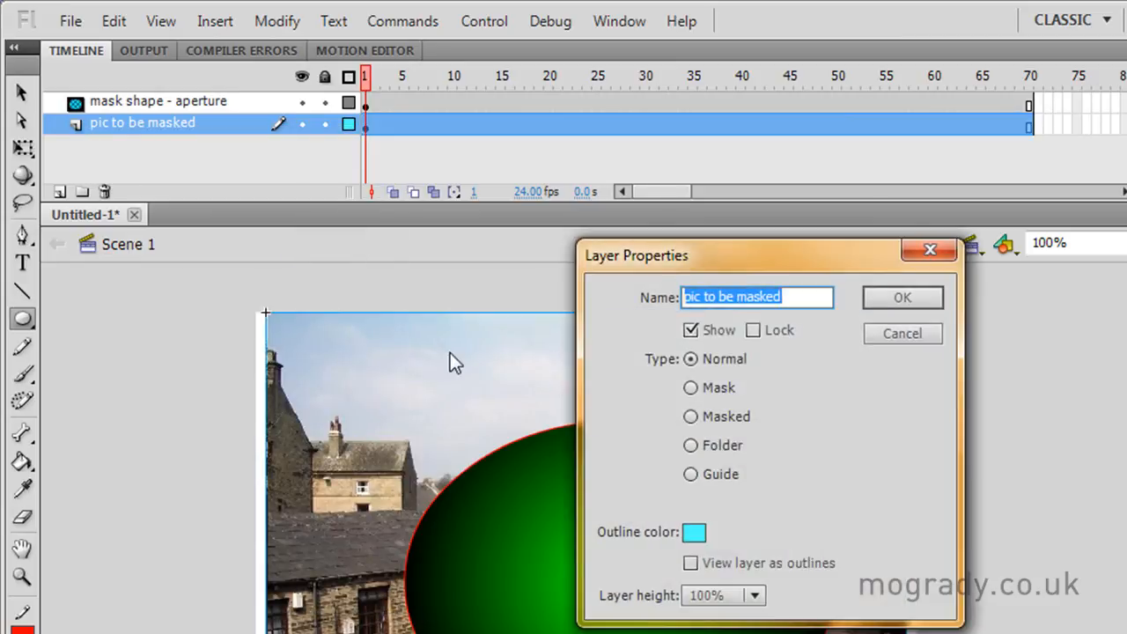
mouse_move(690, 417)
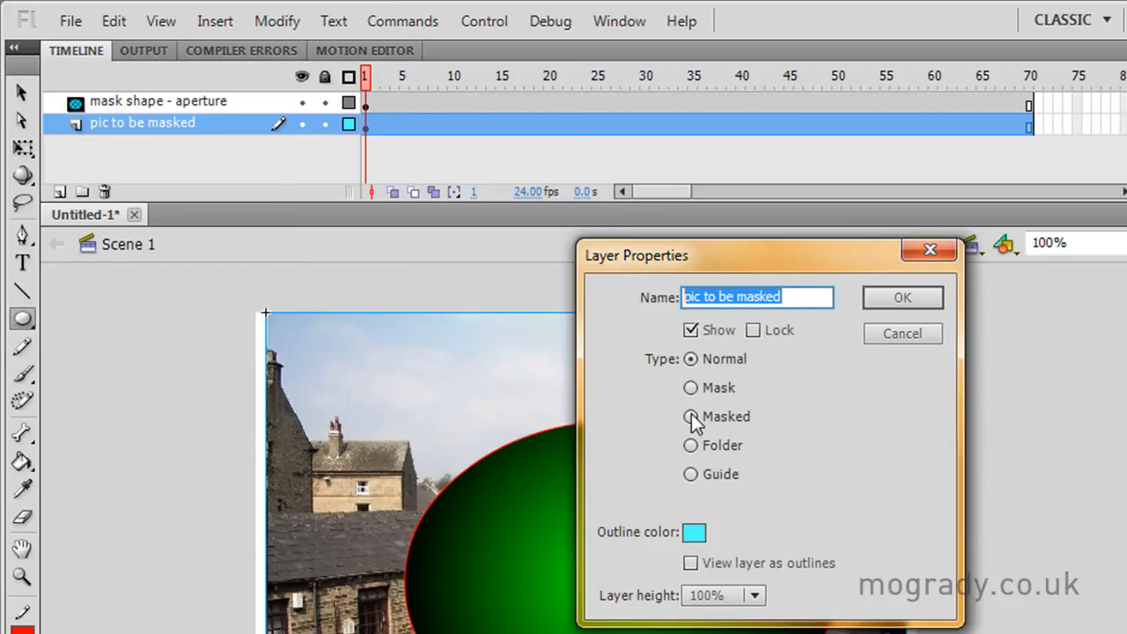
click(690, 415)
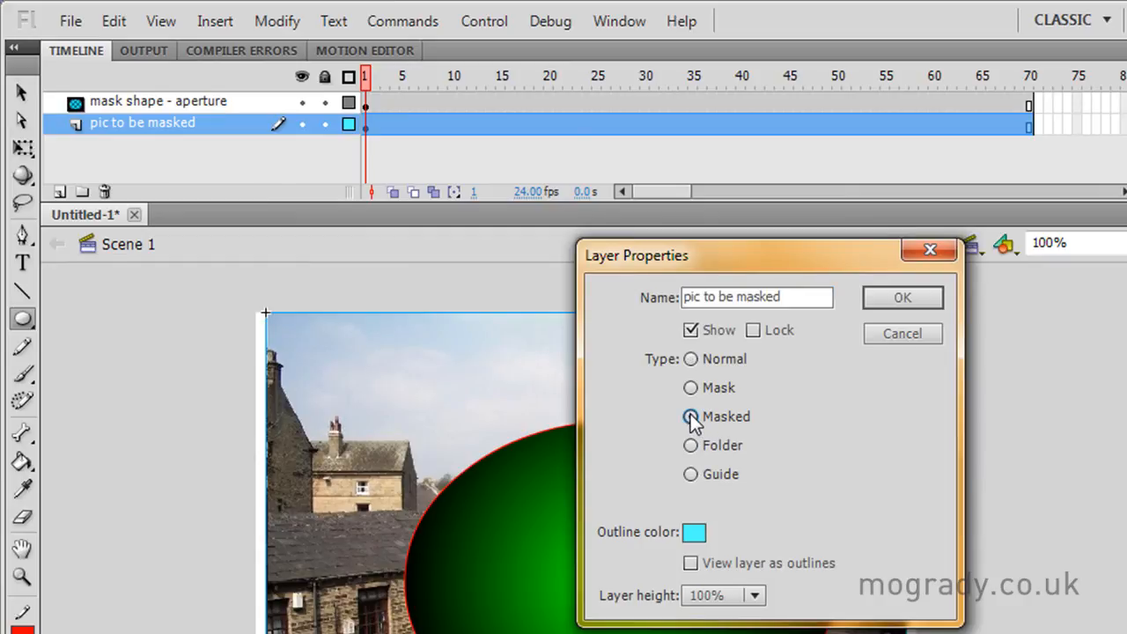
click(902, 297)
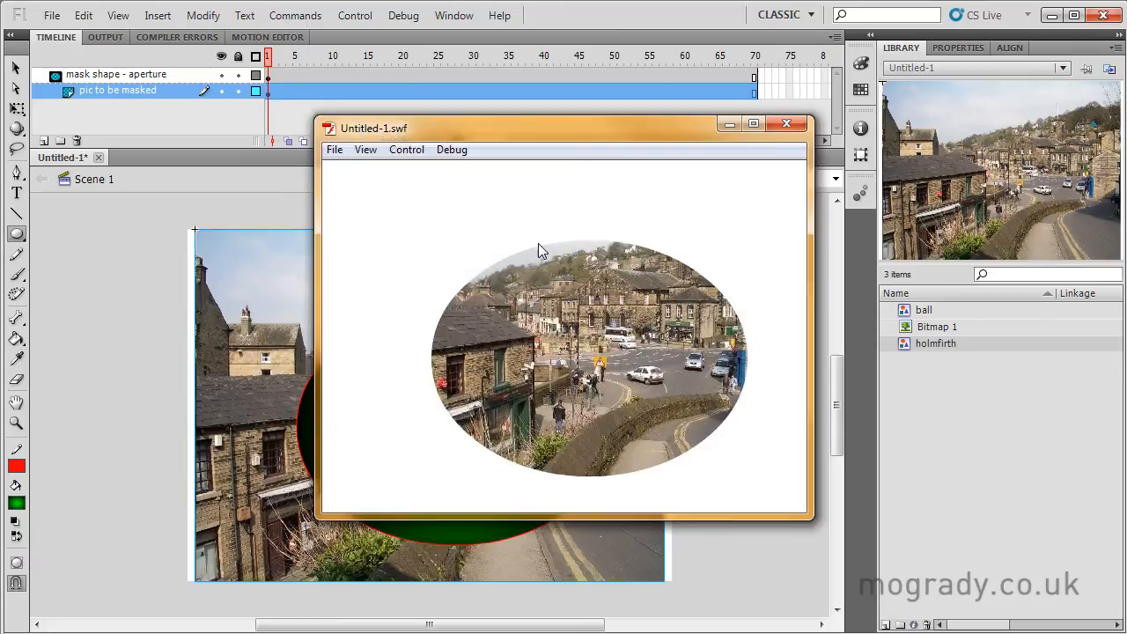
Close the oval-cropped test preview and lock the 'pic to be masked' layer.
click(785, 123)
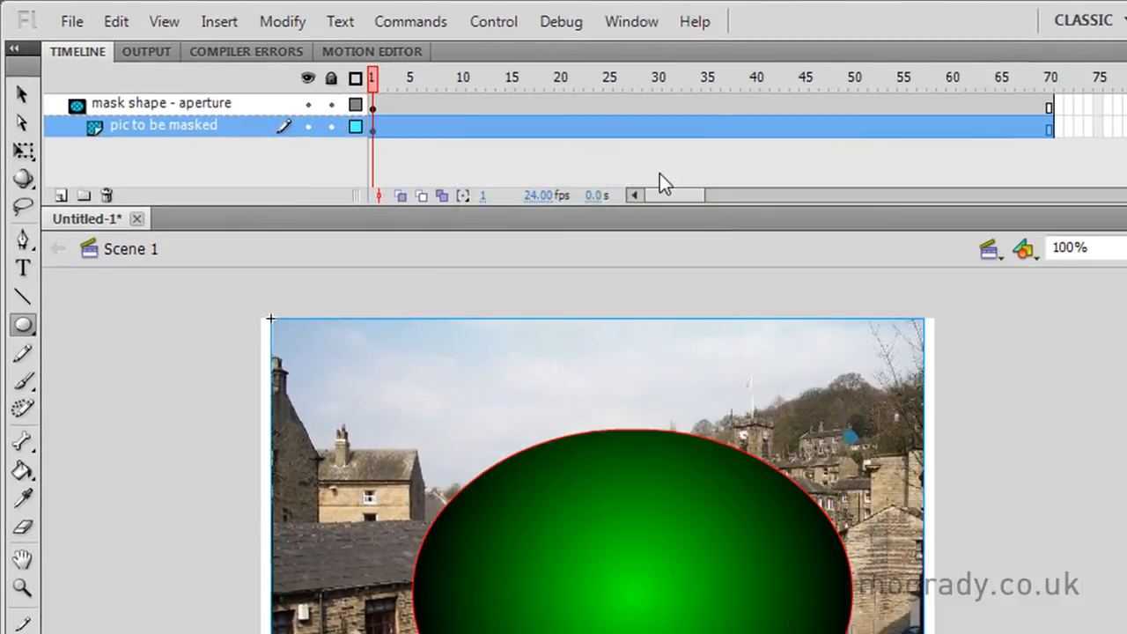
click(331, 103)
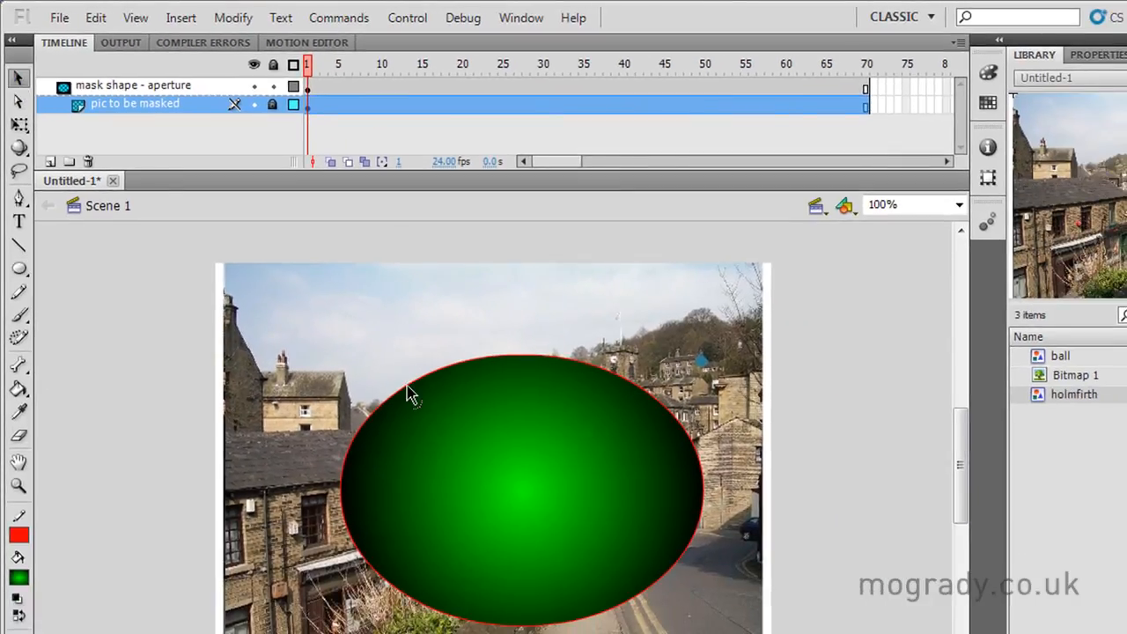
Paint with the Brush to extend the oval into an irregular aperture shape.
drag(414, 393, 387, 567)
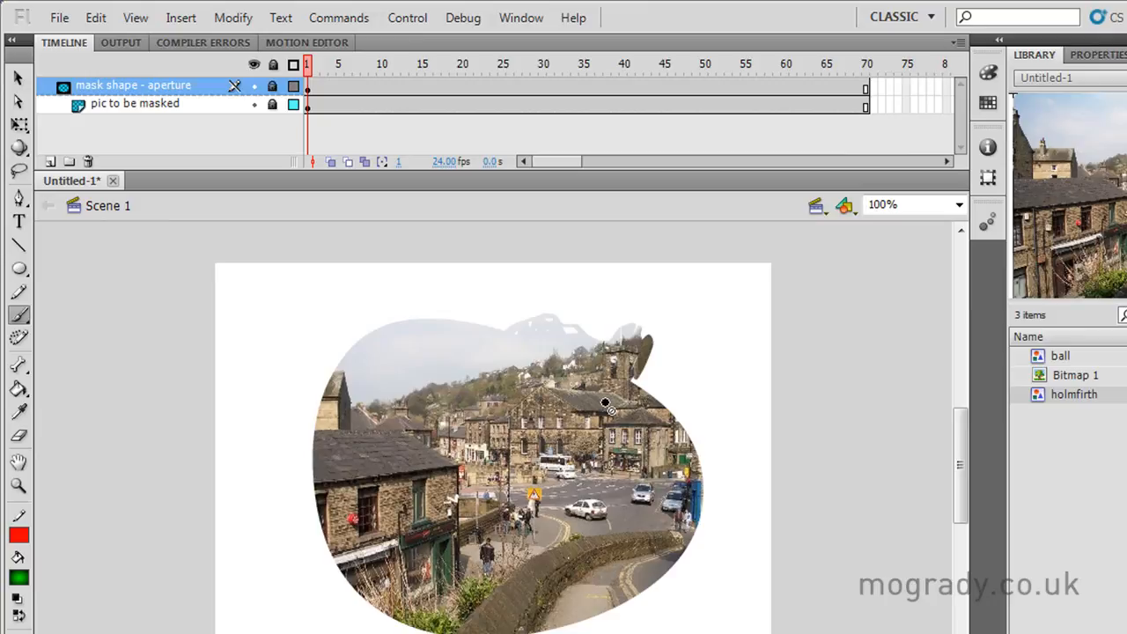
mouse_move(512, 327)
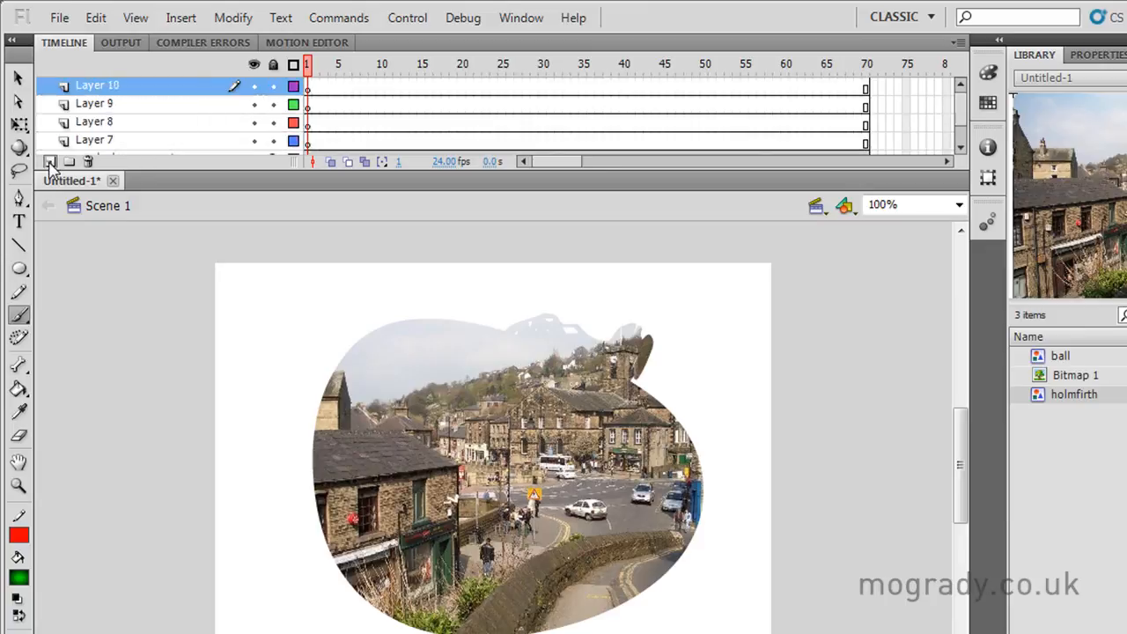
Add empty layers up to Layer 18 and set the stage zoom to 69%.
click(50, 162)
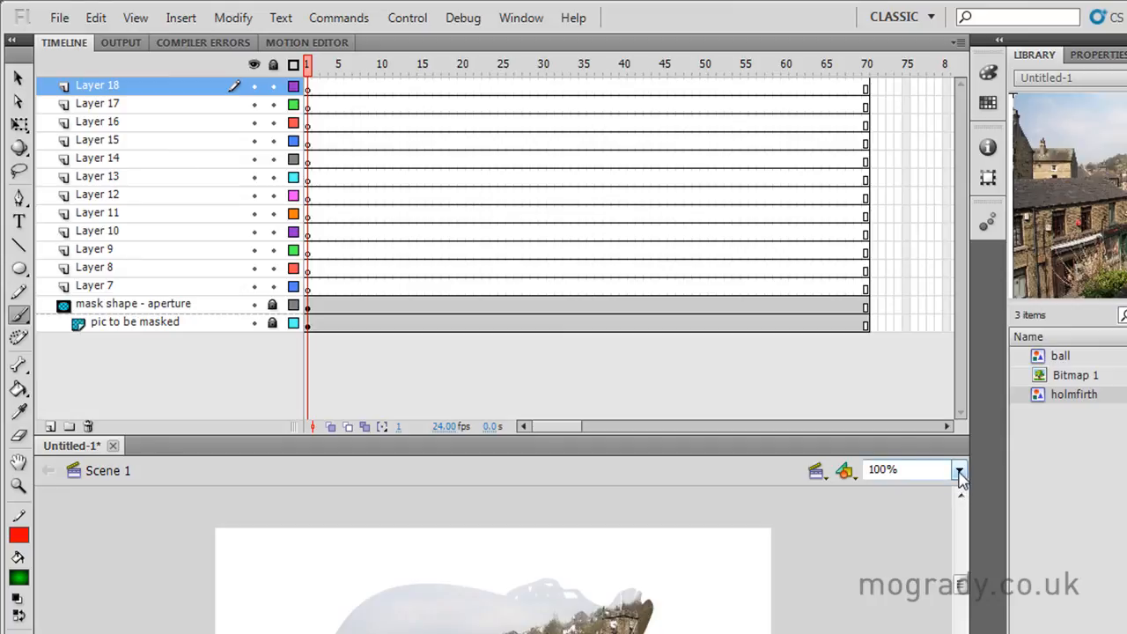
click(959, 470)
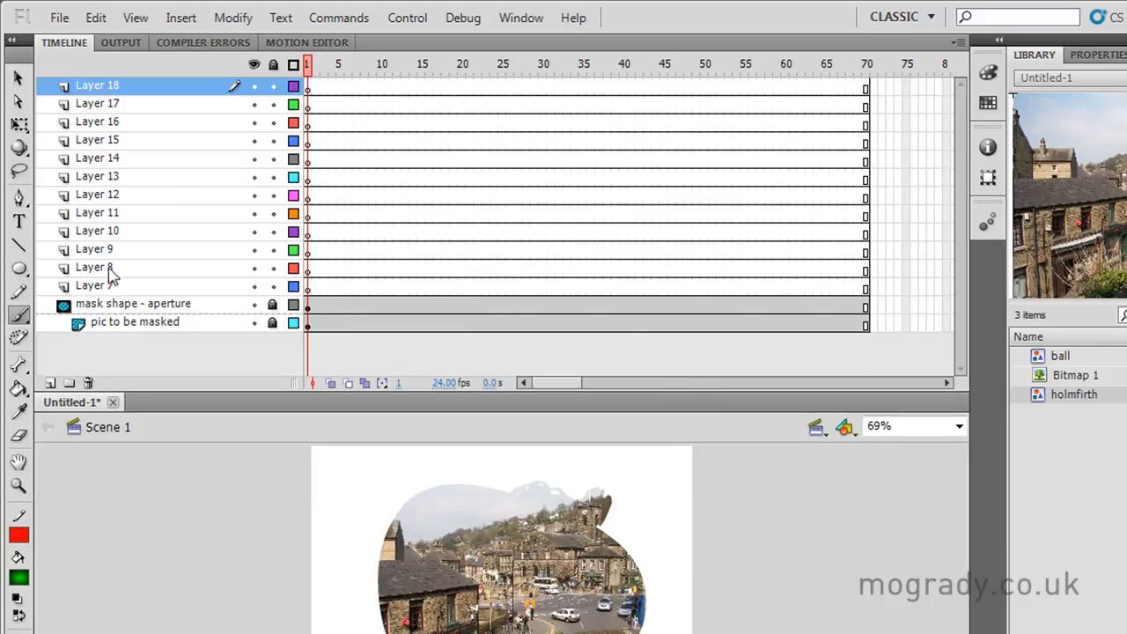
mouse_move(68, 383)
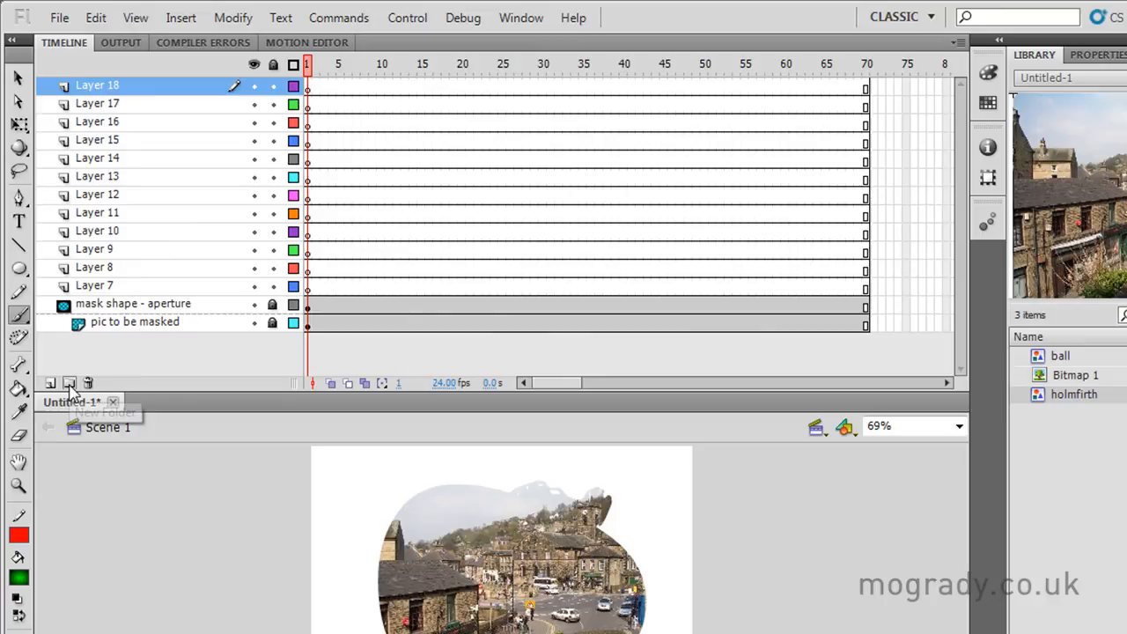
Create an 'Intro' layer folder holding Layers 14–18 and collapse it.
click(68, 383)
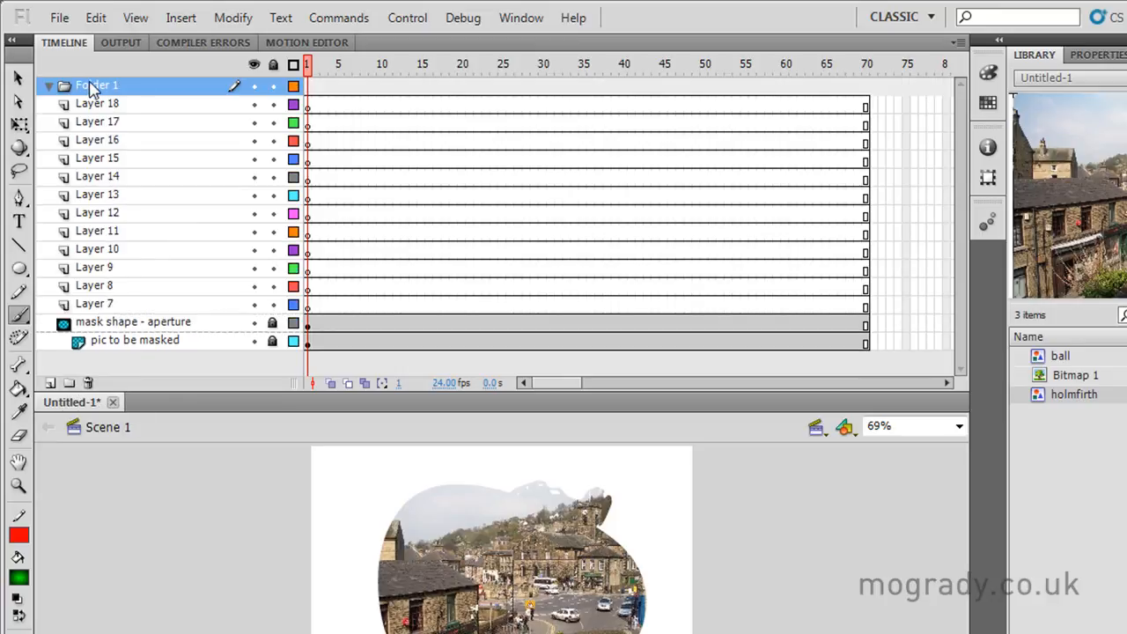
double_click(95, 86)
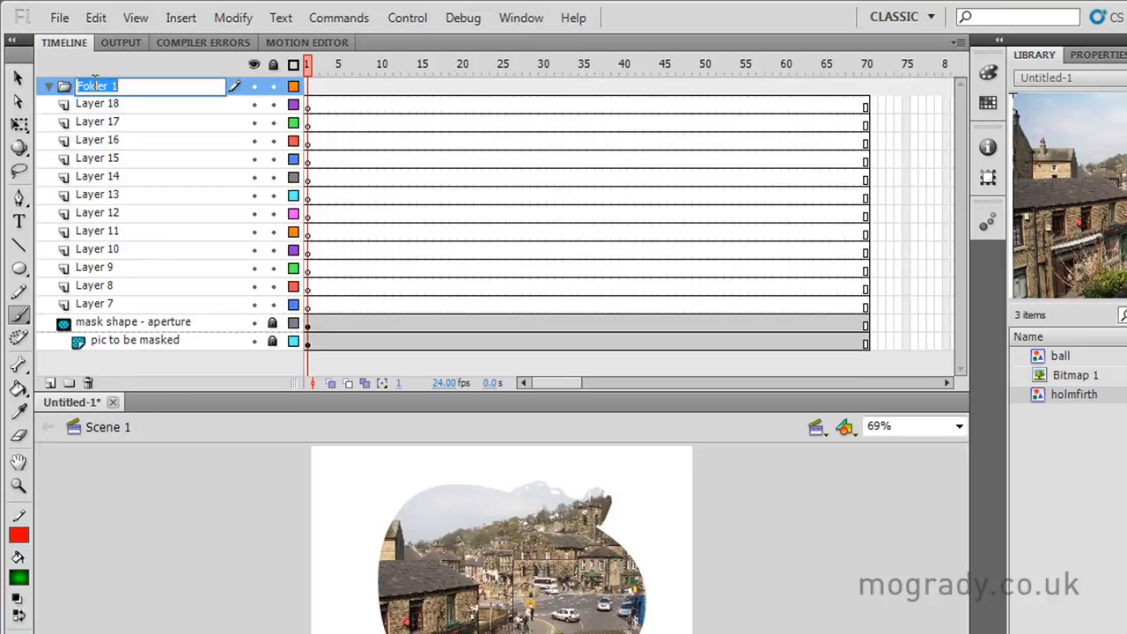
text(Intro)
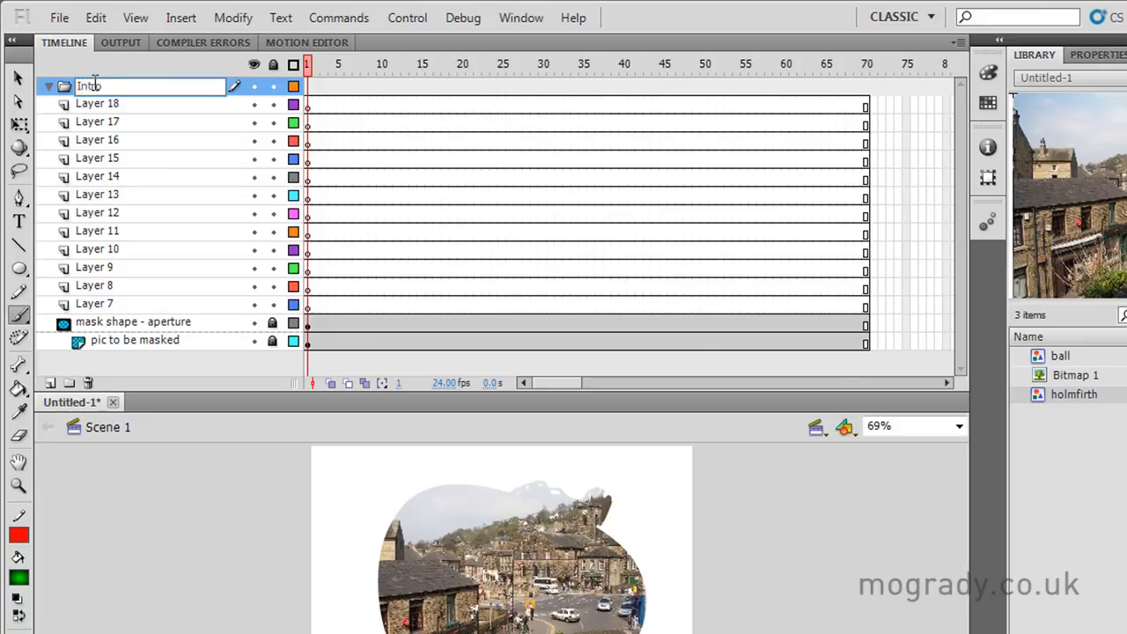
click(97, 103)
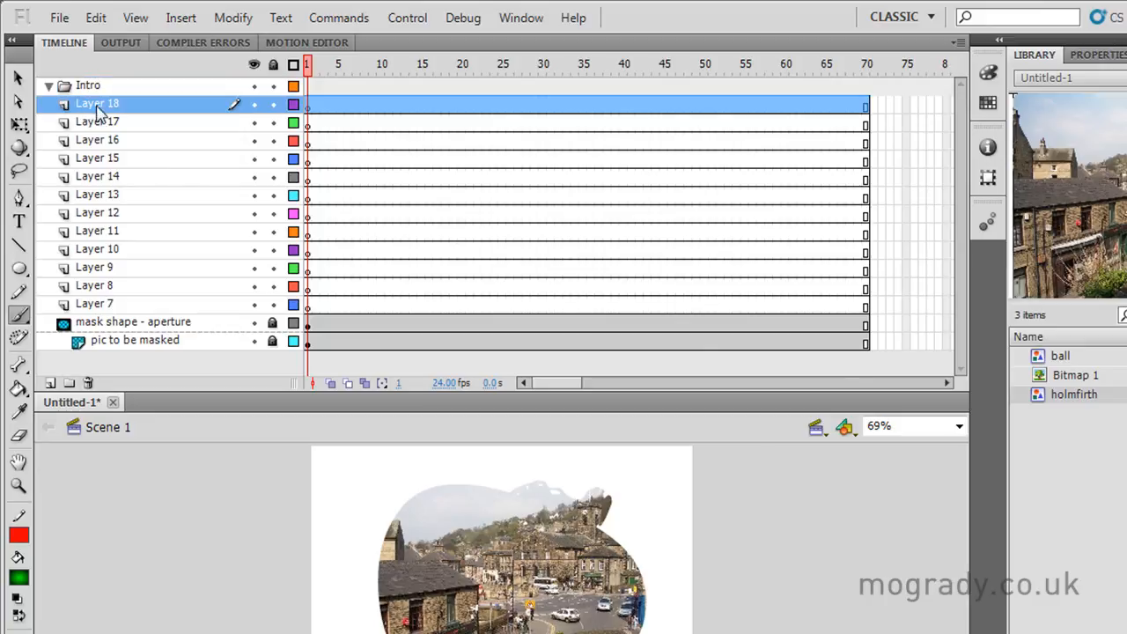
mouse_move(91, 122)
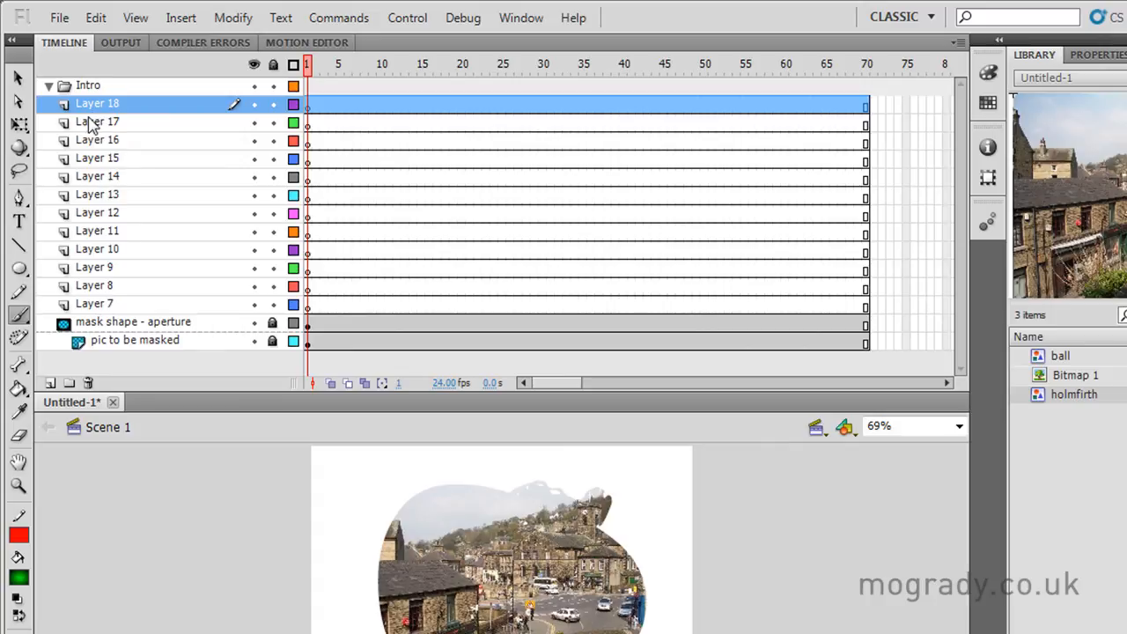
click(97, 176)
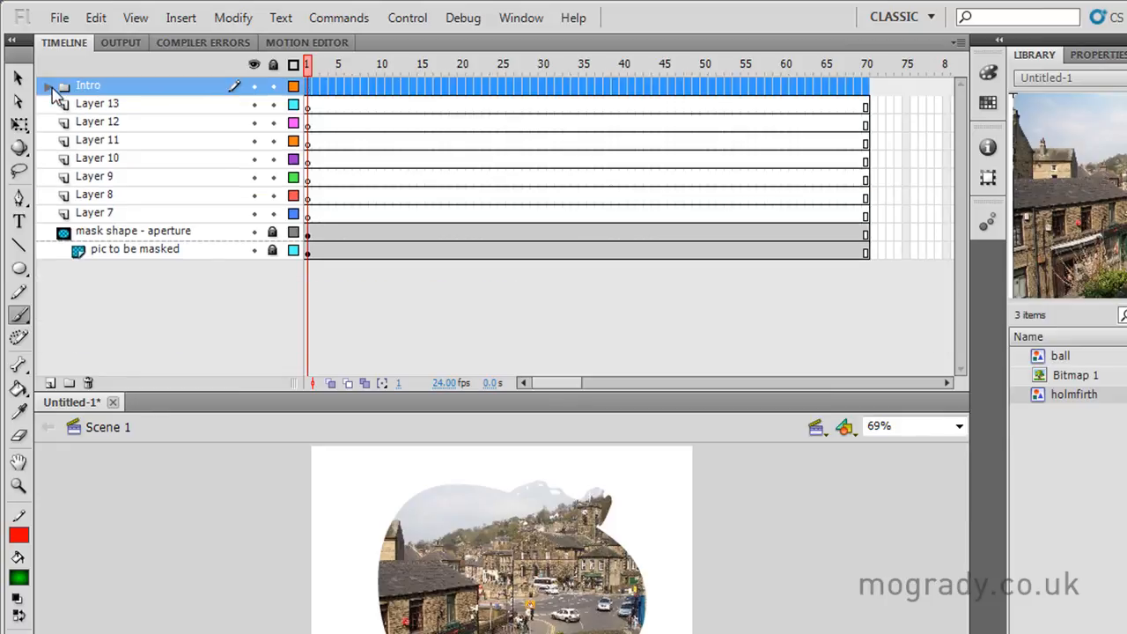
mouse_move(76, 104)
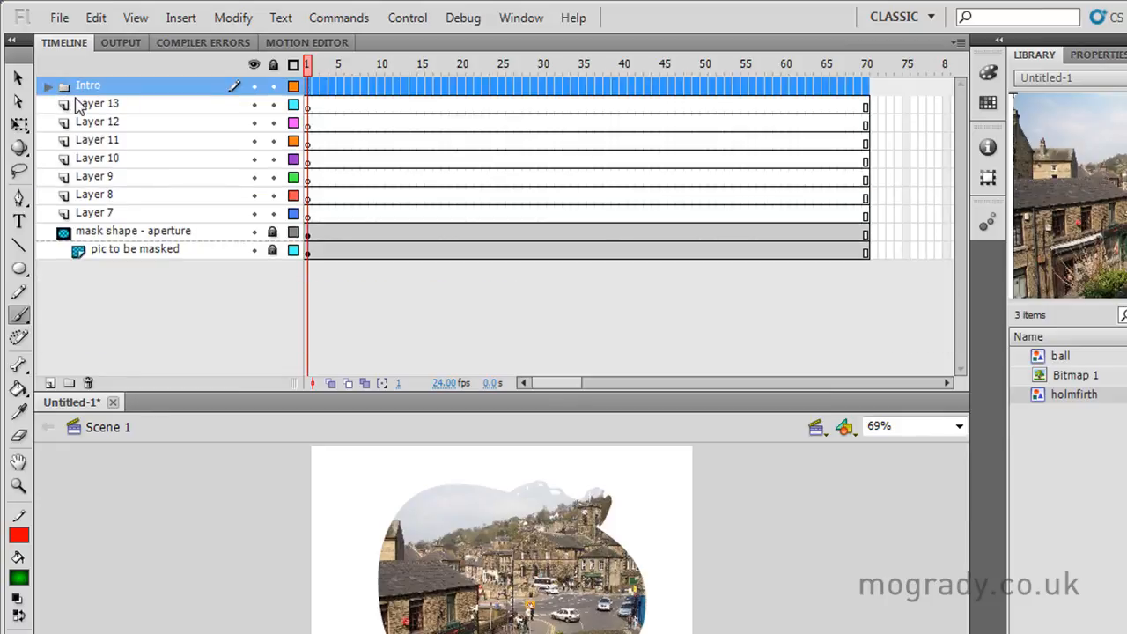
Insert a new layer folder named 'Other stuff' above Intro.
right_click(88, 85)
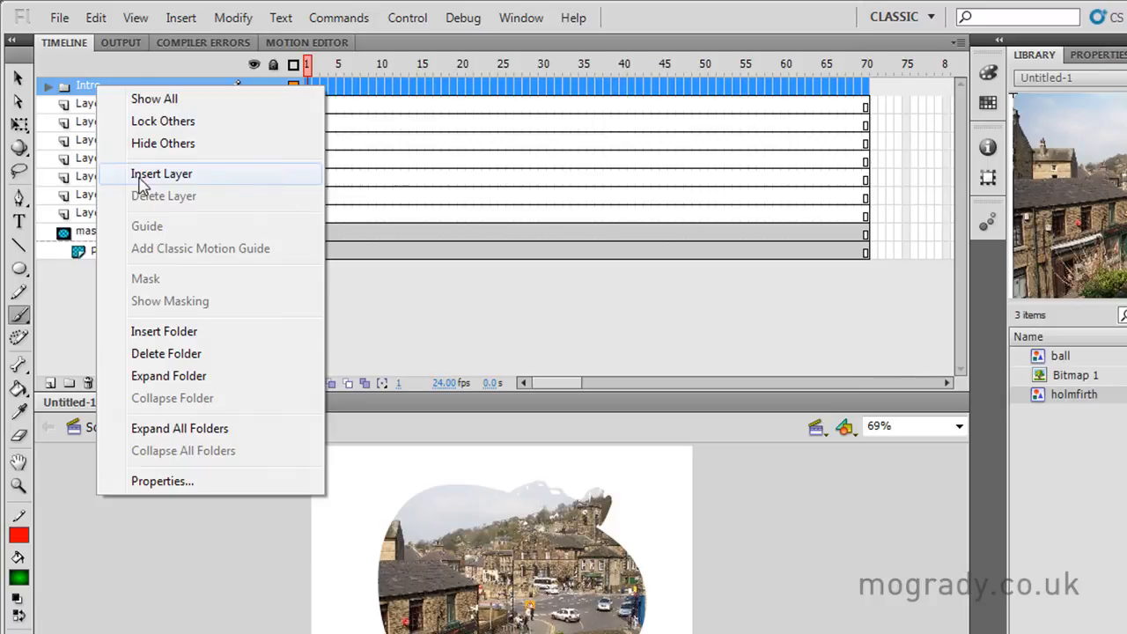
mouse_move(165, 353)
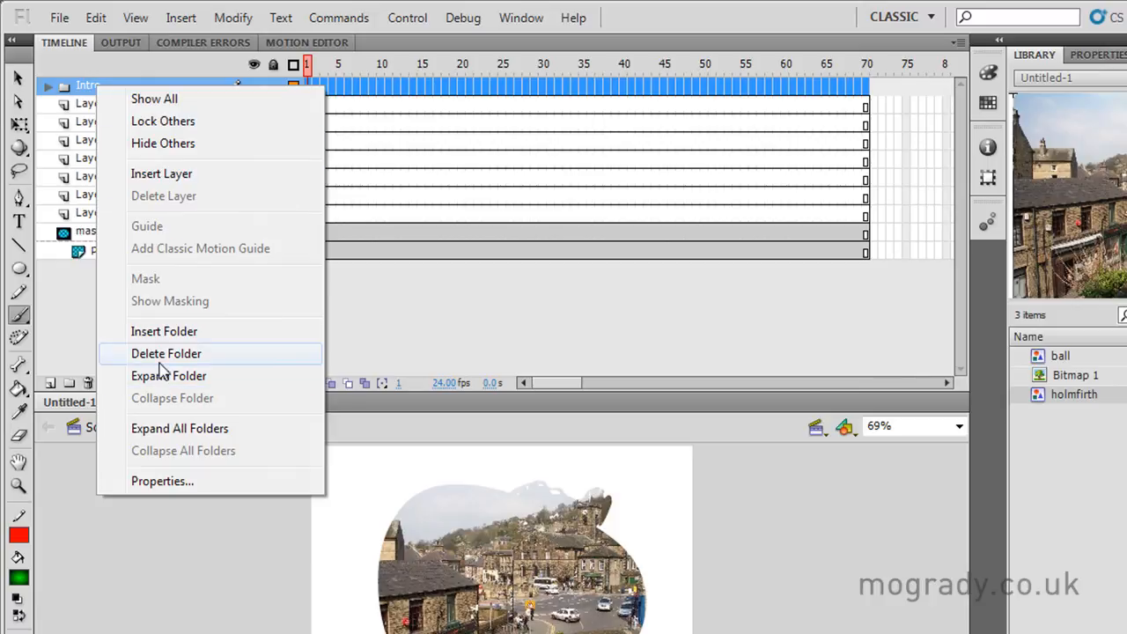
mouse_move(157, 362)
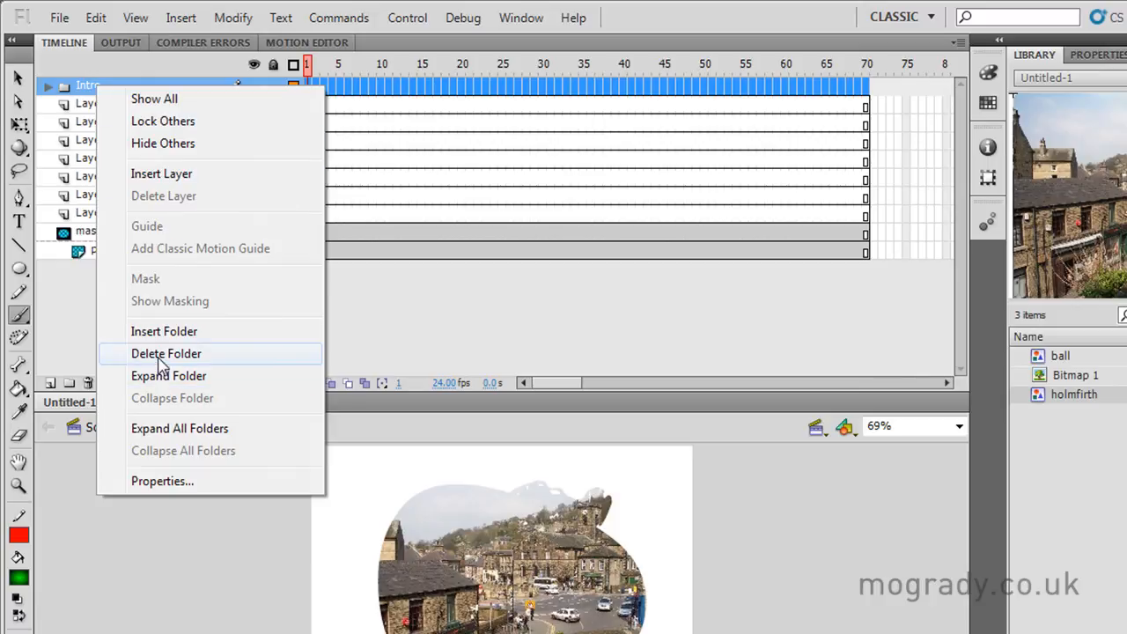
mouse_move(164, 331)
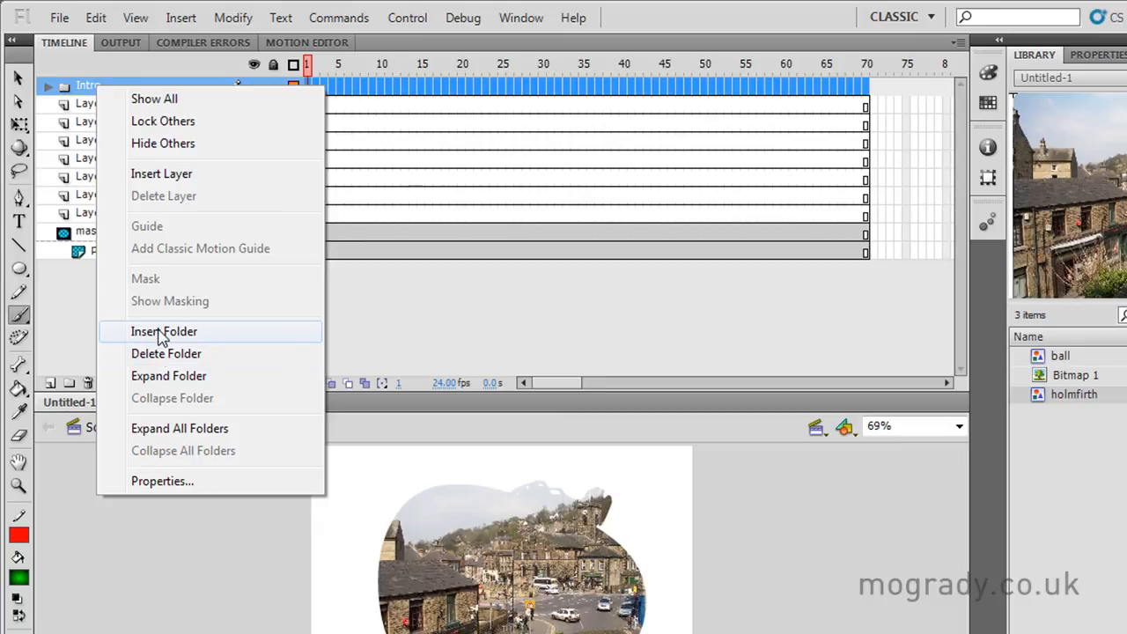
click(164, 331)
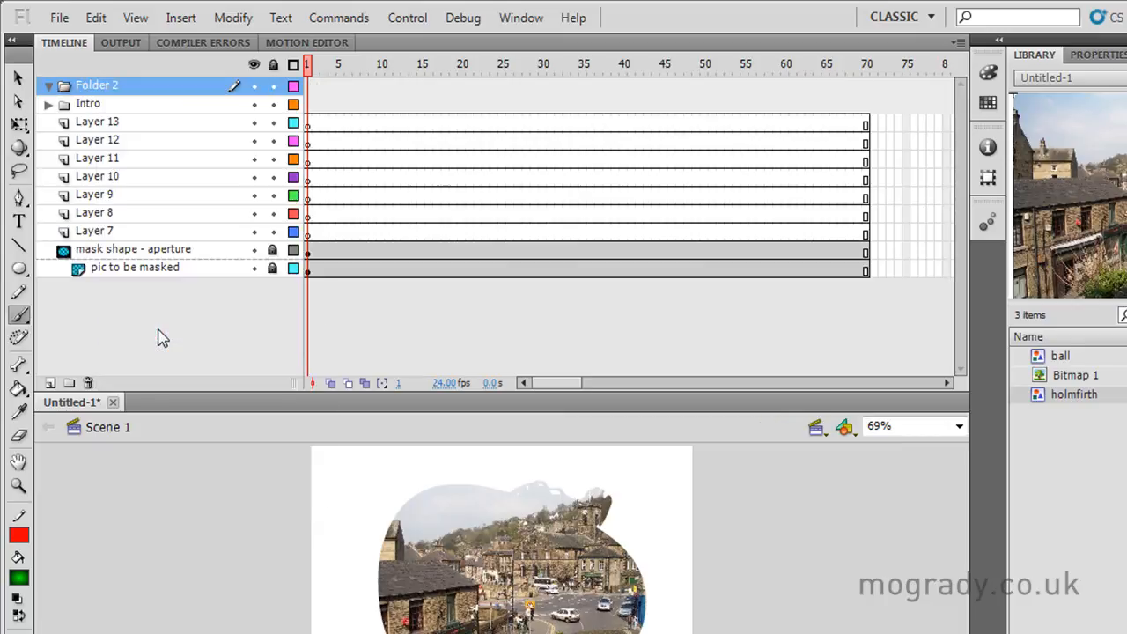
double_click(97, 84)
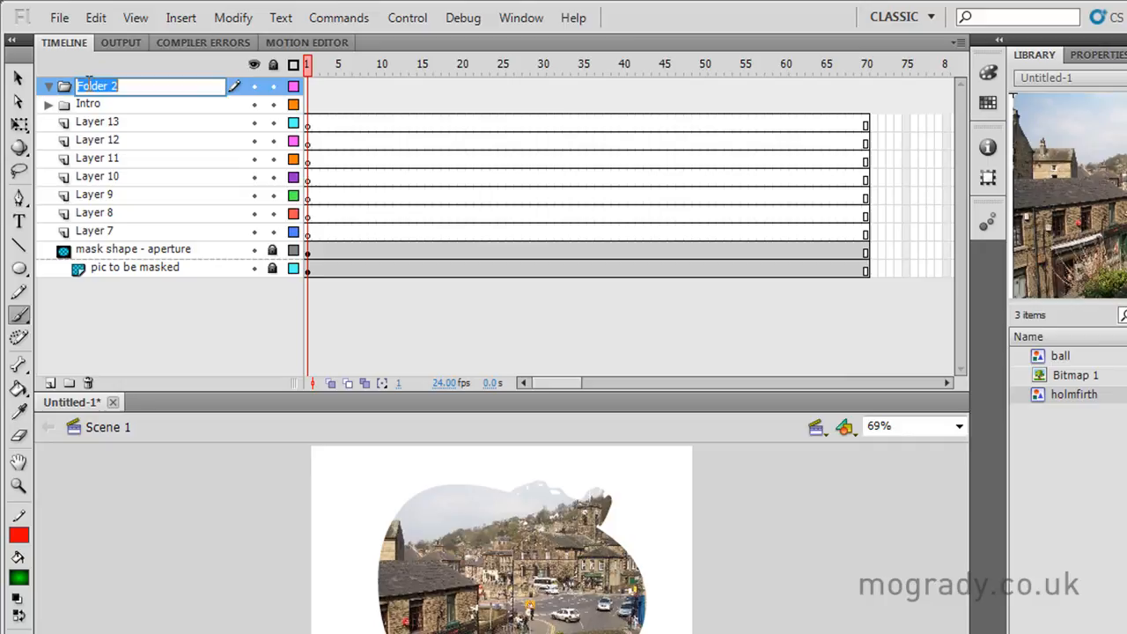
text(Other)
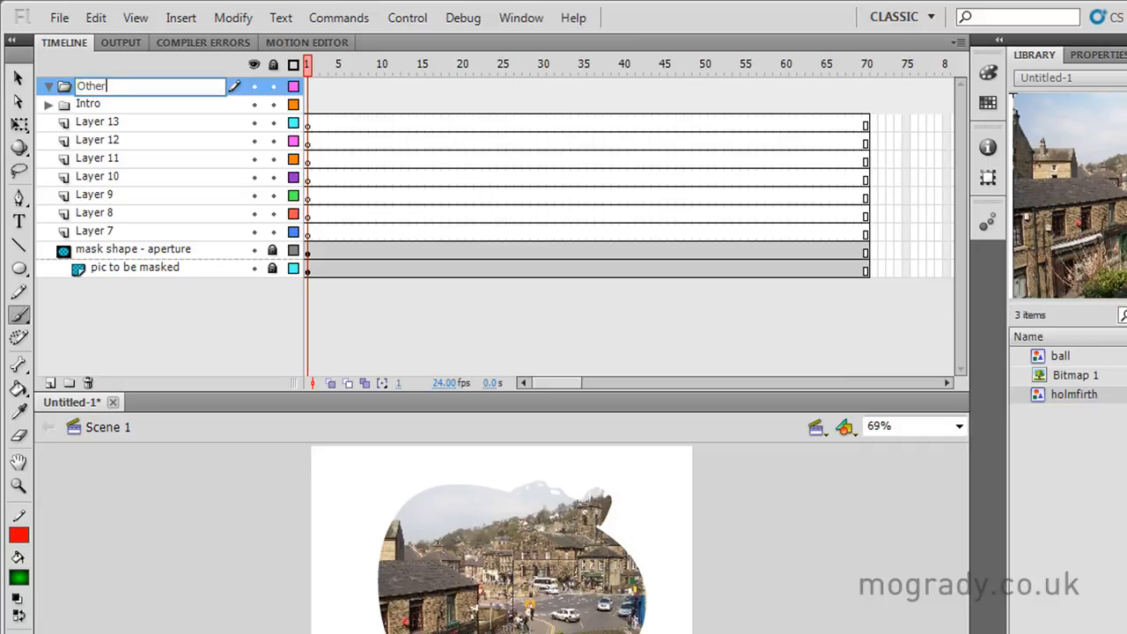
text(stuff)
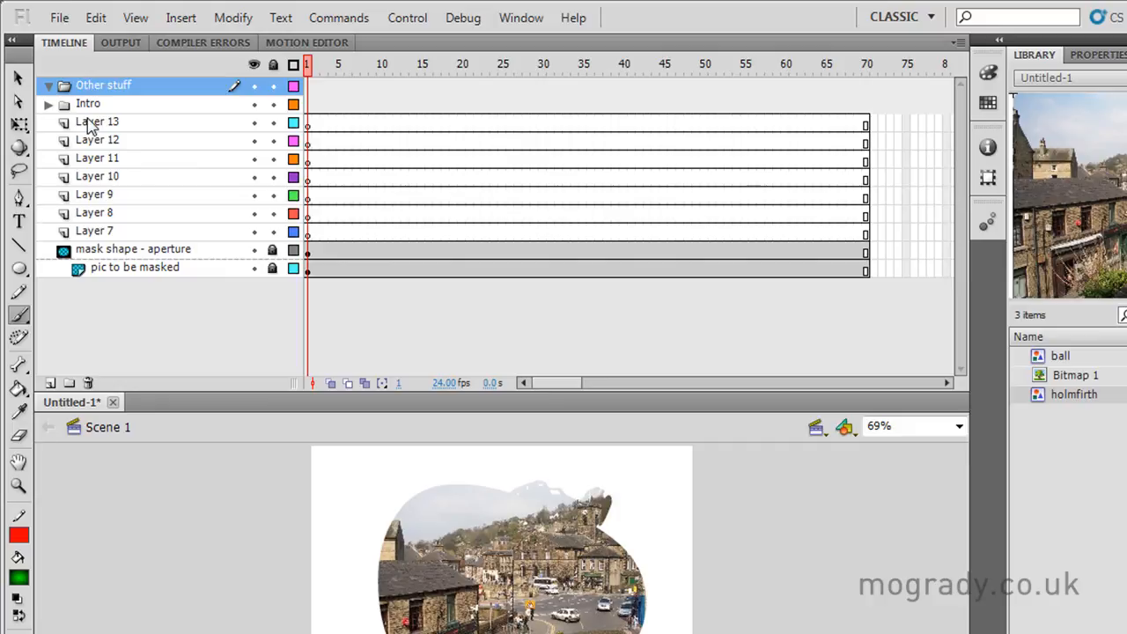
Move Layers 8–13 into 'Other stuff', collapse it, and expand Intro.
click(98, 121)
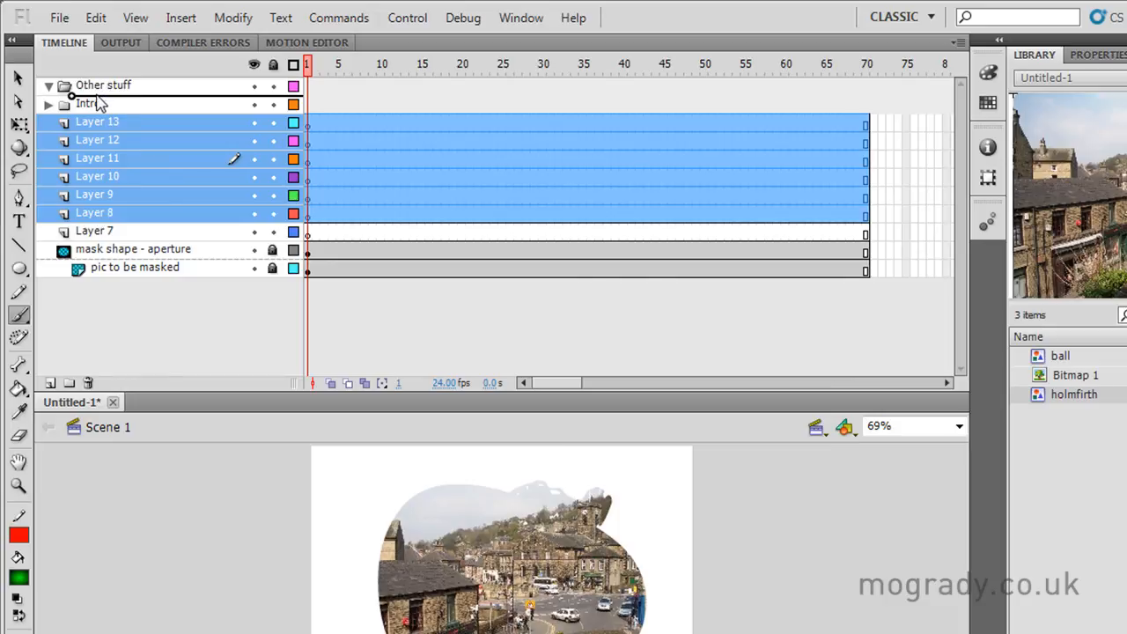
click(51, 84)
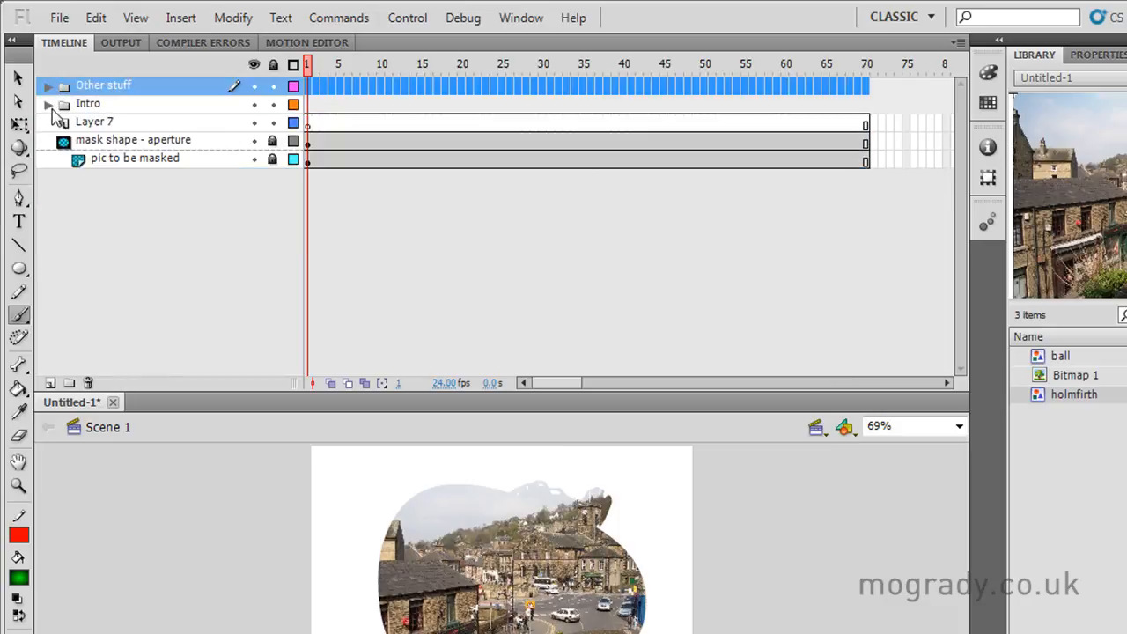
click(49, 103)
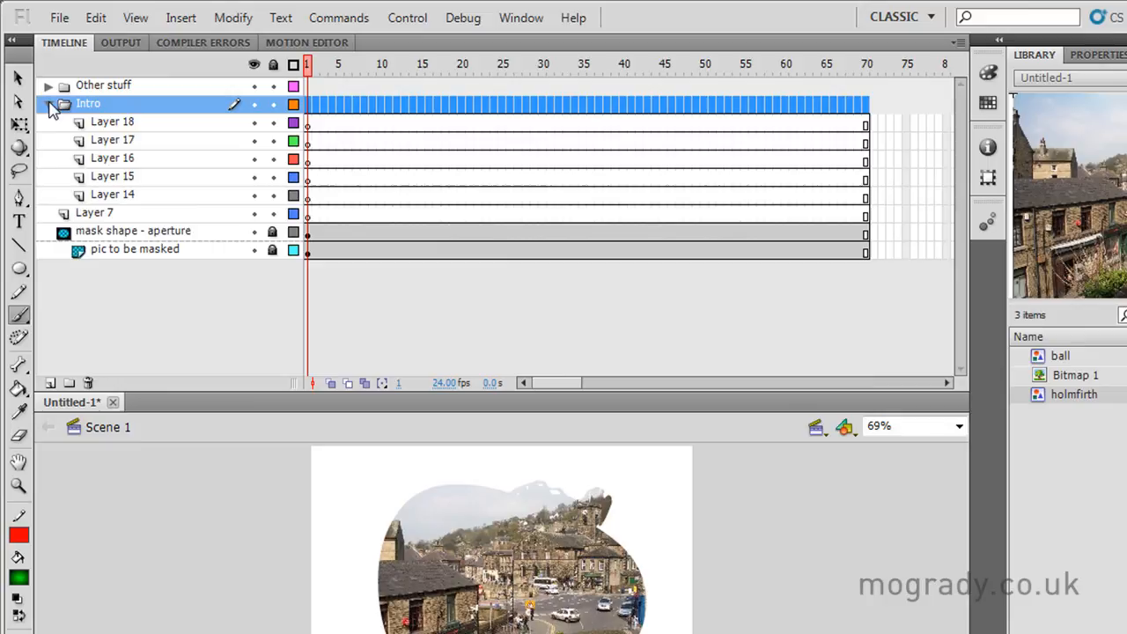
click(48, 103)
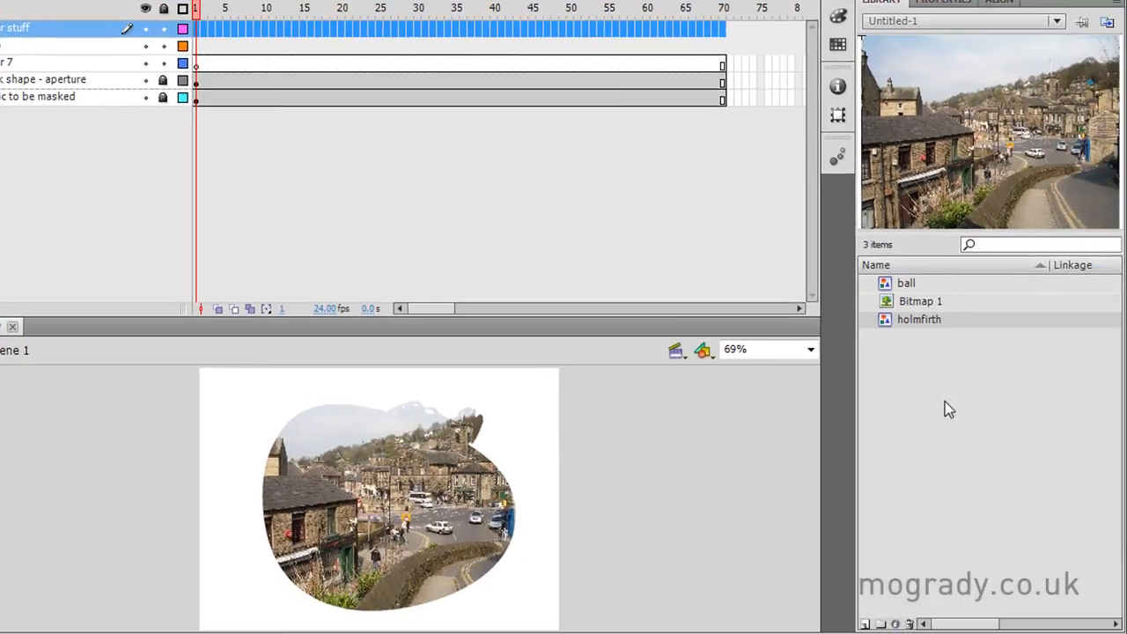
Duplicate the ball symbol twice in the Library, making 'ball copy' and 'ball copy 2'.
right_click(906, 283)
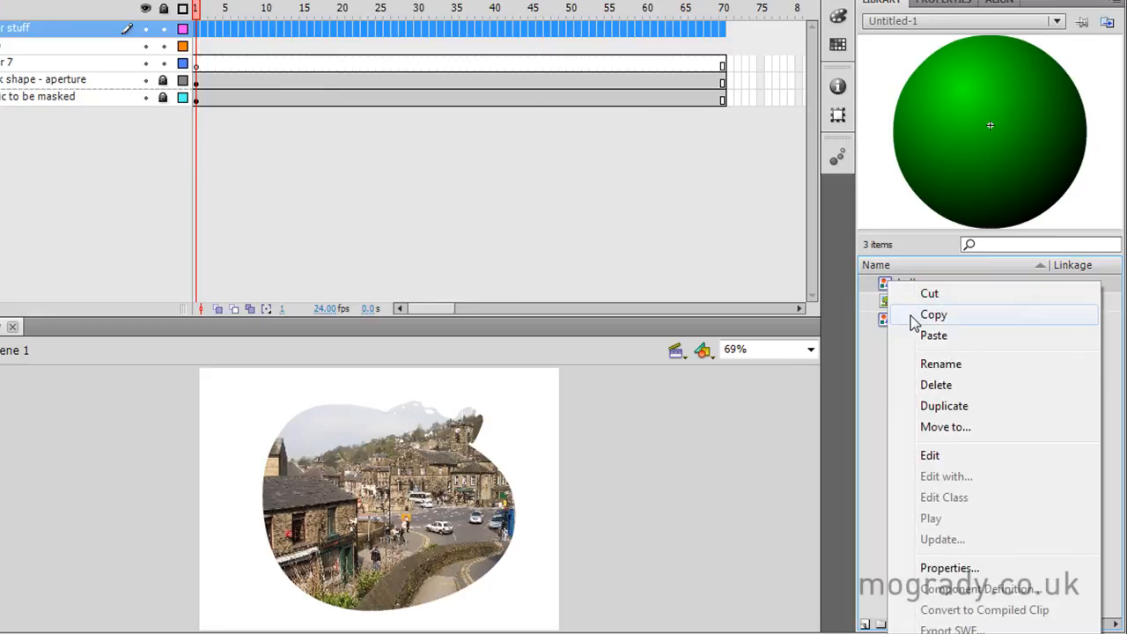
click(944, 405)
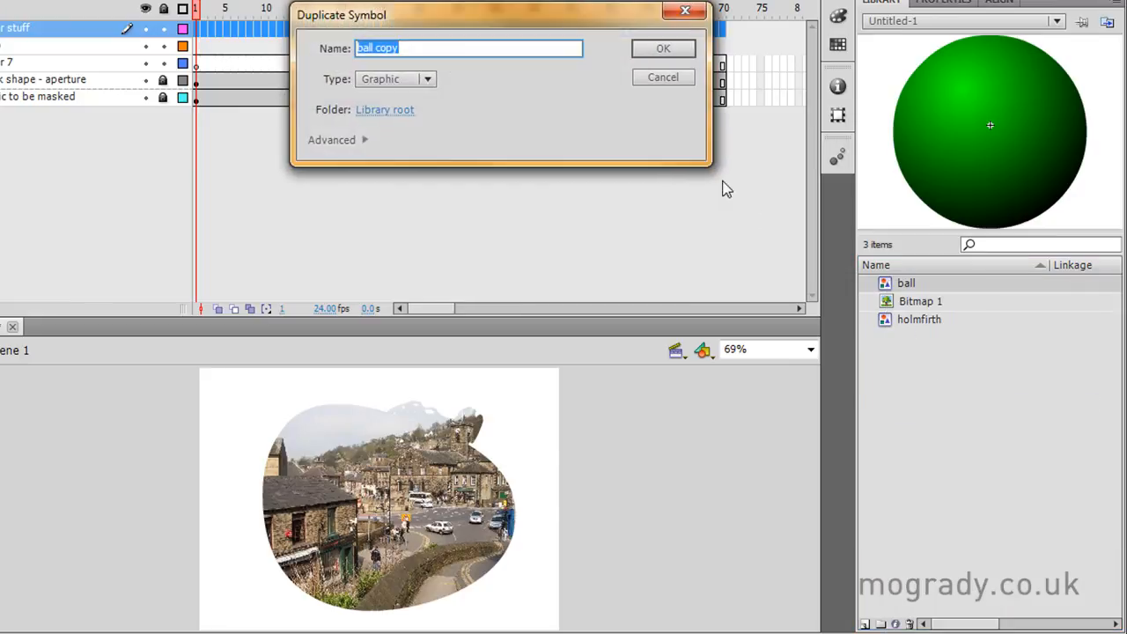
click(663, 47)
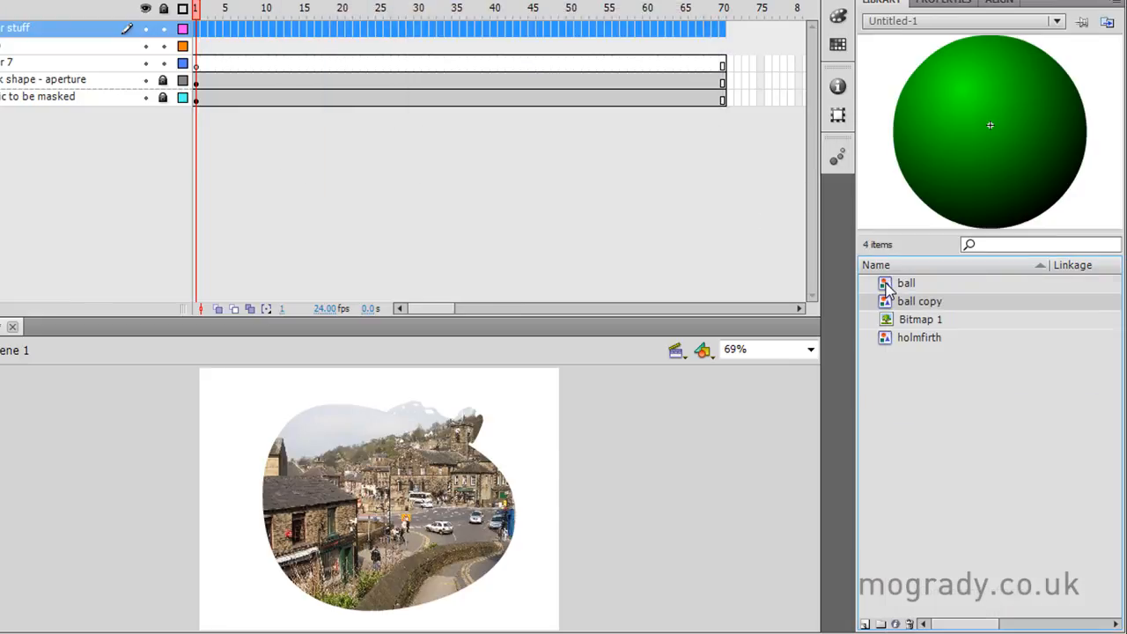
right_click(906, 283)
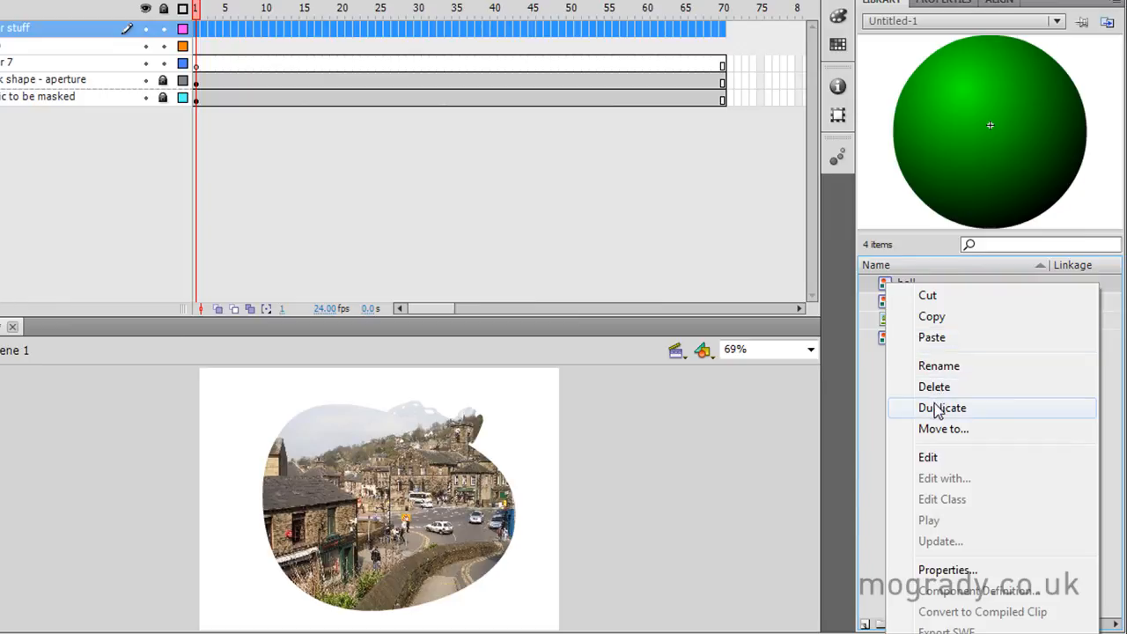
click(941, 407)
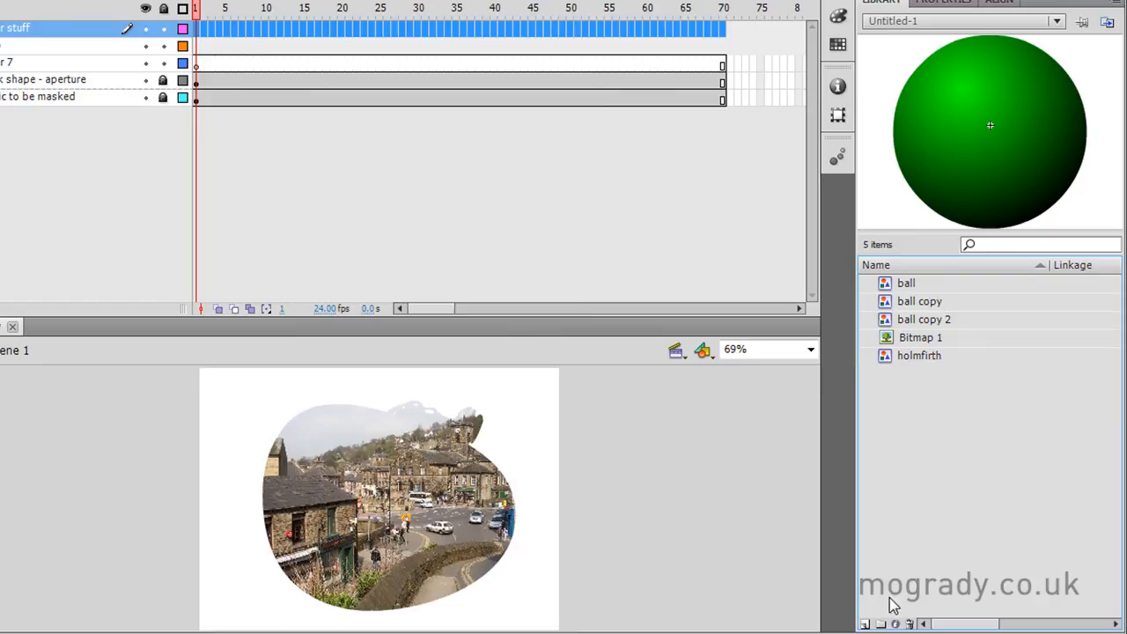
mouse_move(880, 627)
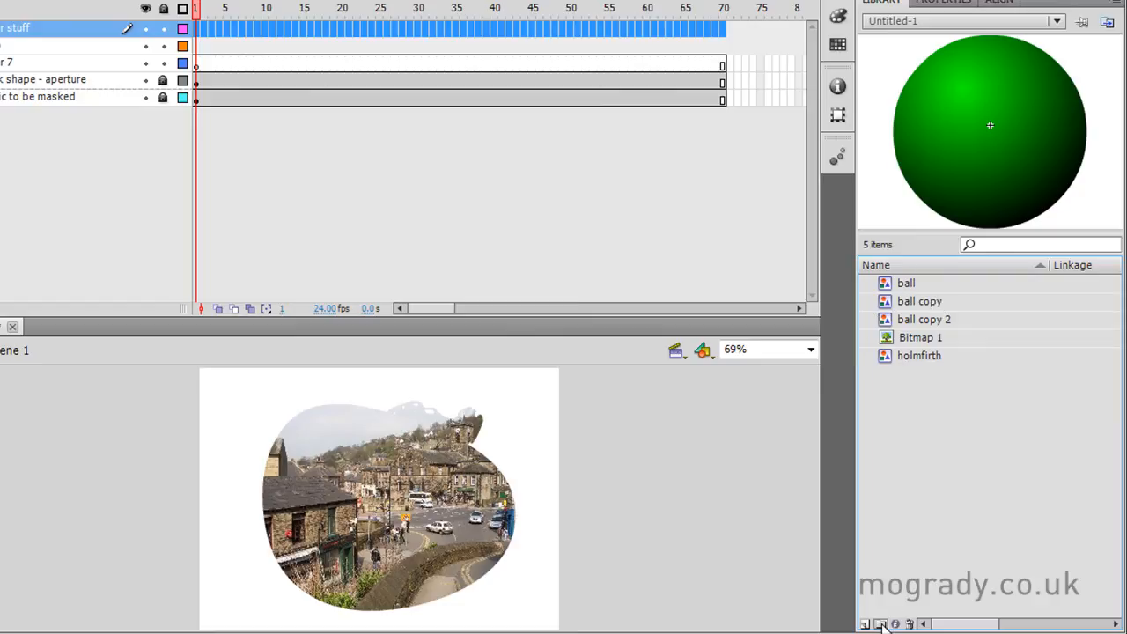
Create a new Library folder named 'ball stuff' for the ball items.
click(880, 624)
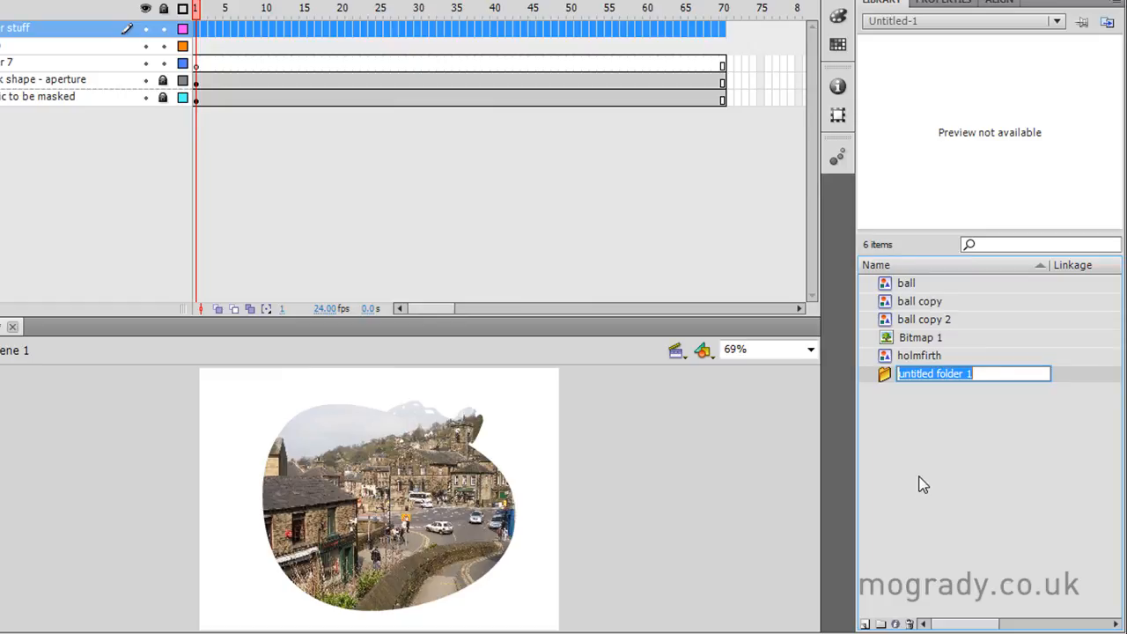
text(ball stuff)
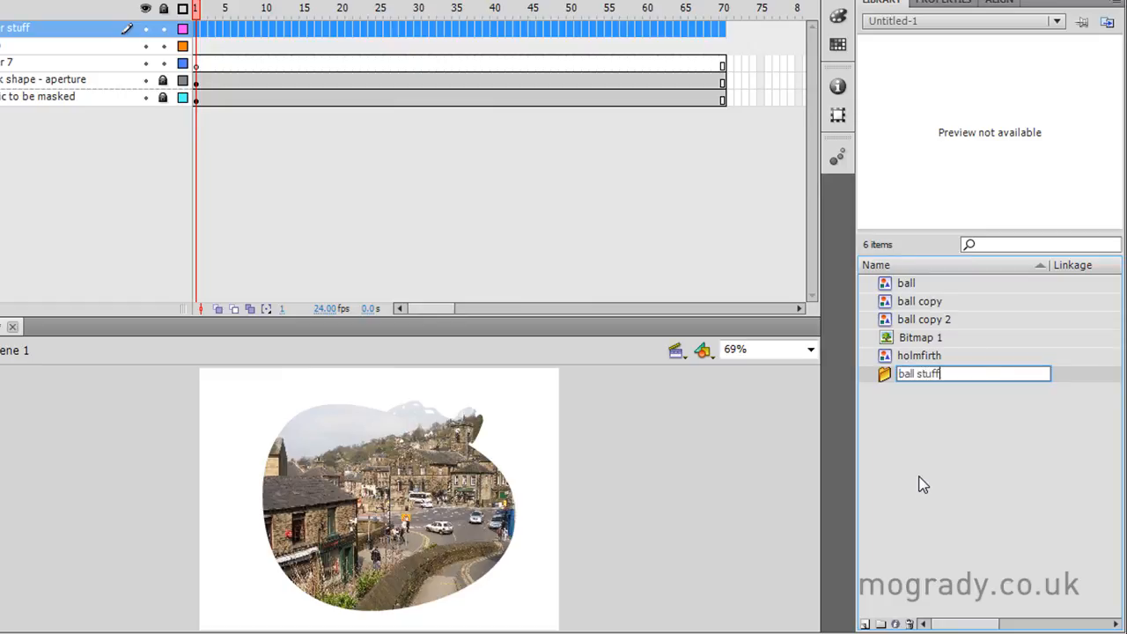
key(Return)
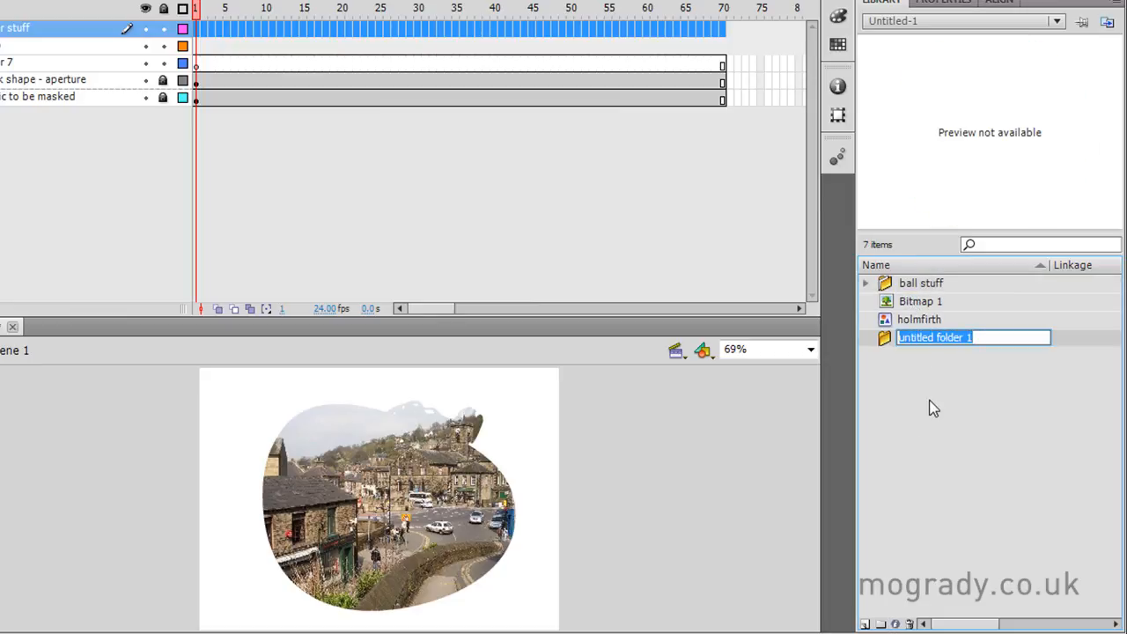
Name a second folder 'picture assets' and check that it holds Bitmap 1 and holmfirth.
text(picture assets)
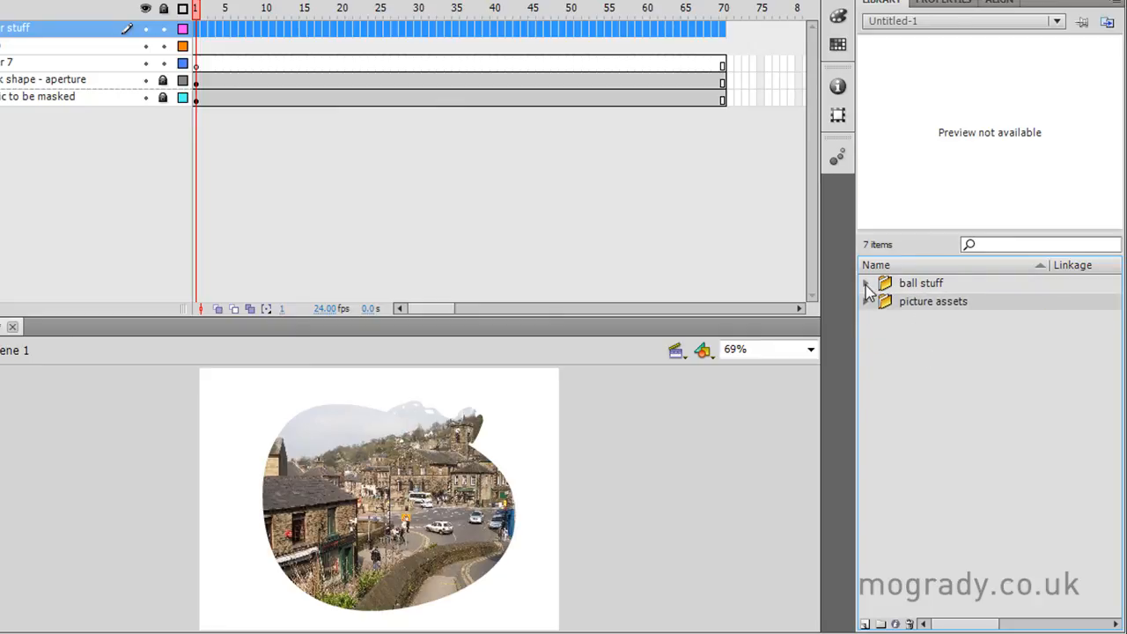
click(866, 301)
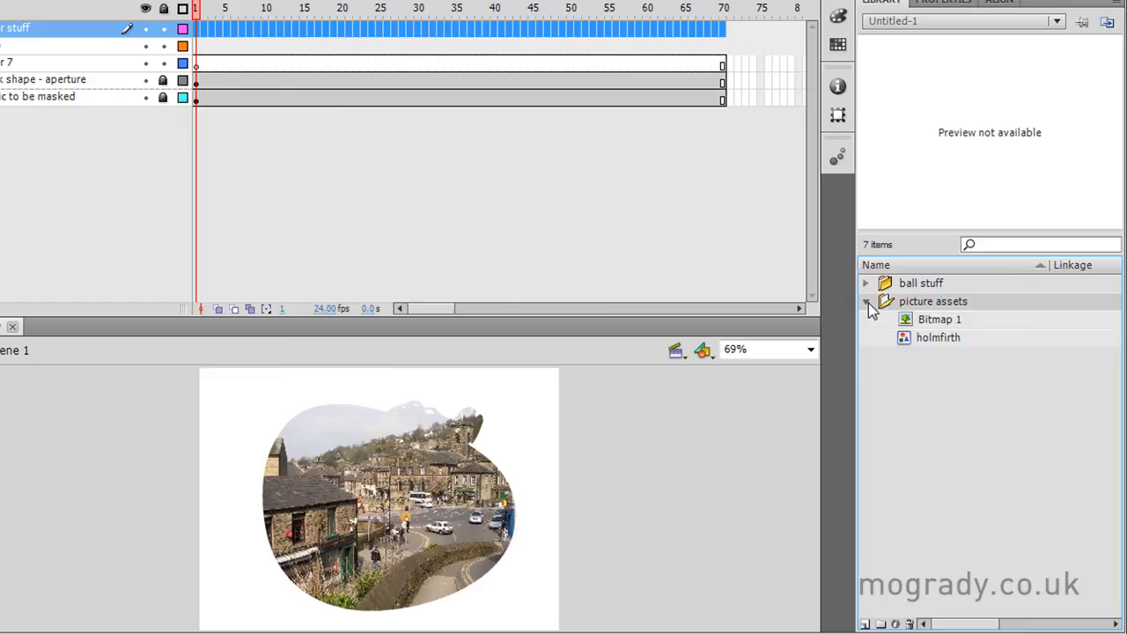
click(864, 301)
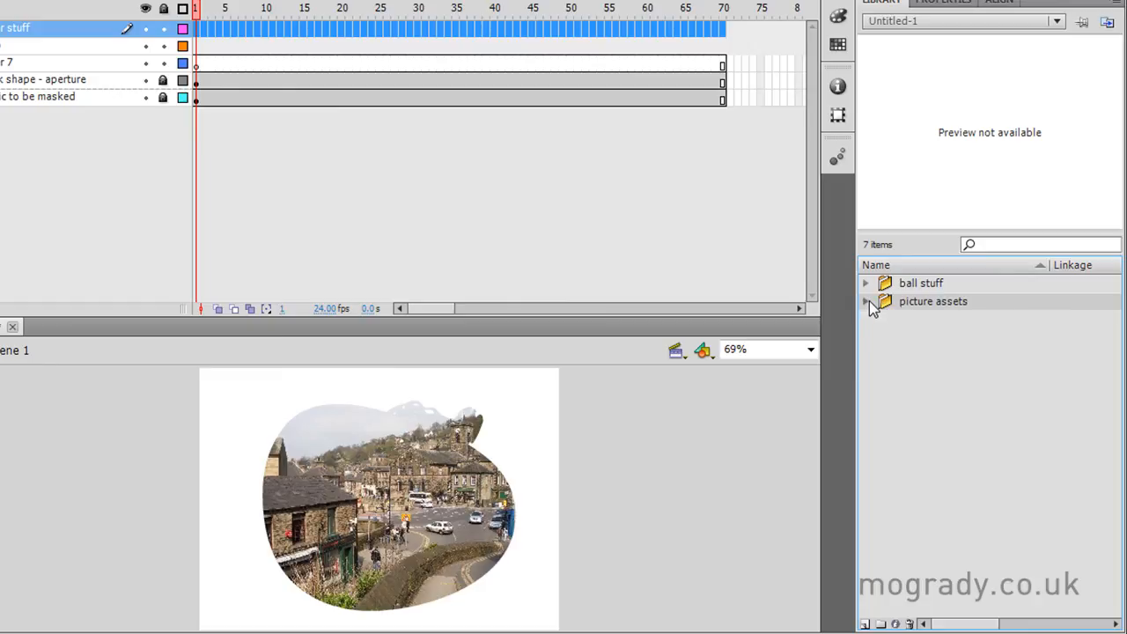